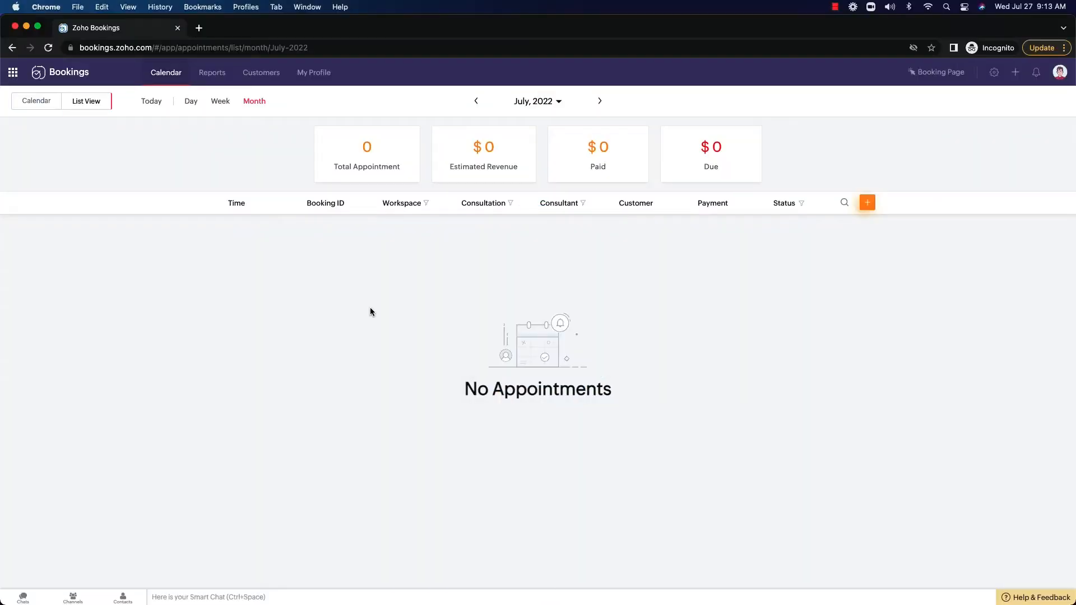
pyautogui.moveTo(856, 101)
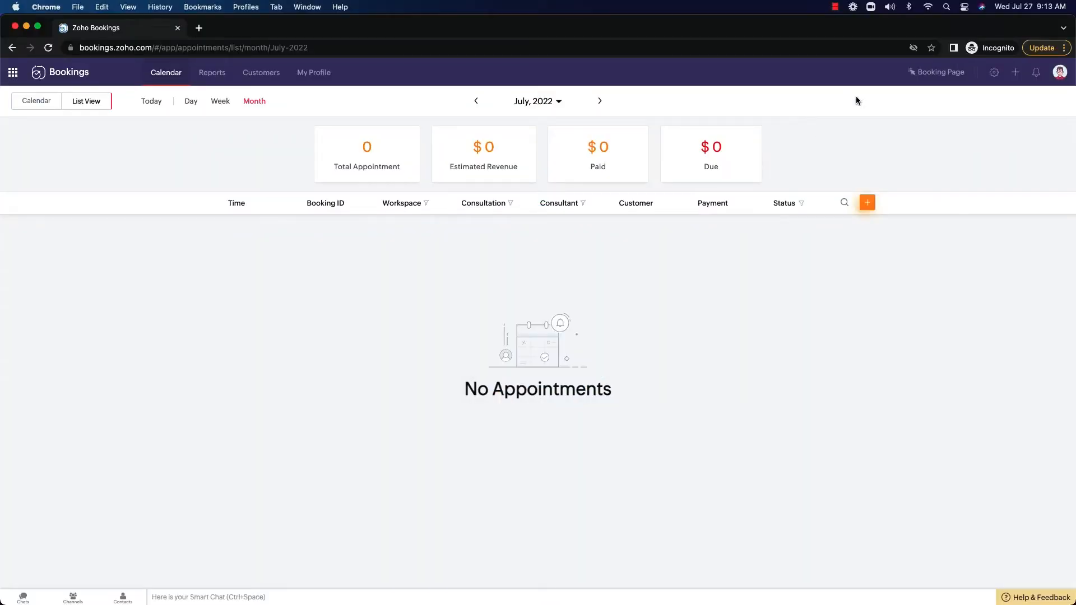
pyautogui.moveTo(987, 78)
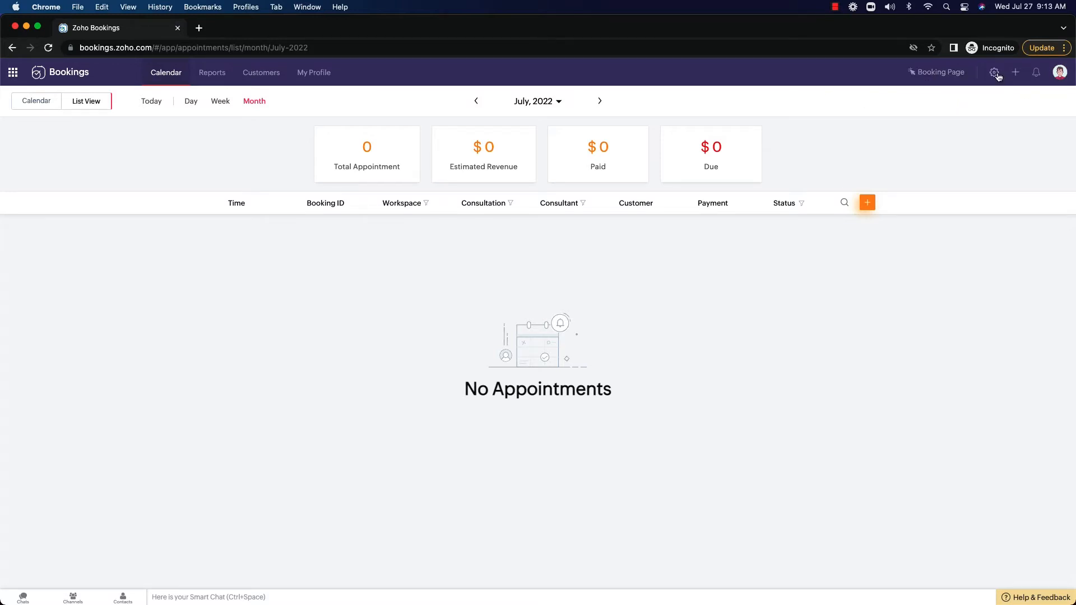
# Step: Open Manage Business settings showing Clientric.co's email, time zone, currency and format
pyautogui.click(995, 72)
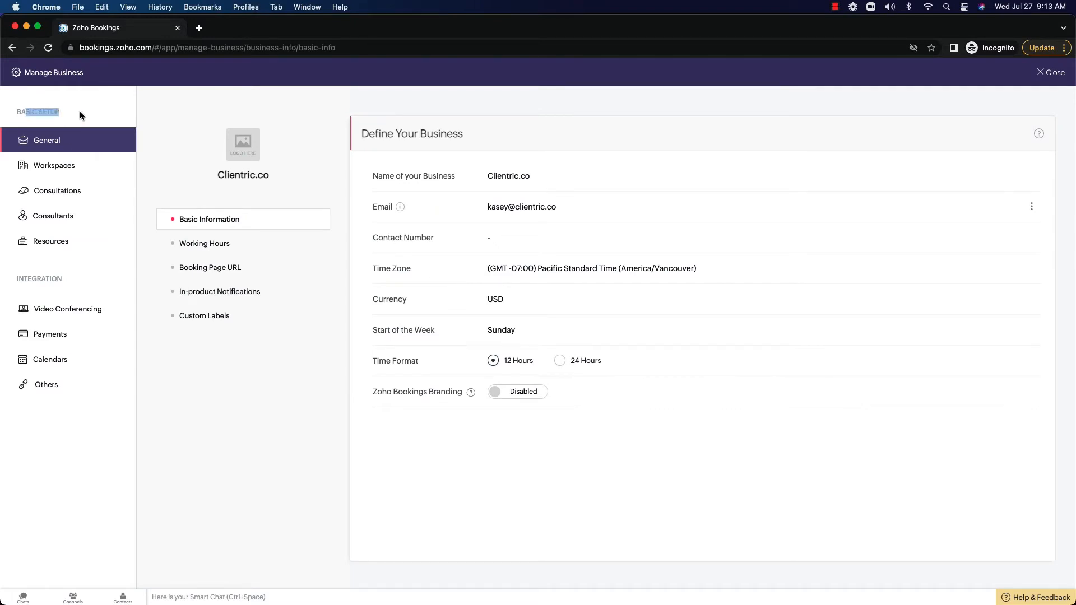
pyautogui.moveTo(67, 308)
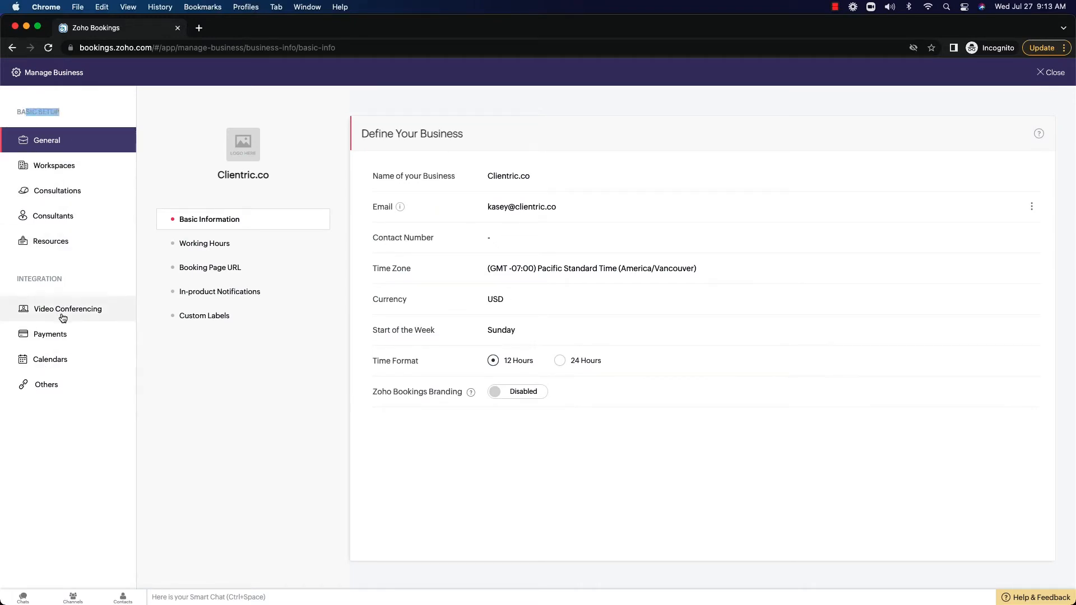
pyautogui.moveTo(62, 159)
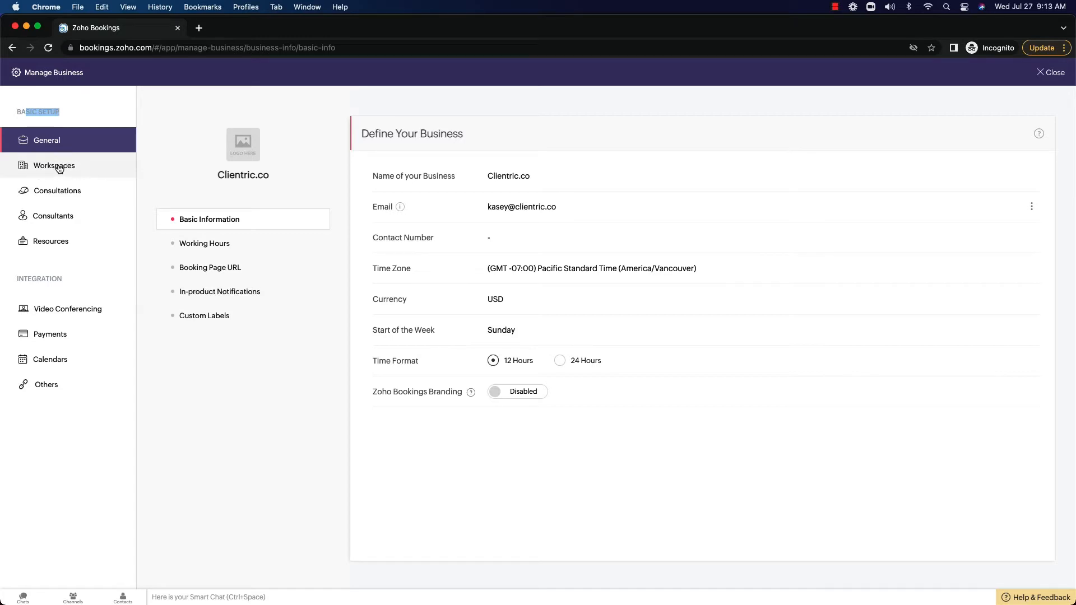
pyautogui.moveTo(58, 169)
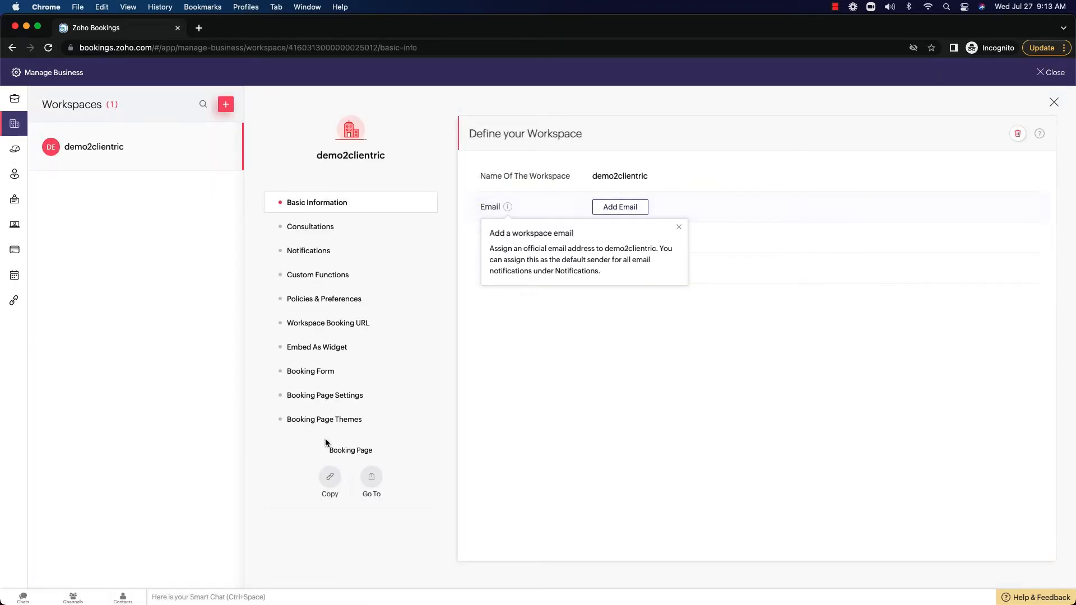
pyautogui.click(310, 226)
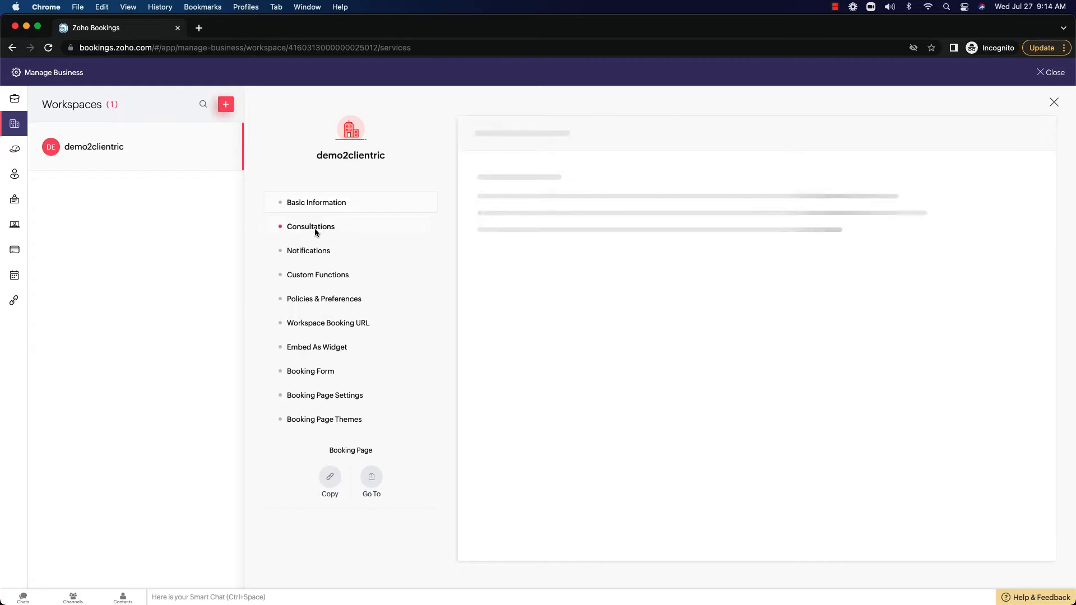
pyautogui.click(318, 275)
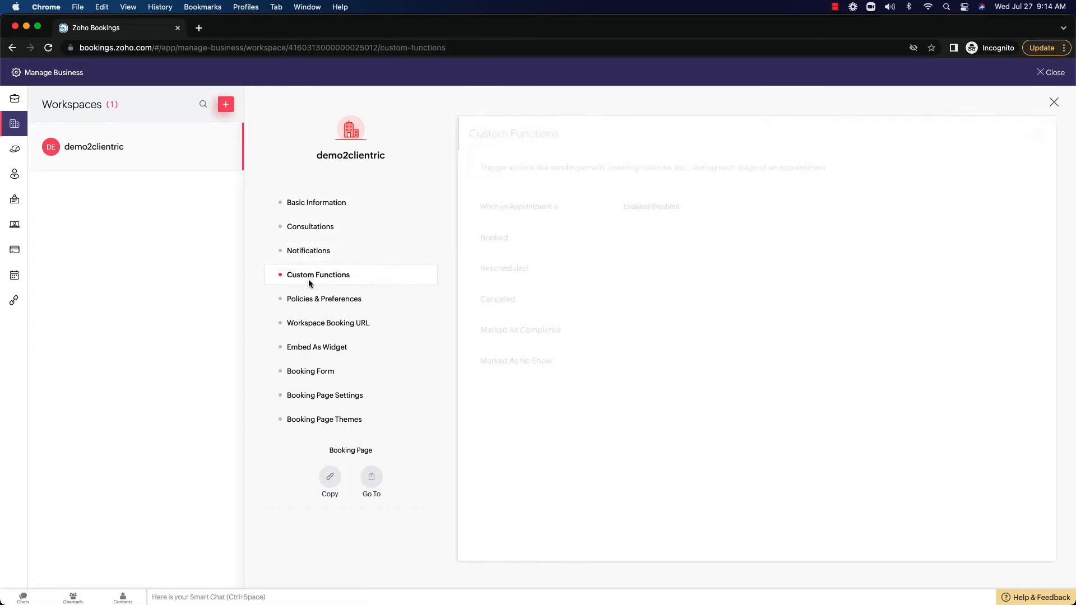
pyautogui.click(325, 299)
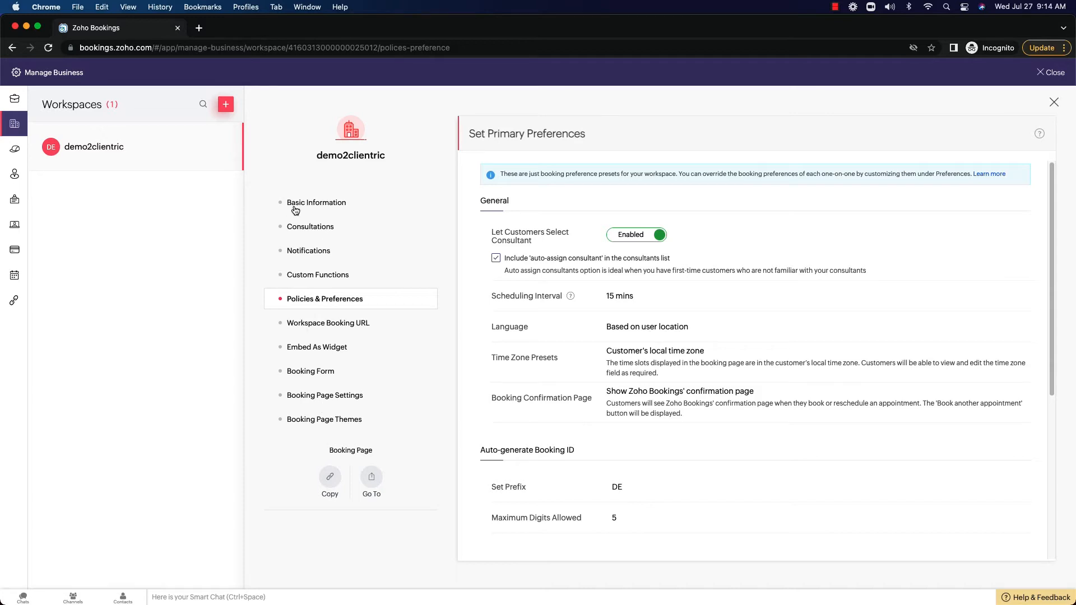
pyautogui.click(316, 203)
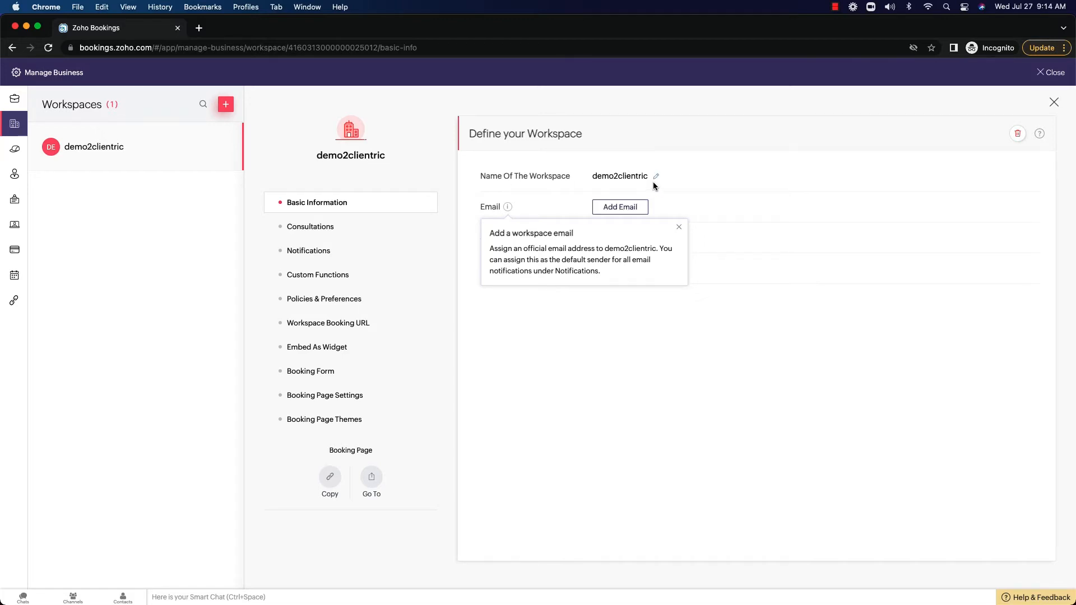
# Step: Rename the workspace from demo2clientric to Clientric and save it
pyautogui.click(656, 176)
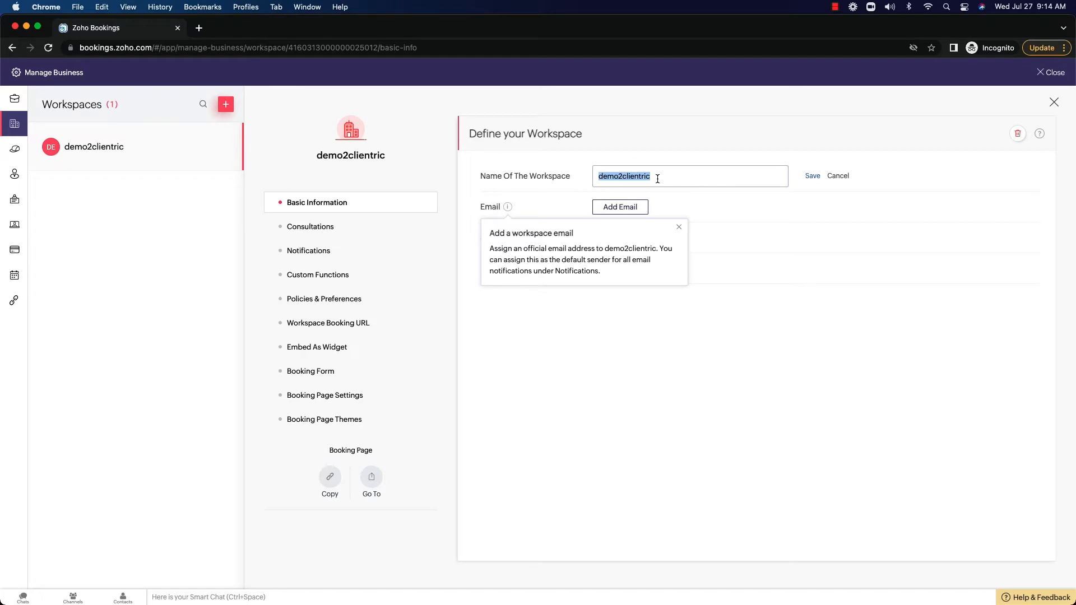
pyautogui.write('Clientric')
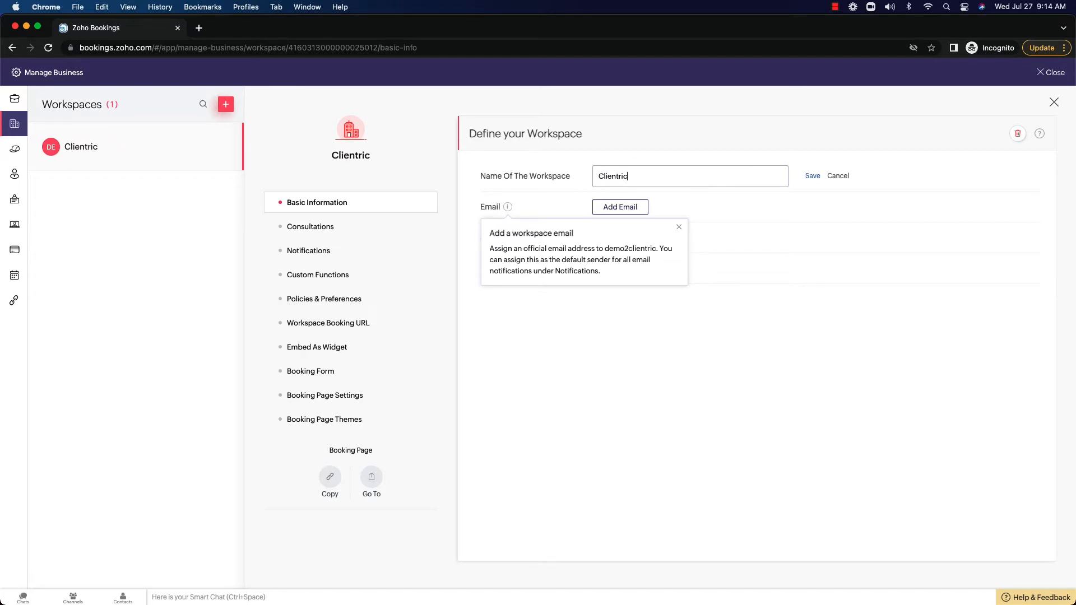
pyautogui.click(811, 175)
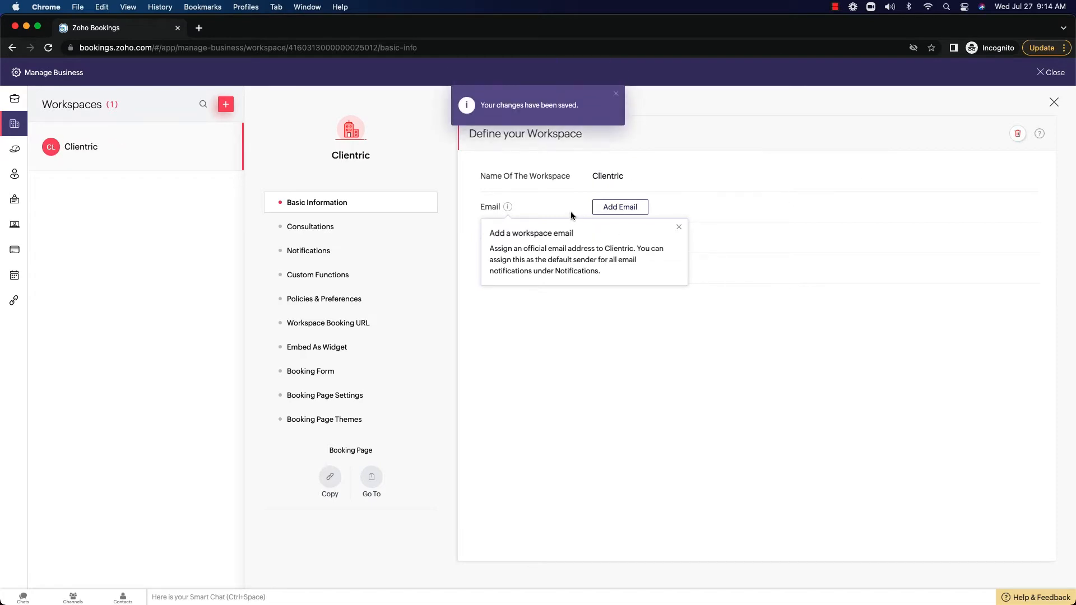
pyautogui.moveTo(566, 263)
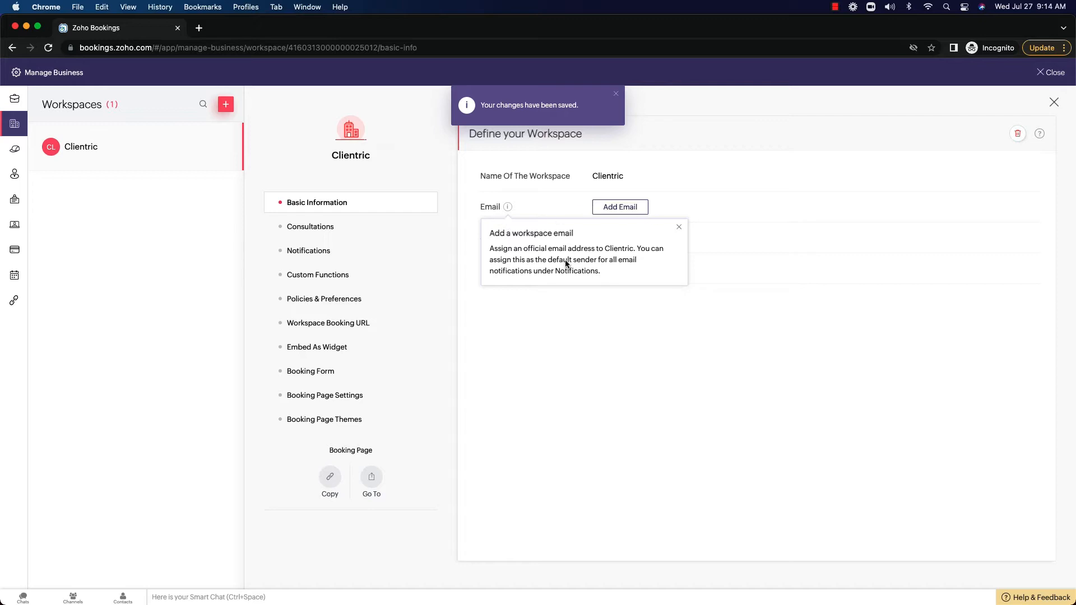
pyautogui.moveTo(616, 250)
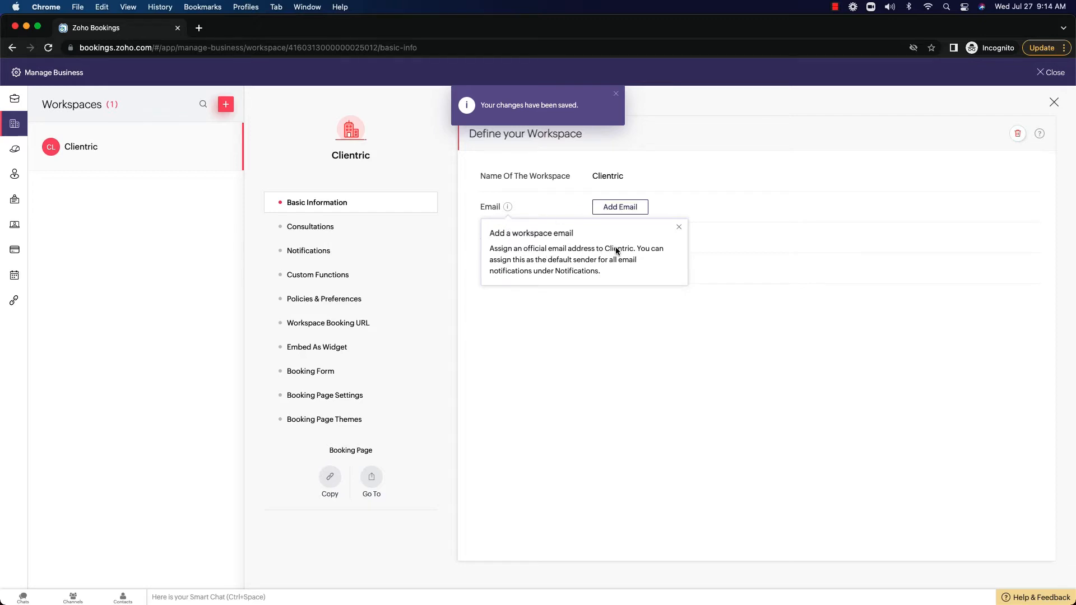
pyautogui.click(618, 207)
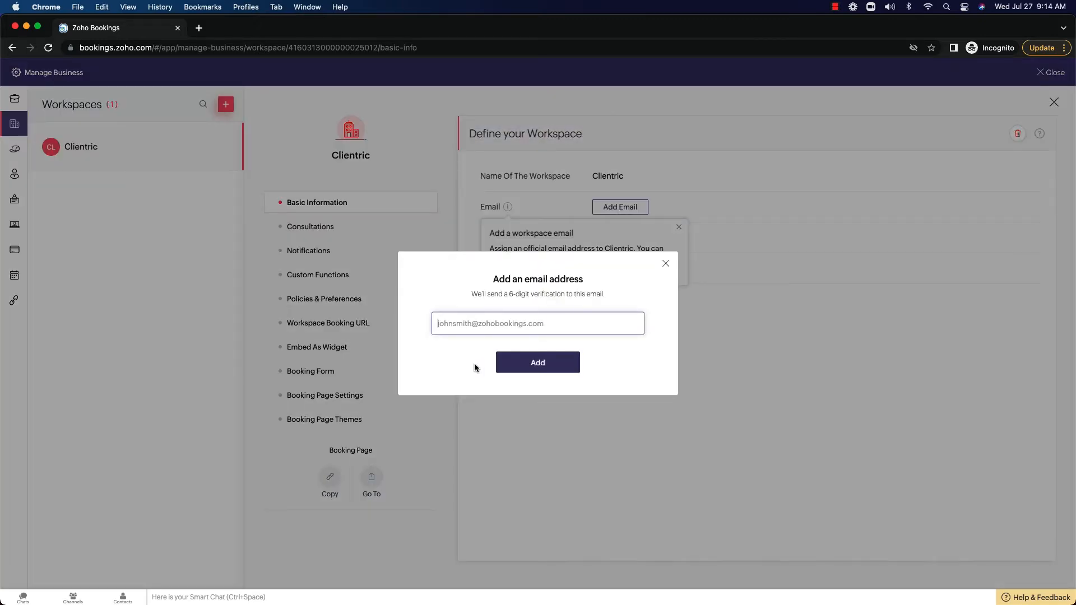
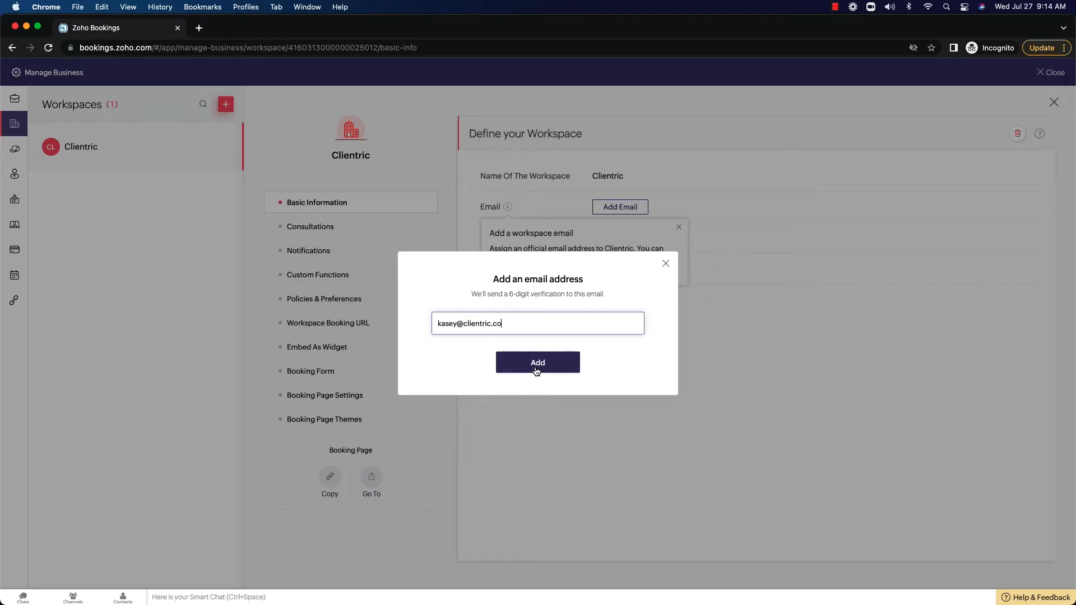
pyautogui.moveTo(544, 362)
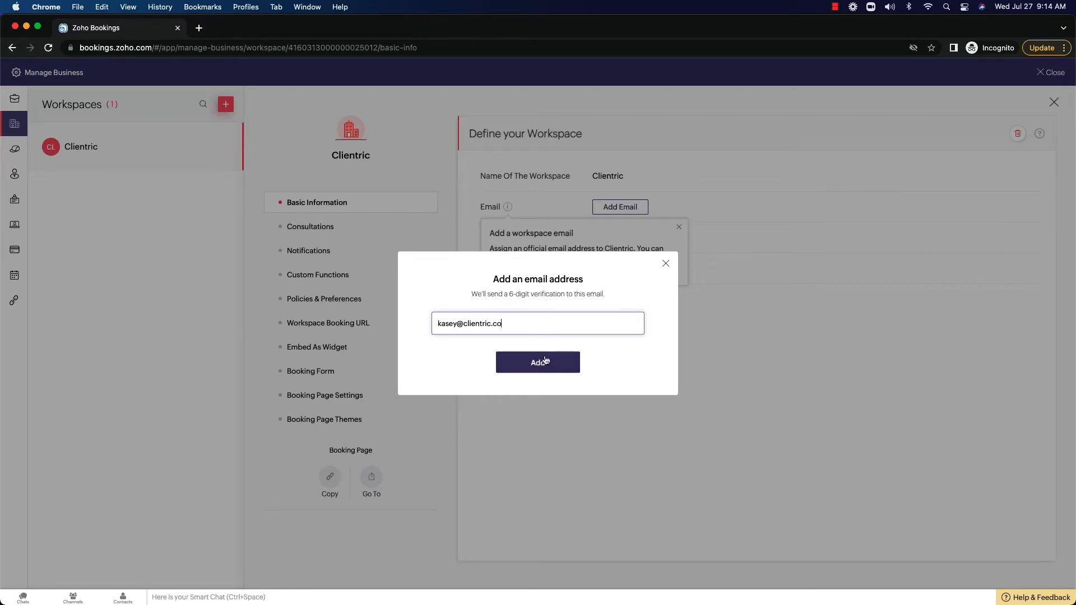
pyautogui.click(538, 363)
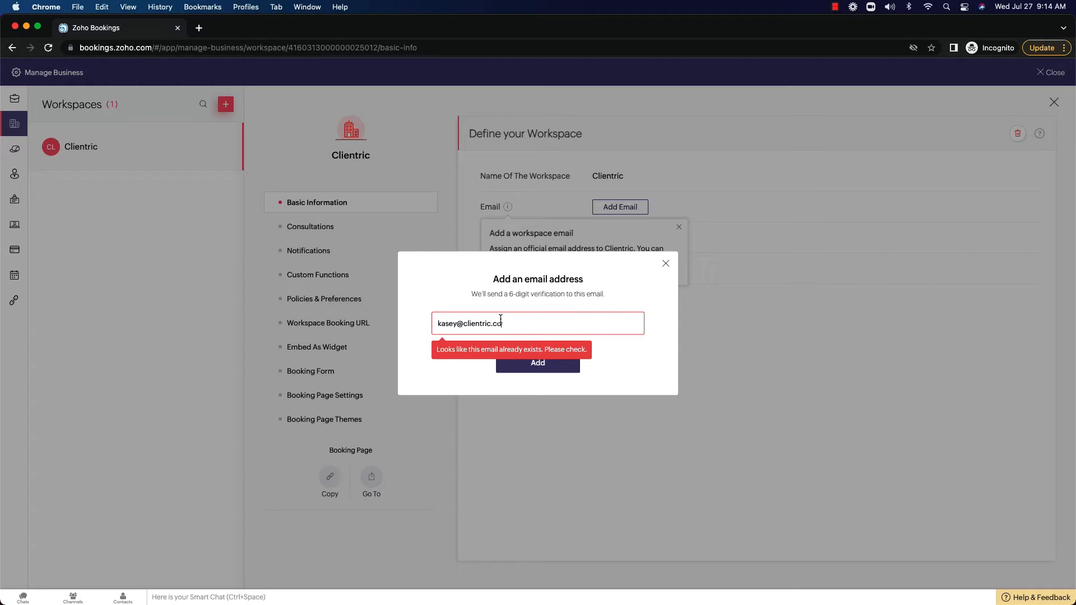
pyautogui.moveTo(506, 324)
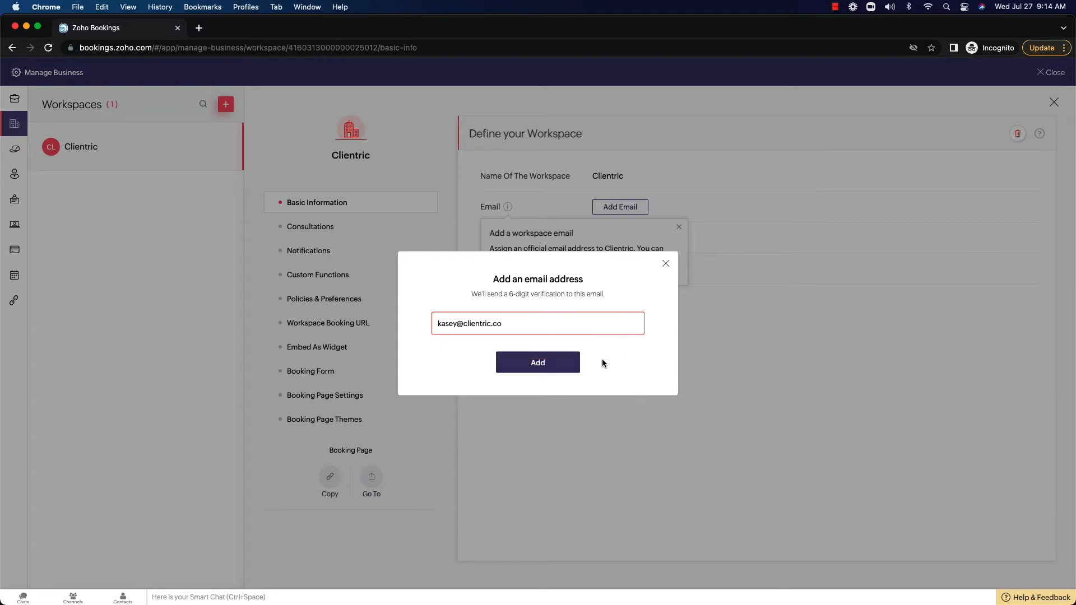
pyautogui.moveTo(505, 205)
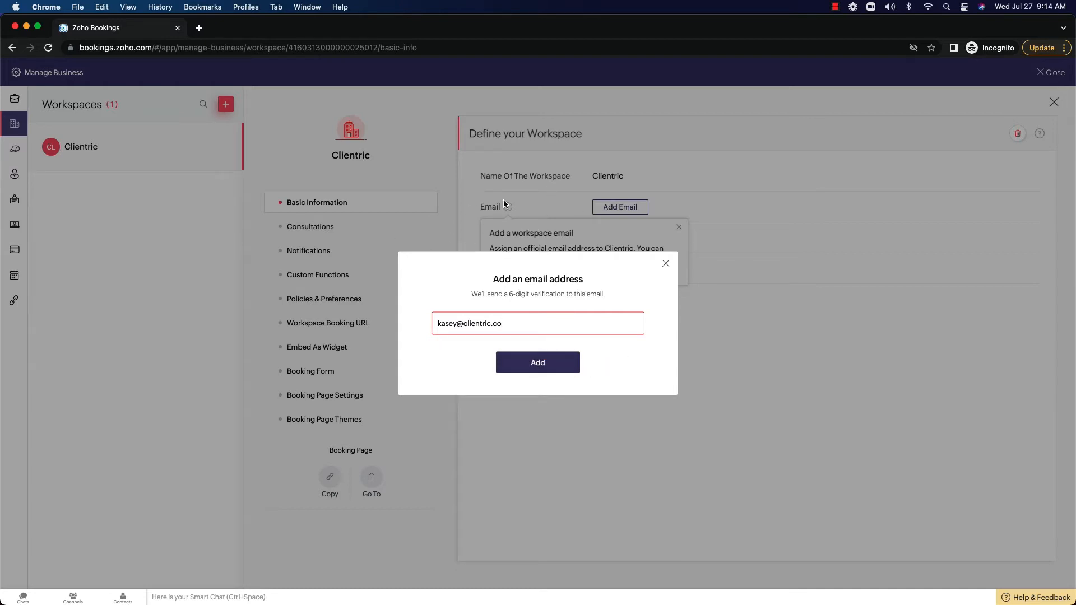
pyautogui.moveTo(514, 223)
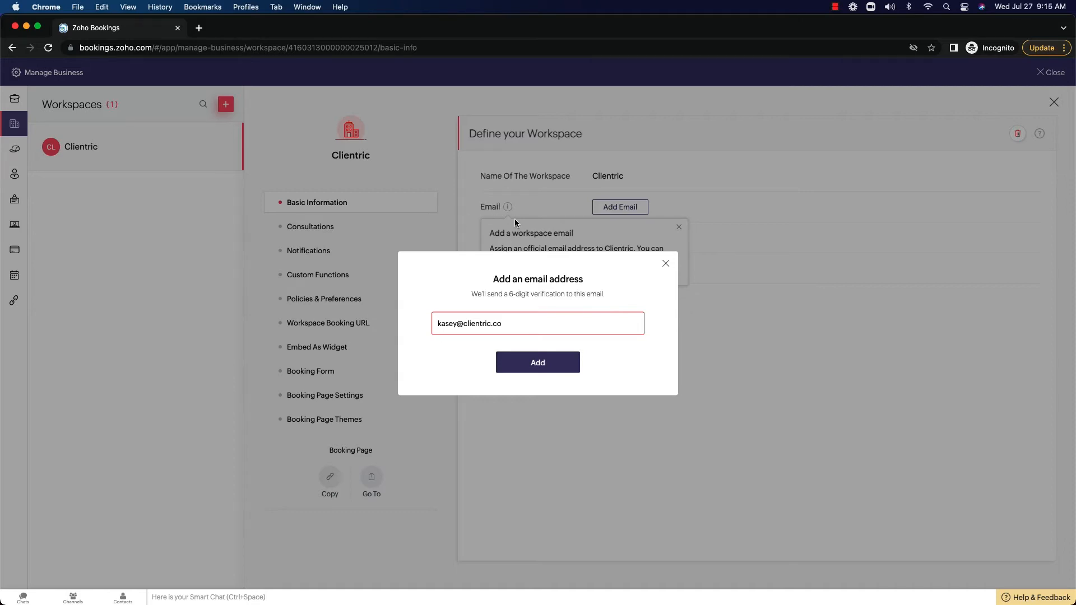
pyautogui.moveTo(655, 267)
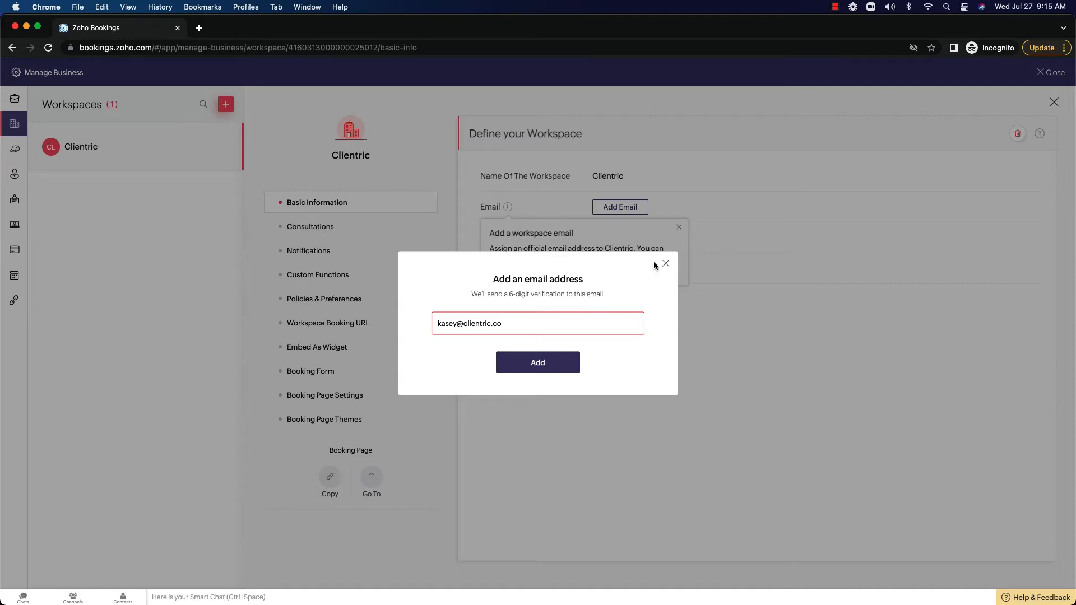
pyautogui.click(665, 263)
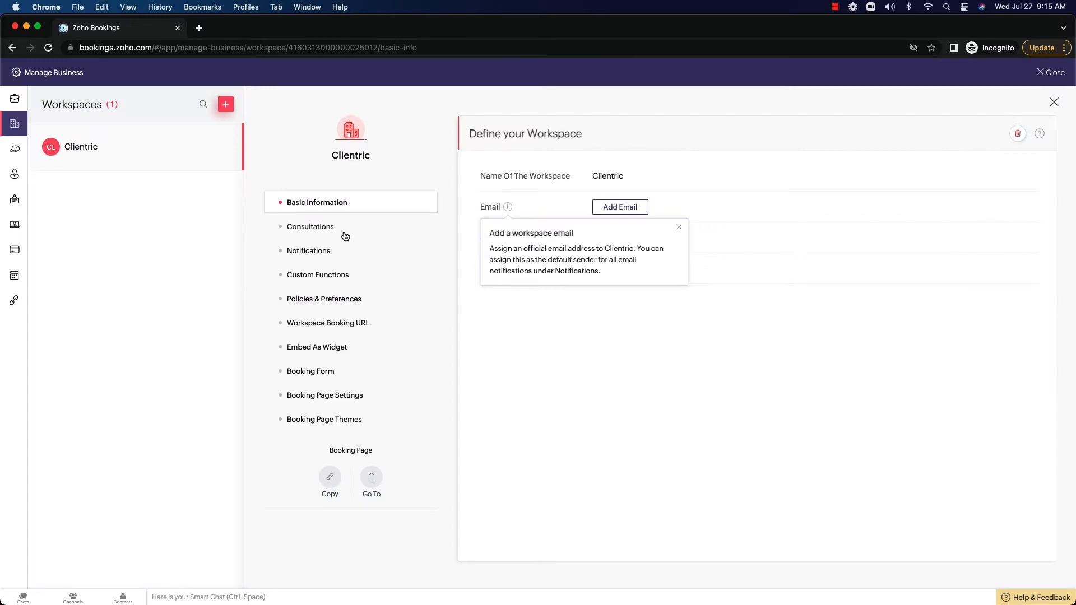
# Step: Show Clientric's consultations, listing Sample Service and 30 min Consultation
pyautogui.click(310, 227)
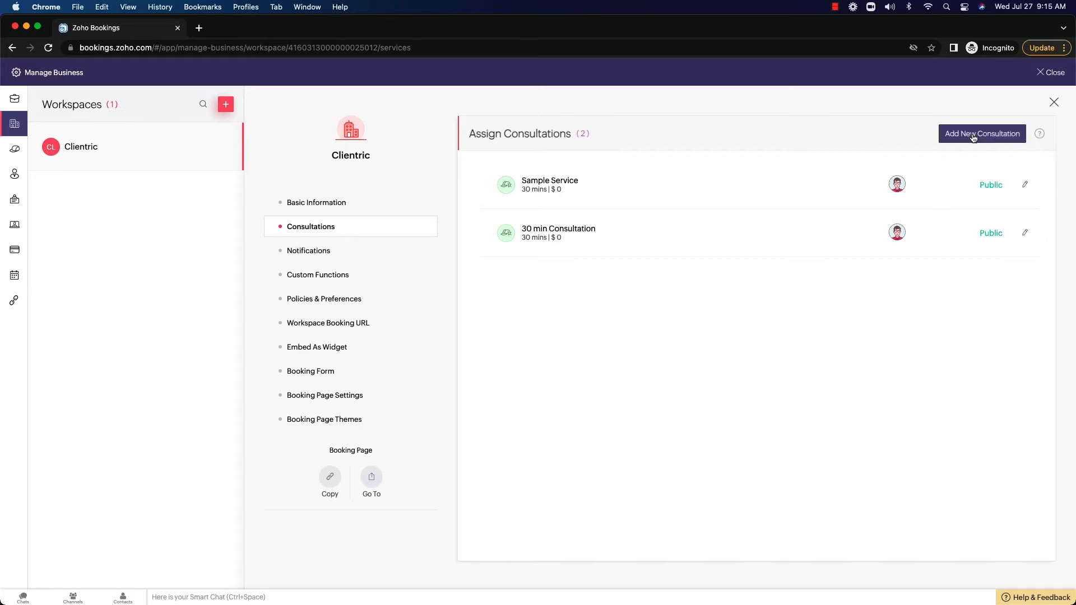
# Step: Start a new one-on-one consultation named Introduction
pyautogui.click(982, 134)
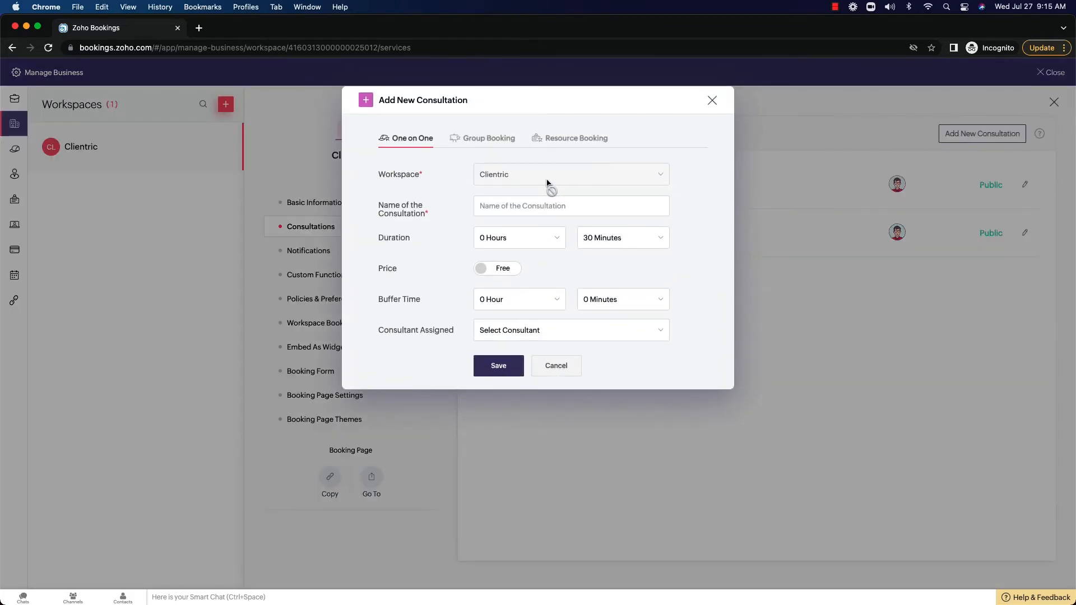
pyautogui.click(570, 205)
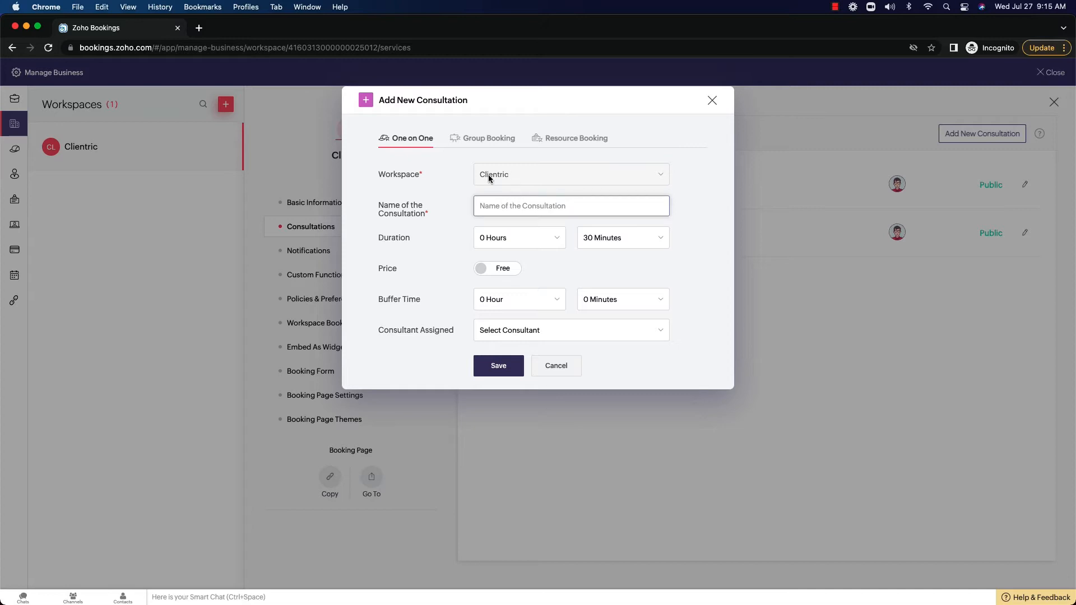
pyautogui.click(570, 205)
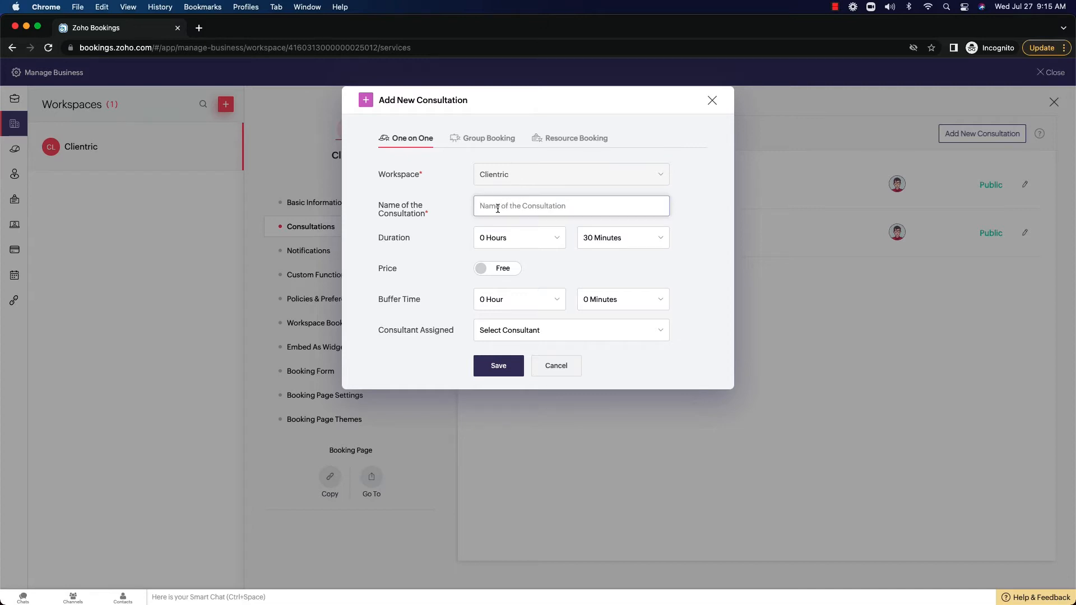
pyautogui.write('Introdc')
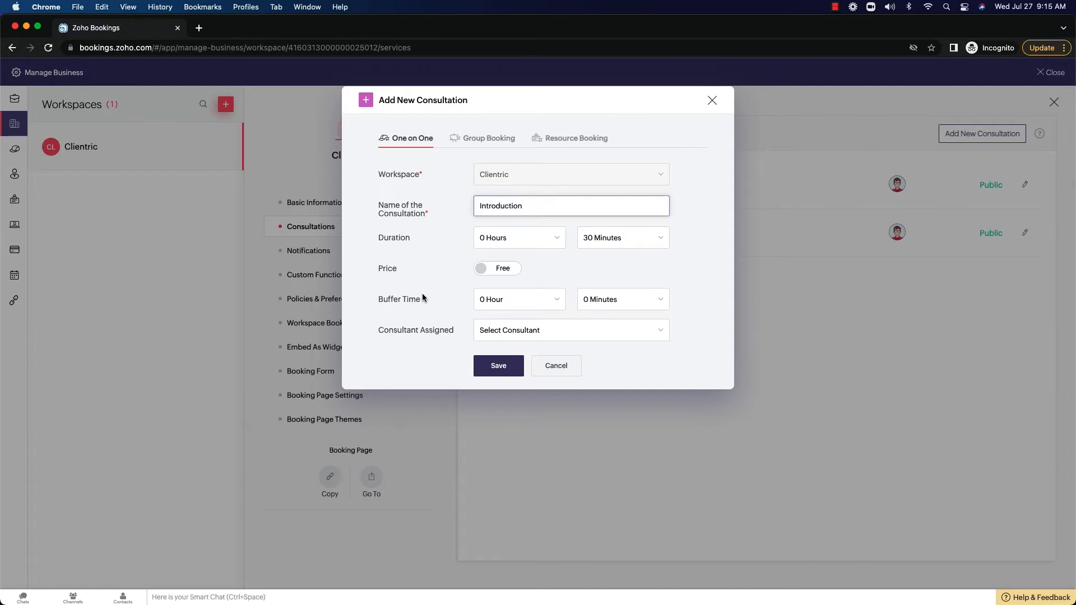
pyautogui.moveTo(424, 296)
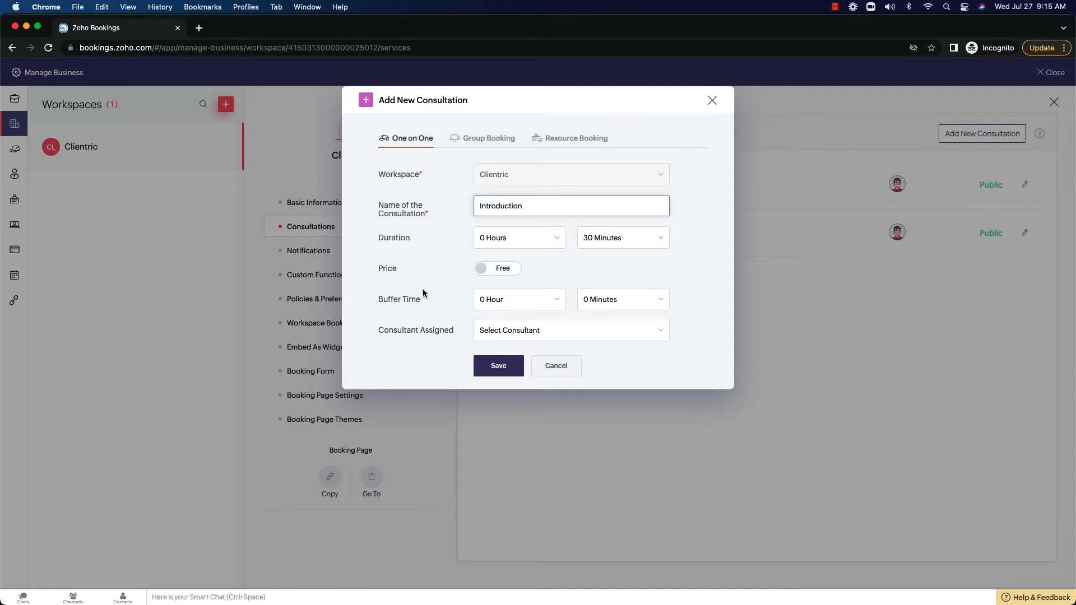
pyautogui.moveTo(458, 292)
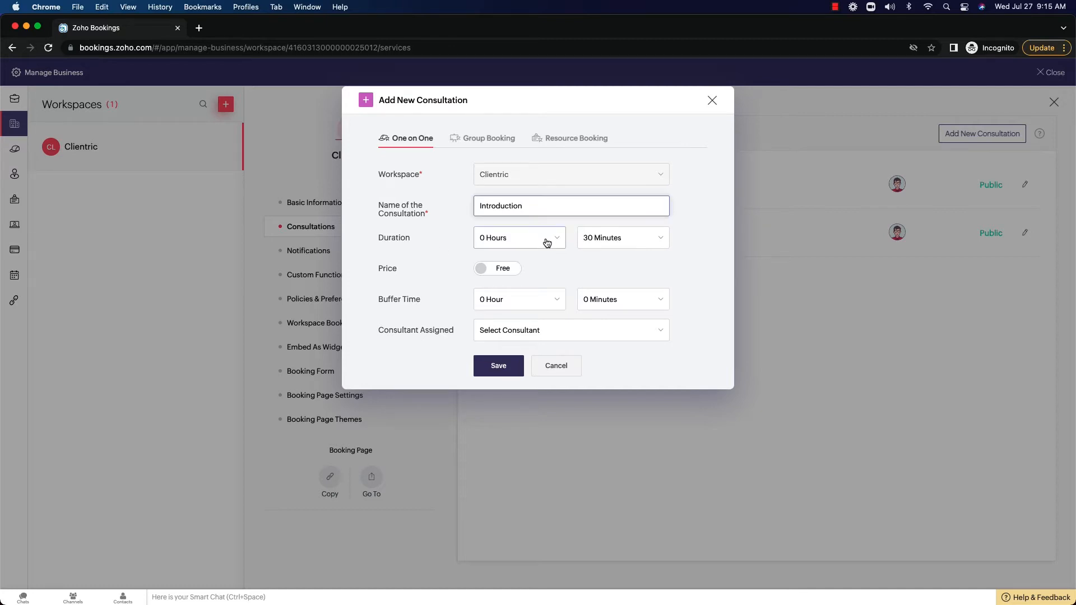
# Step: Keep the 30-minute duration and make Introduction paid with price 100
pyautogui.click(621, 238)
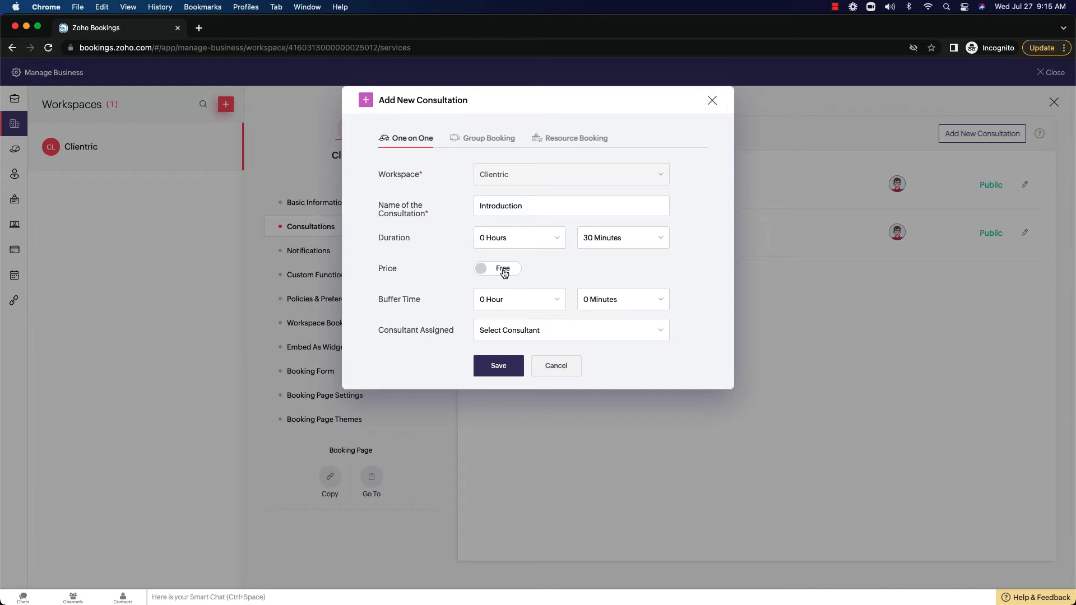
pyautogui.click(497, 269)
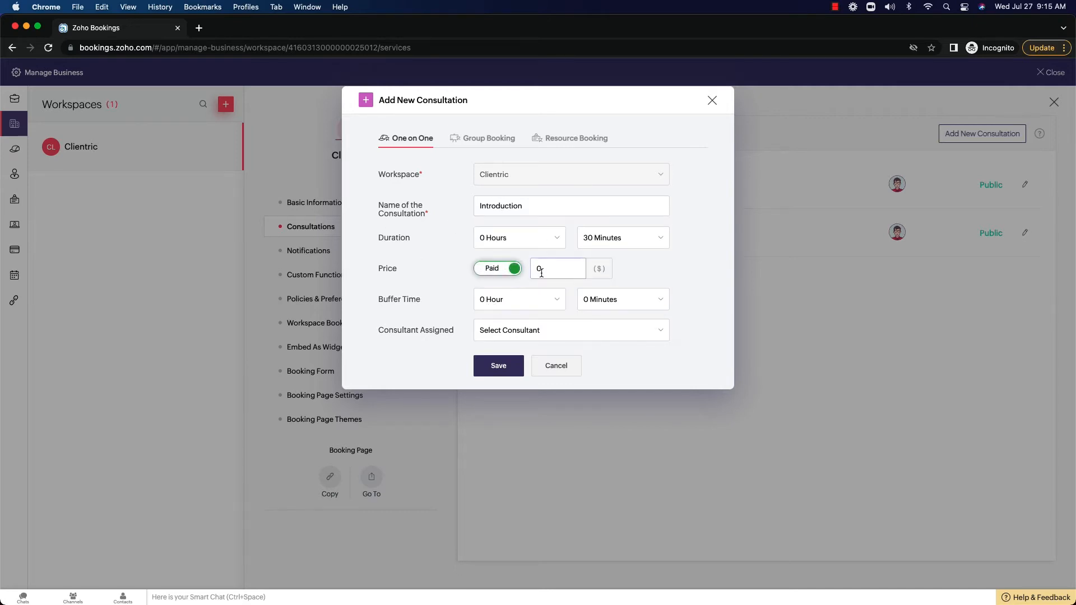
pyautogui.write('100')
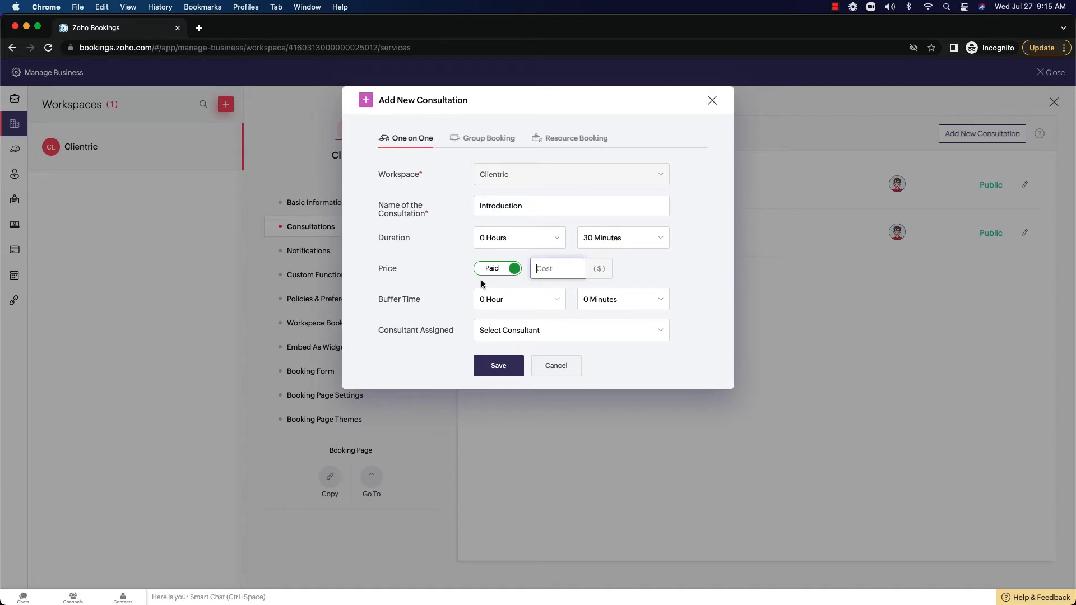
# Step: Make Introduction free, add a 15-minute buffer, and assign user1_demo268
pyautogui.click(497, 268)
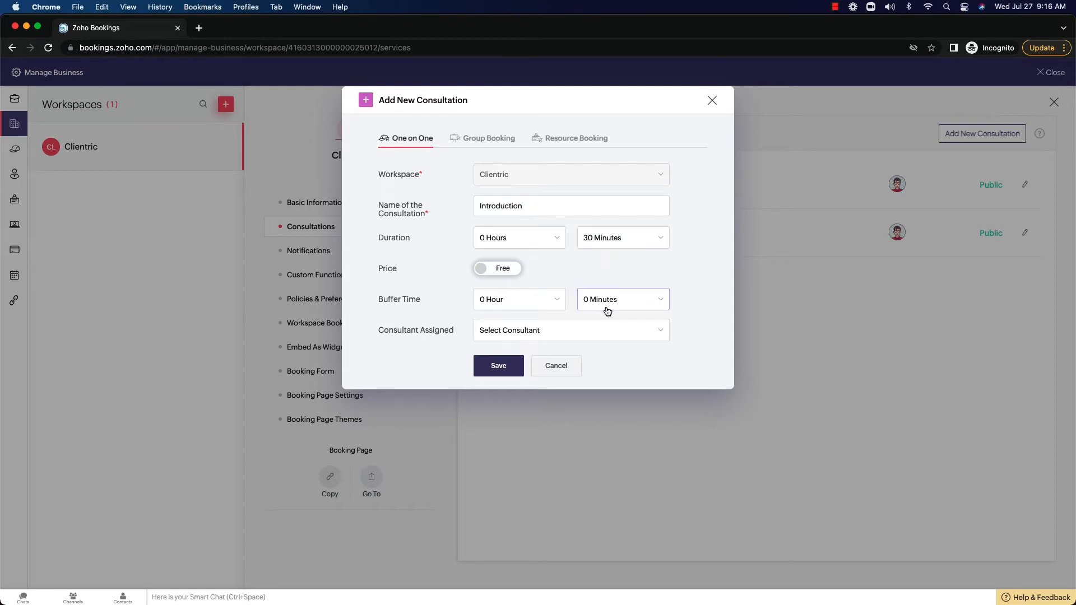
pyautogui.click(621, 299)
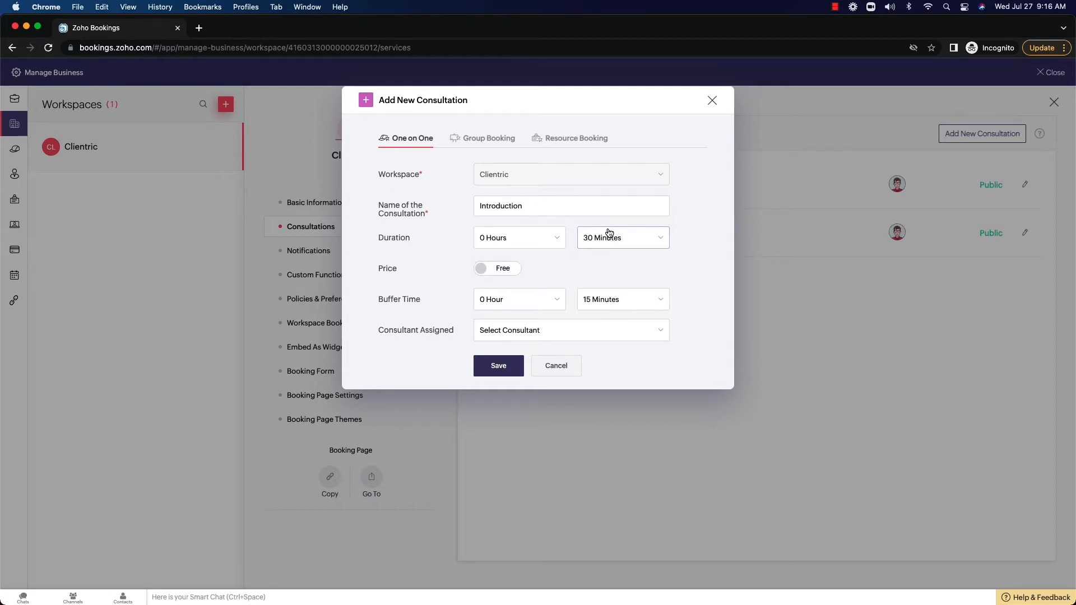
pyautogui.moveTo(606, 233)
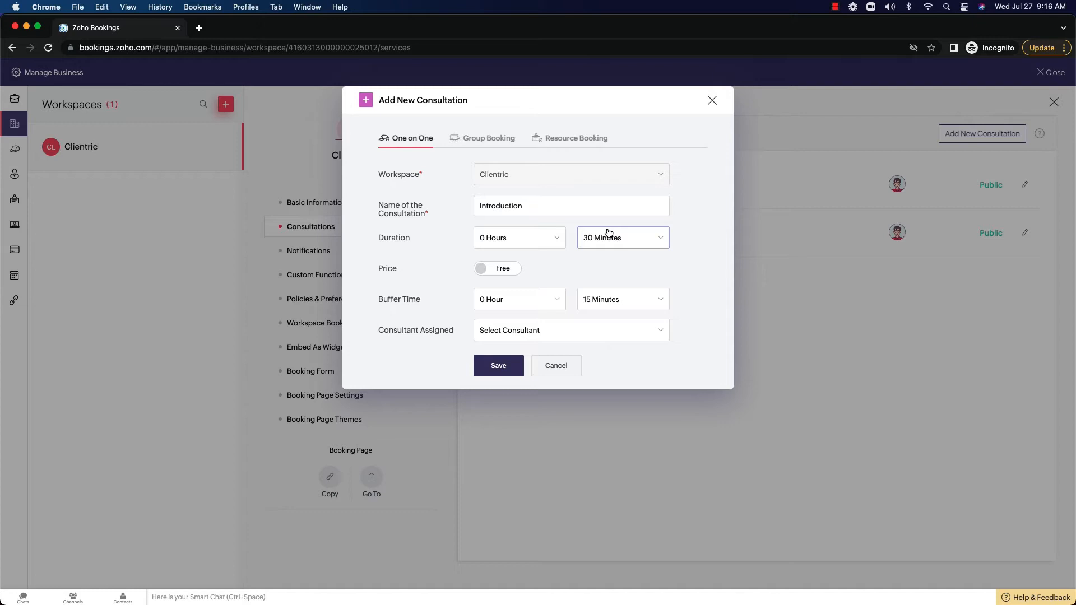
pyautogui.moveTo(599, 247)
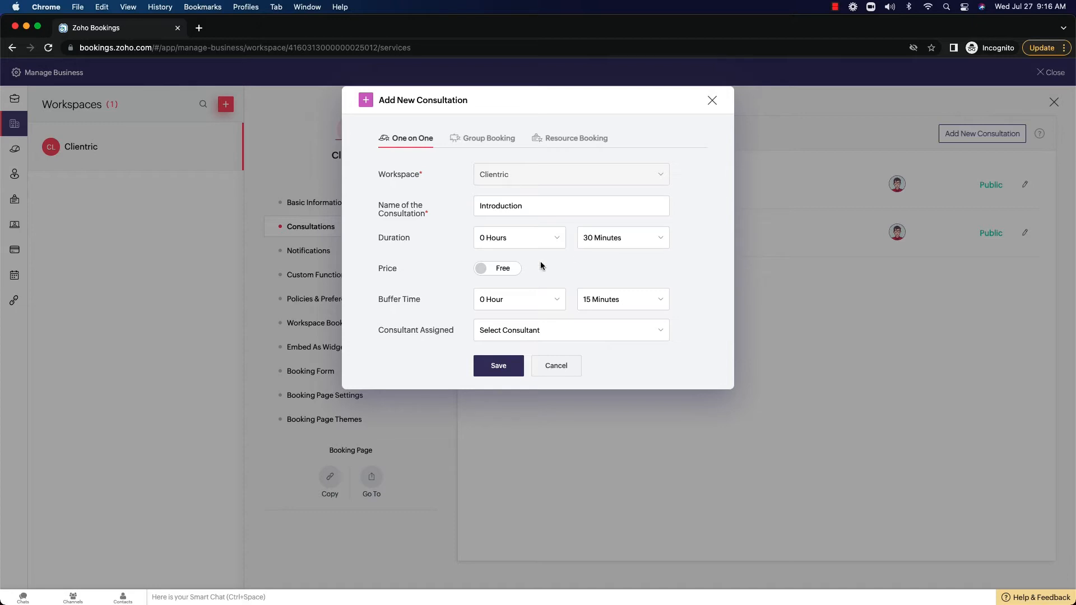
pyautogui.click(570, 330)
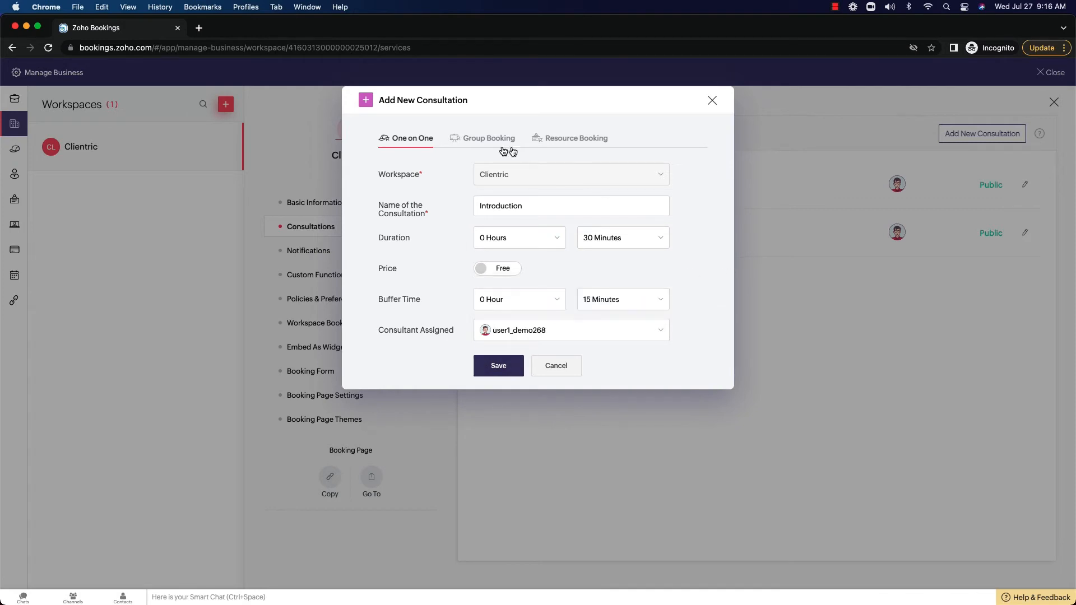
pyautogui.moveTo(469, 144)
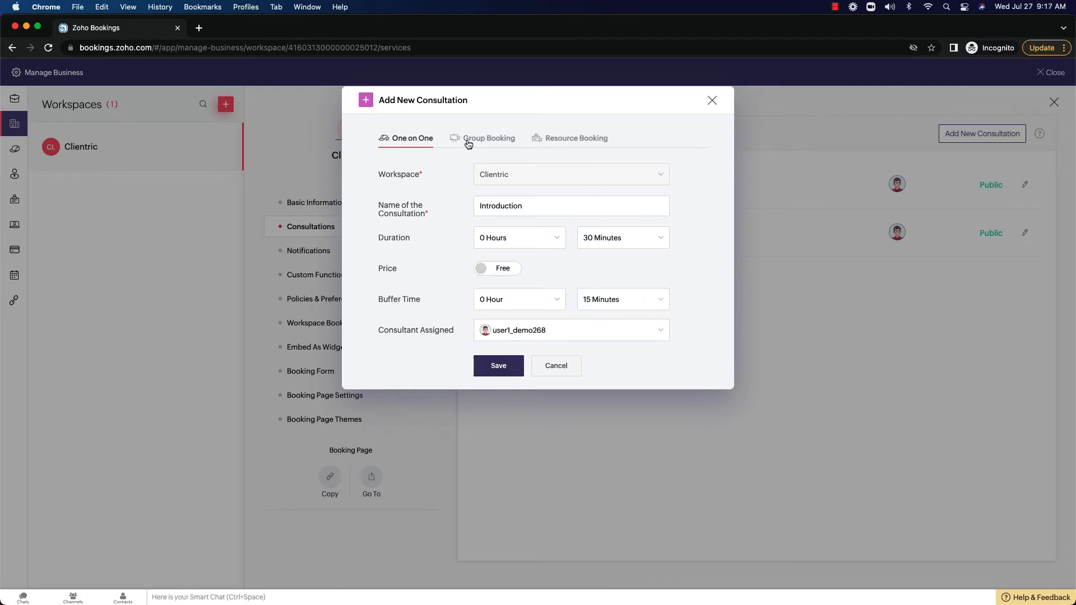
# Step: Switch the Introduction draft via Resource Booking to the Group Booking form
pyautogui.click(575, 138)
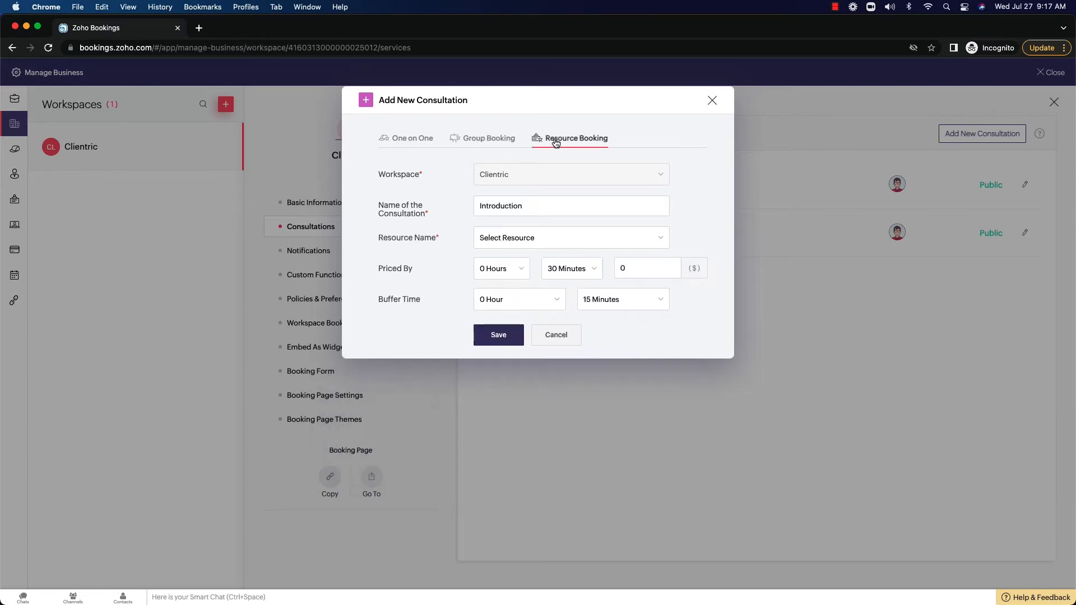
pyautogui.click(489, 138)
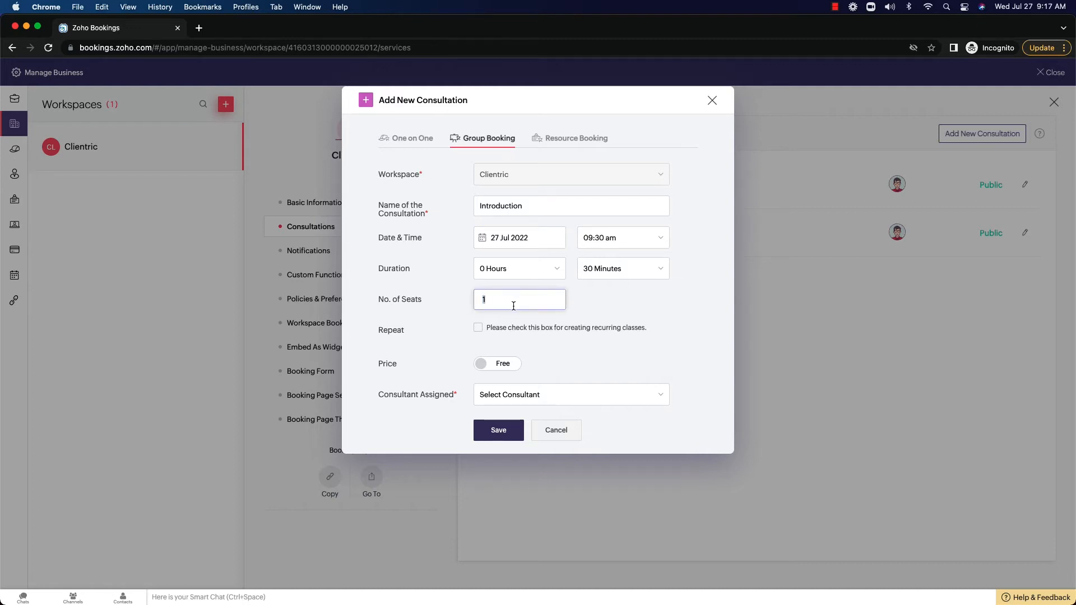
pyautogui.moveTo(511, 303)
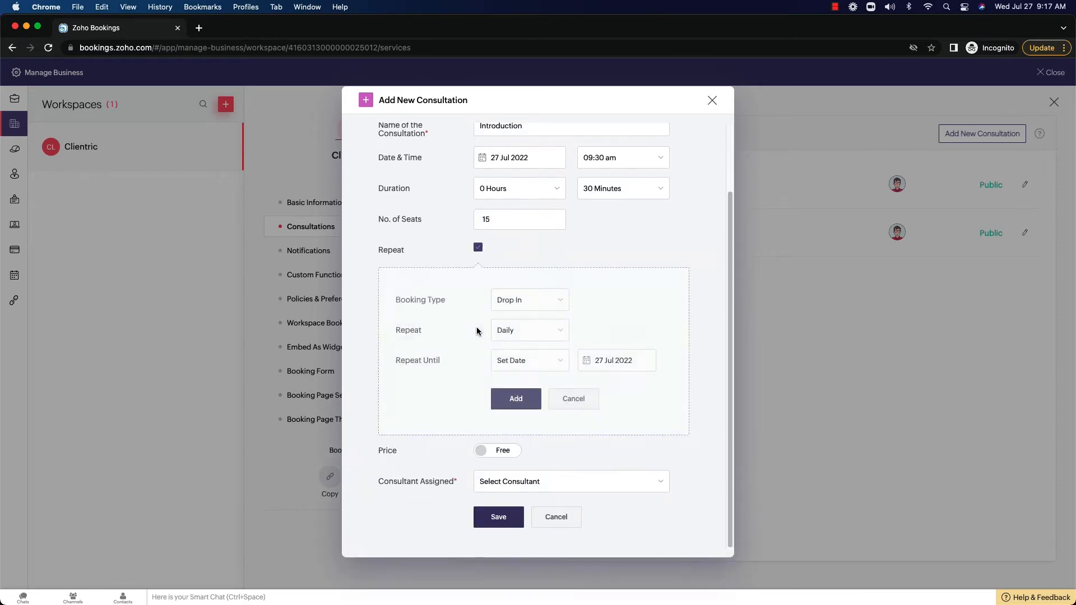
# Step: Give the Introduction group booking 15 seats, daily repeat, and paid pricing
pyautogui.click(529, 300)
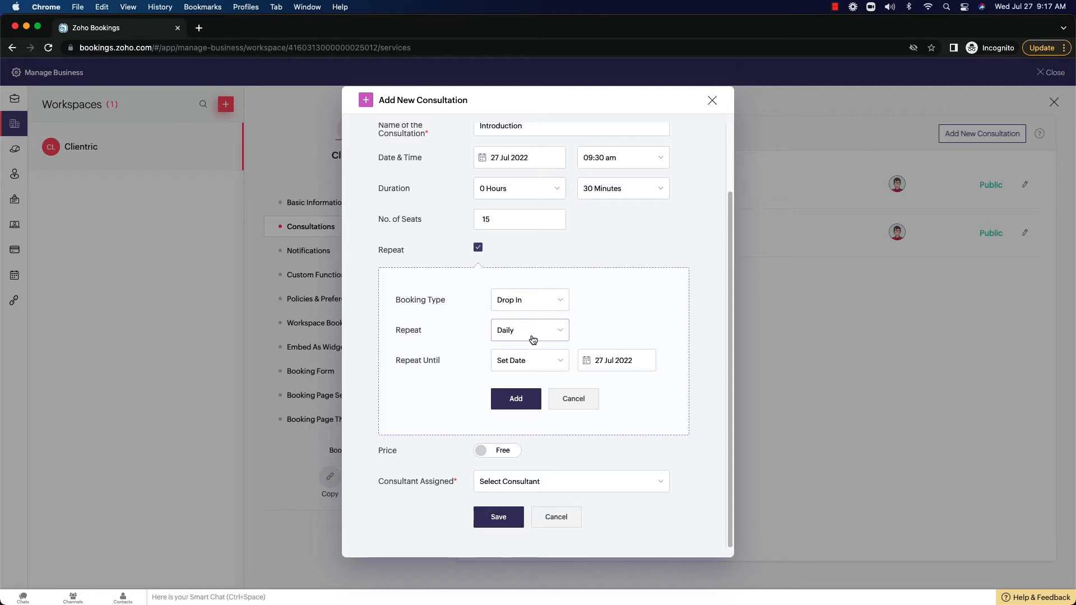
pyautogui.moveTo(535, 335)
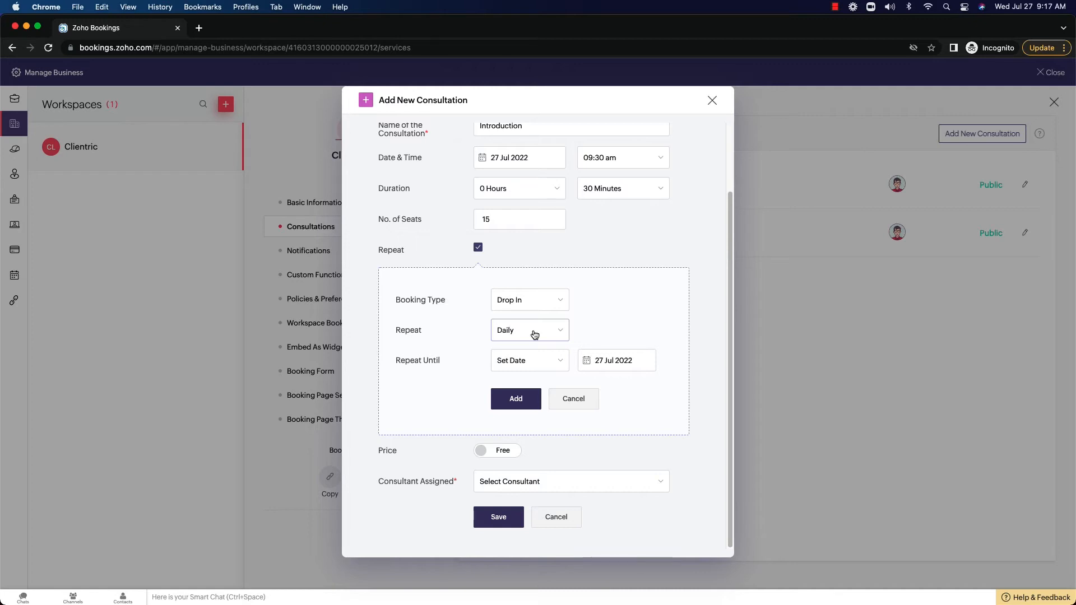
pyautogui.moveTo(504, 359)
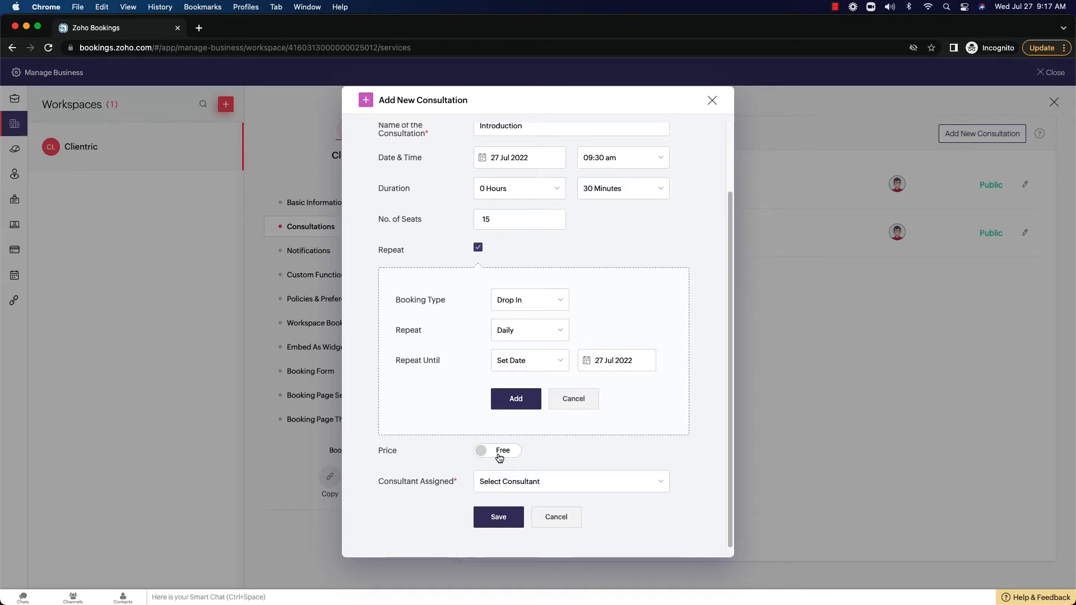
pyautogui.click(496, 451)
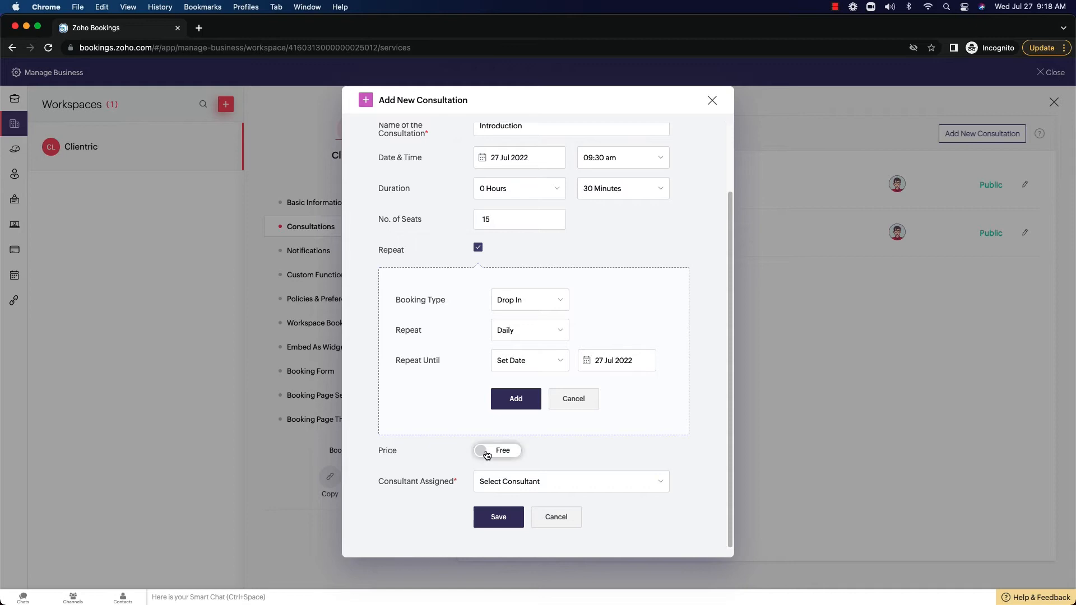
pyautogui.click(496, 450)
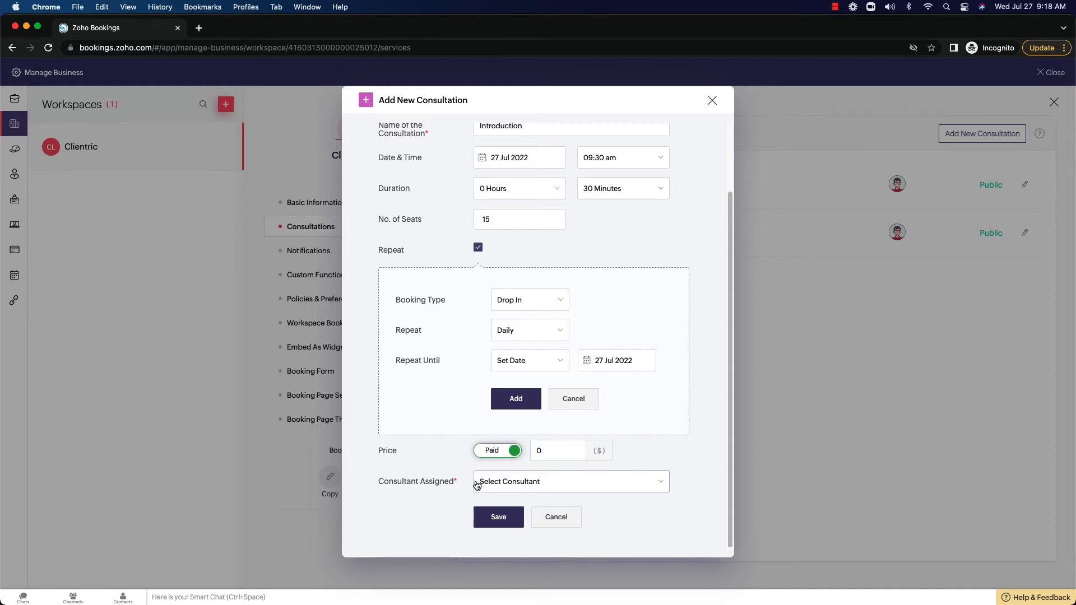
pyautogui.click(569, 481)
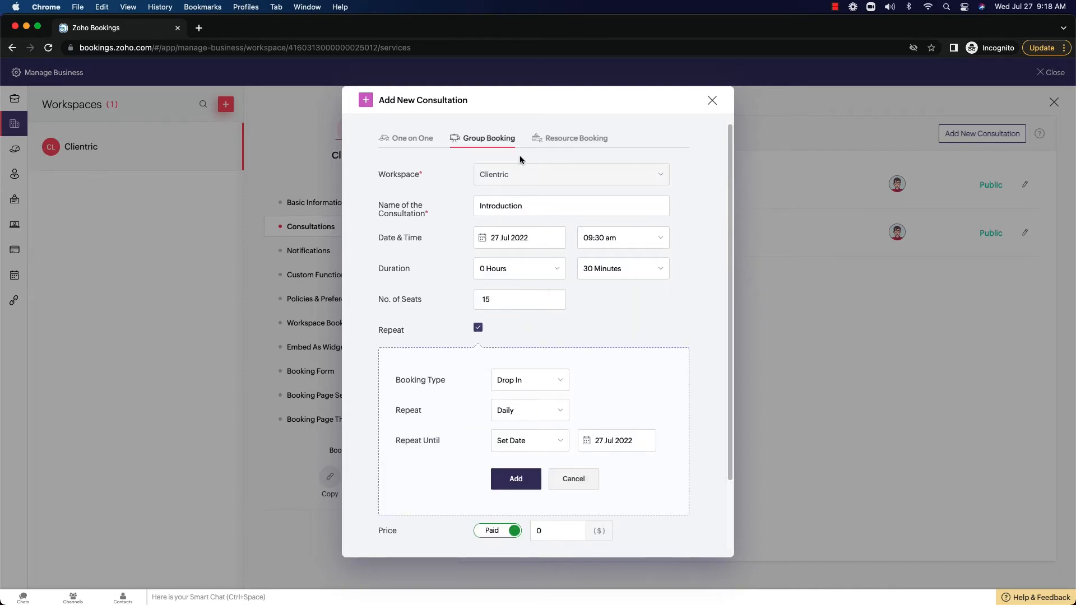
# Step: Check Resource Booking's empty resource list, then return to the One on One form
pyautogui.click(575, 138)
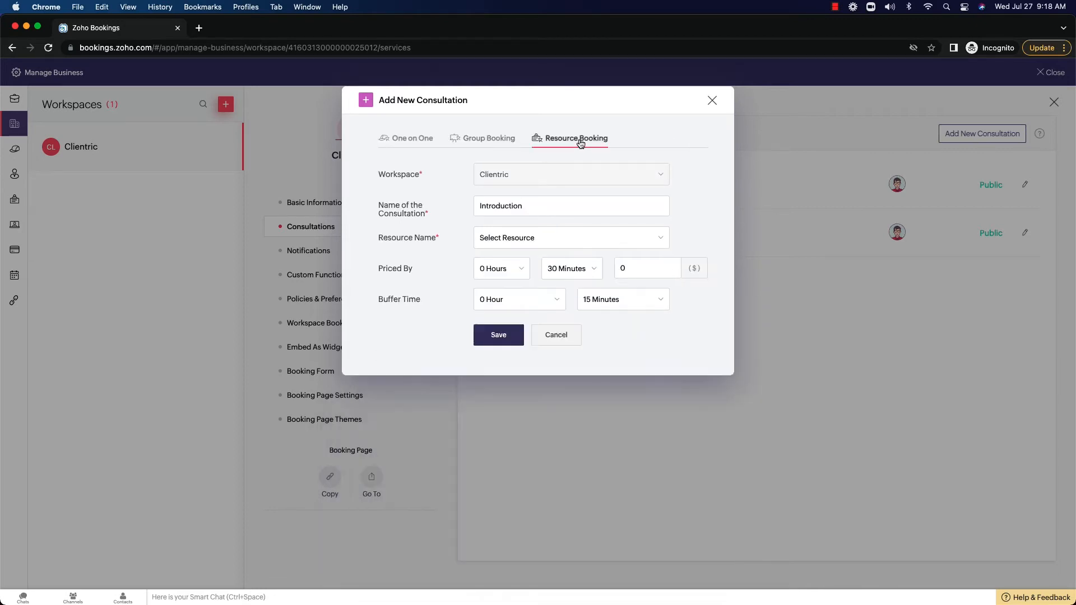
pyautogui.click(571, 205)
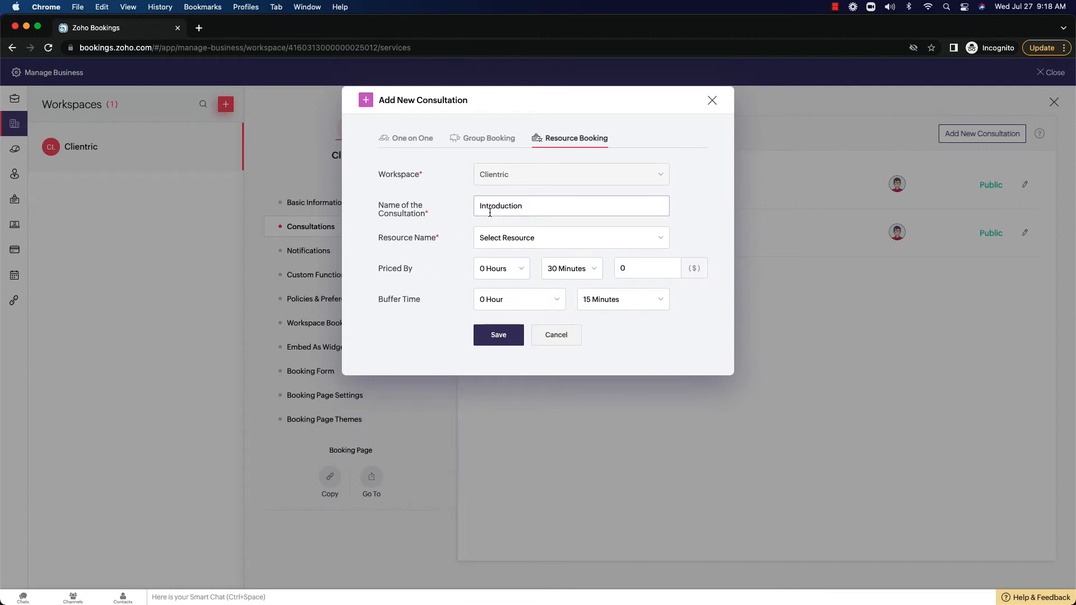
pyautogui.click(570, 238)
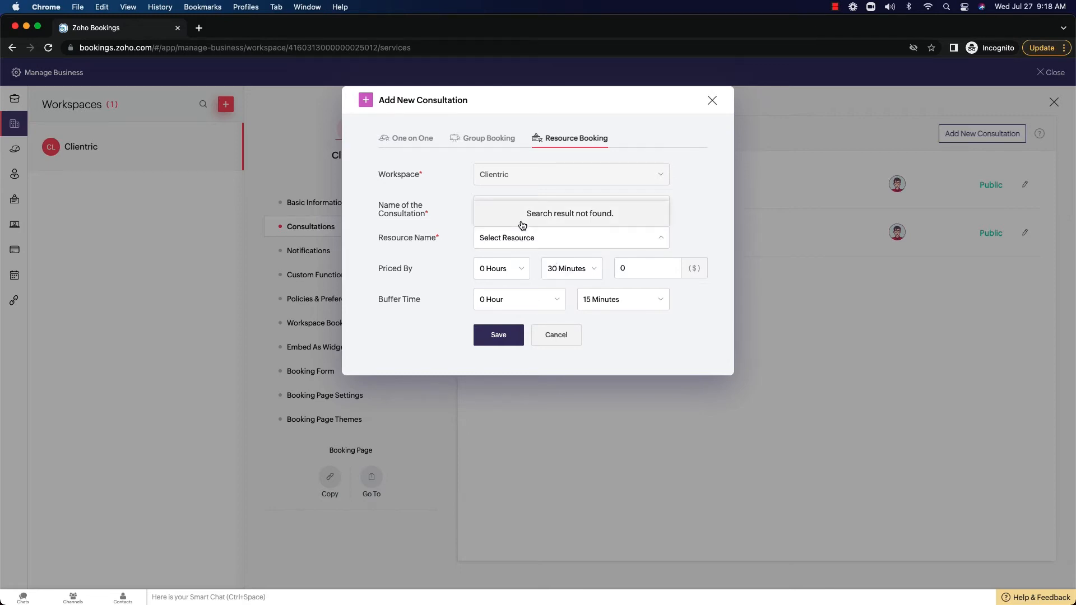
pyautogui.click(569, 238)
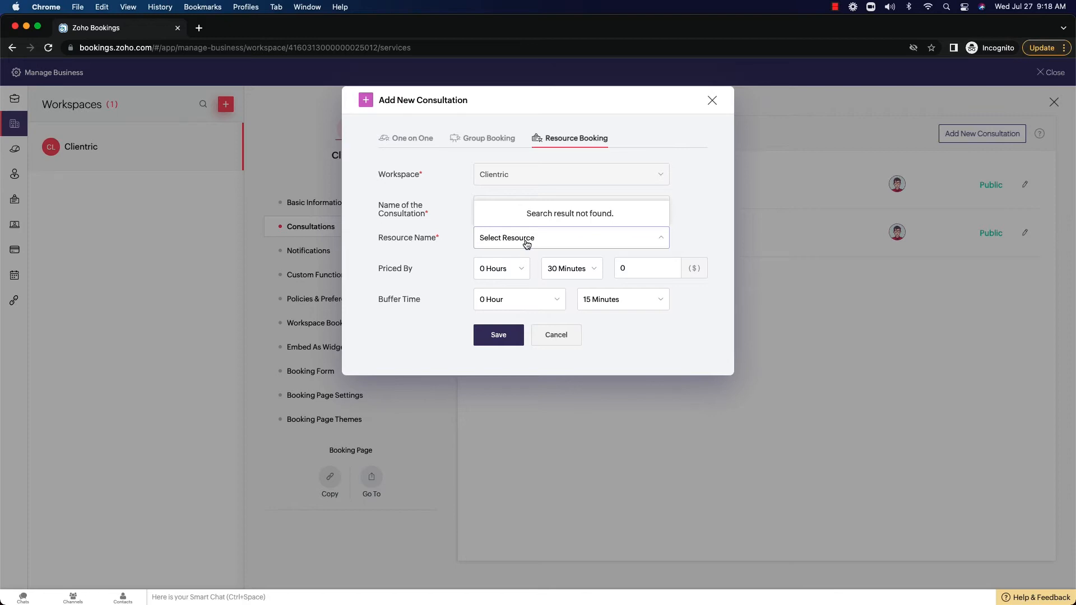
pyautogui.click(571, 237)
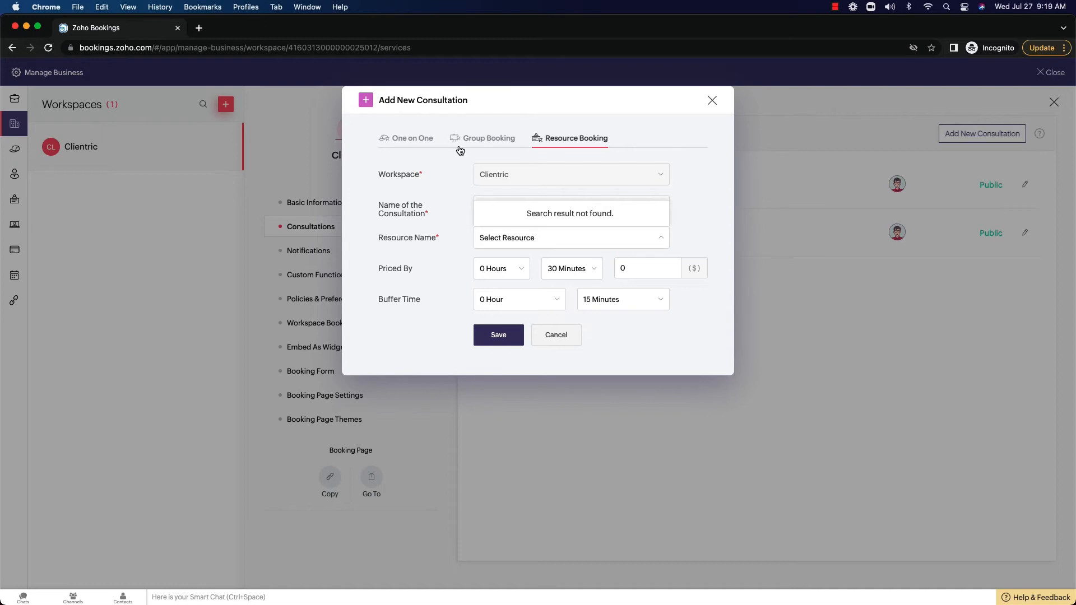
pyautogui.click(412, 138)
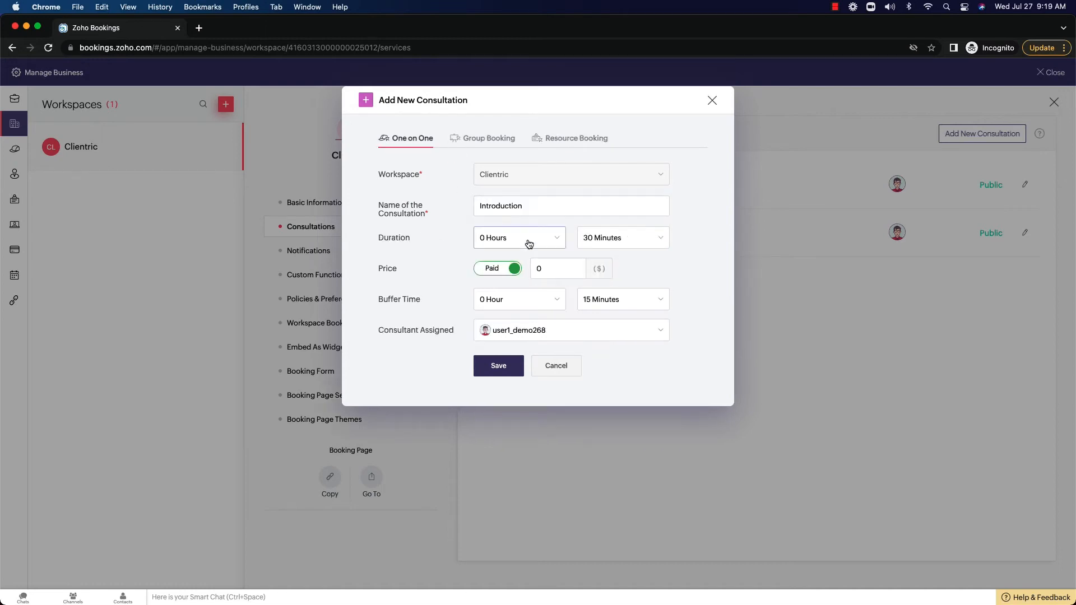
# Step: Save Introduction as a free 30-minute consultation and return to Clientric's basic information
pyautogui.click(498, 268)
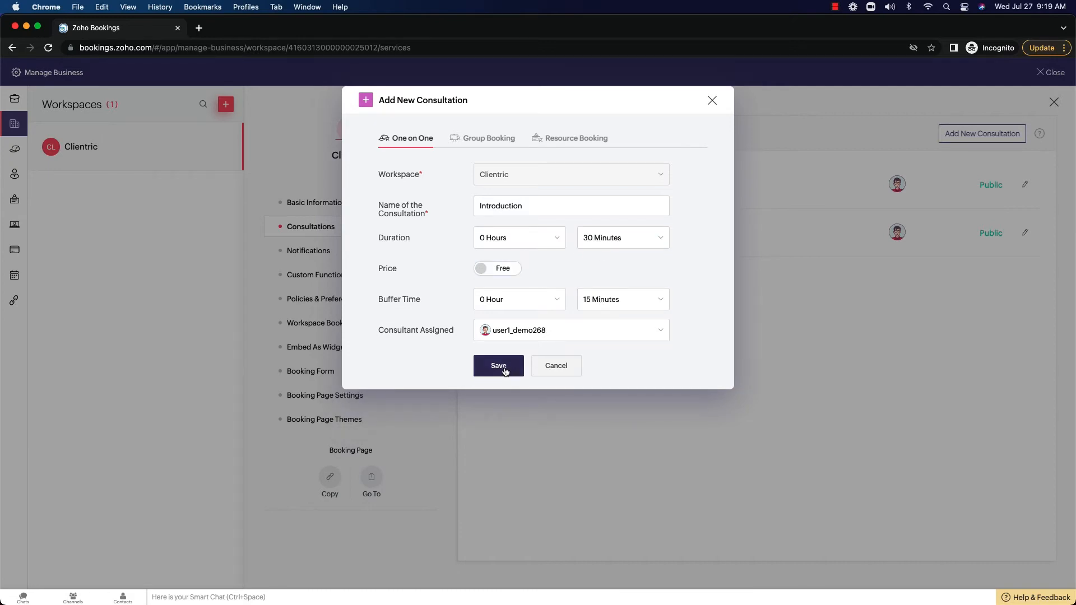
pyautogui.click(498, 366)
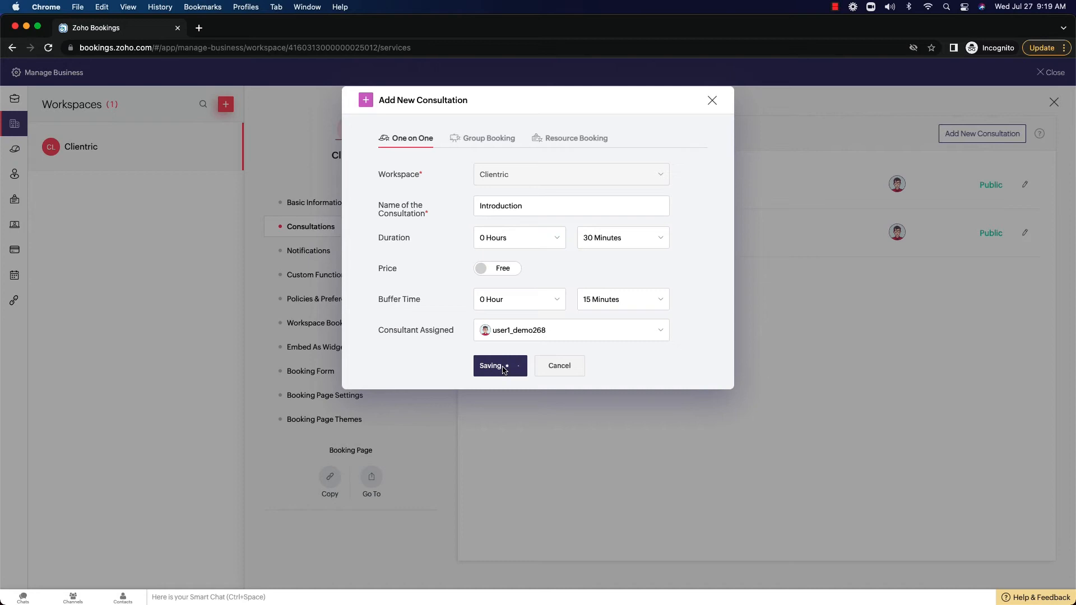
pyautogui.click(491, 365)
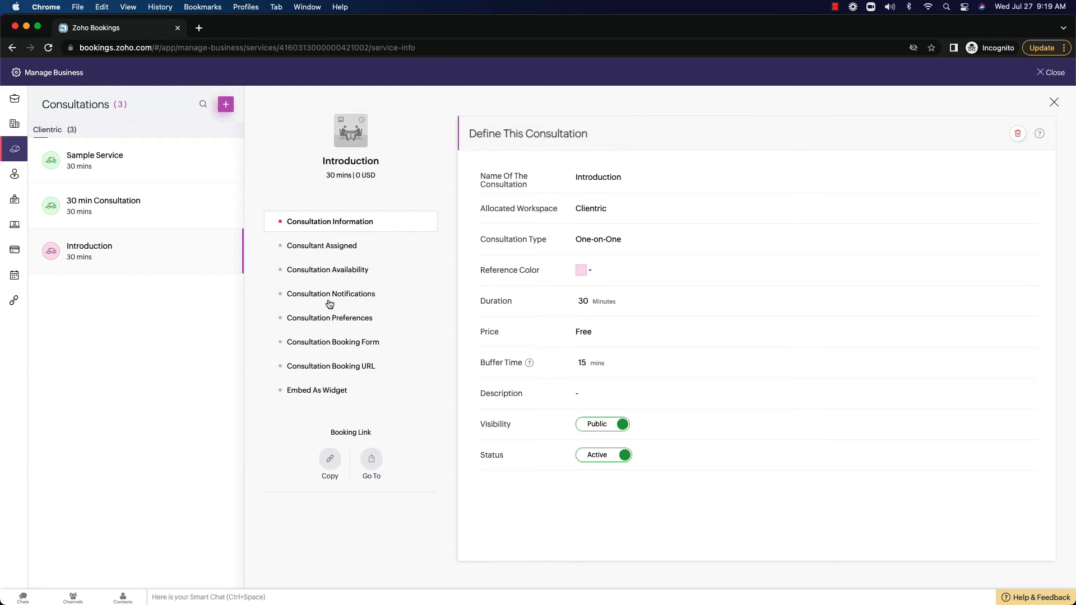
pyautogui.moveTo(317, 282)
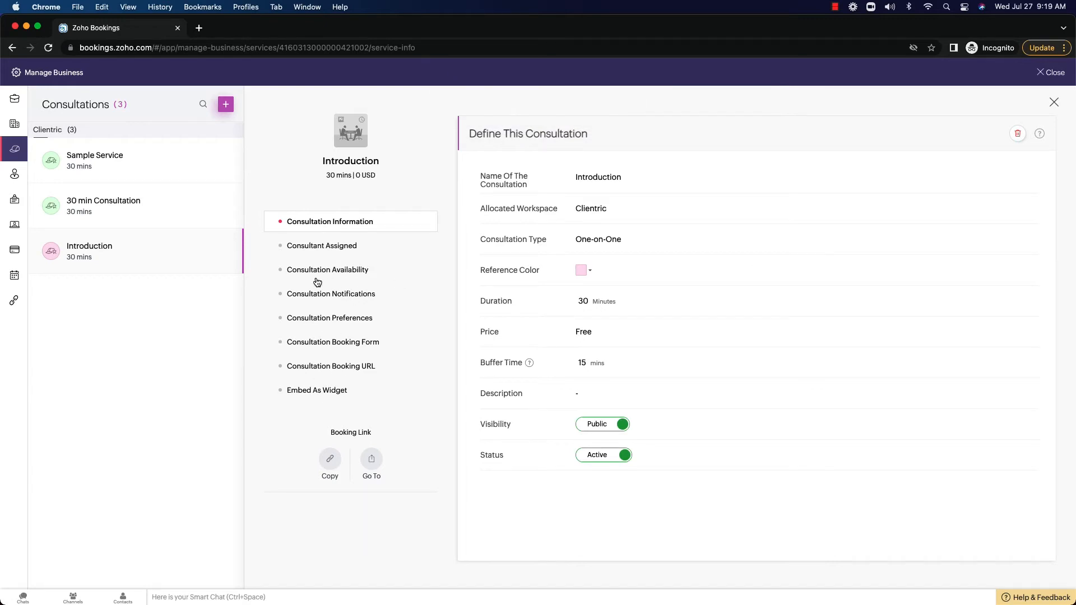
pyautogui.moveTo(13, 123)
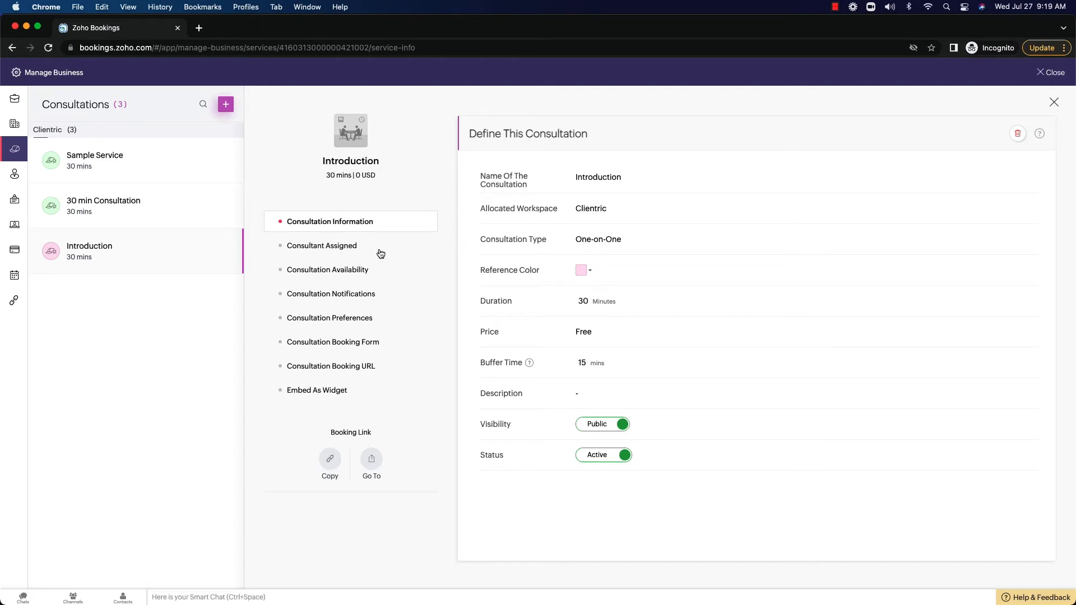
pyautogui.click(14, 123)
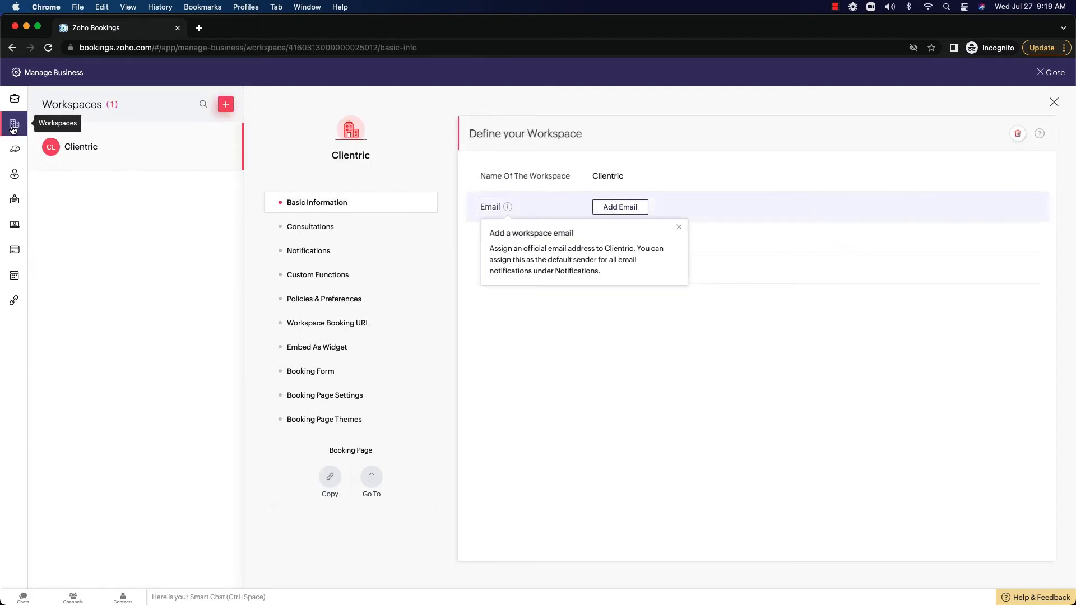
# Step: Open Clientric's Notifications and scroll through the appointment email alert settings
pyautogui.click(308, 250)
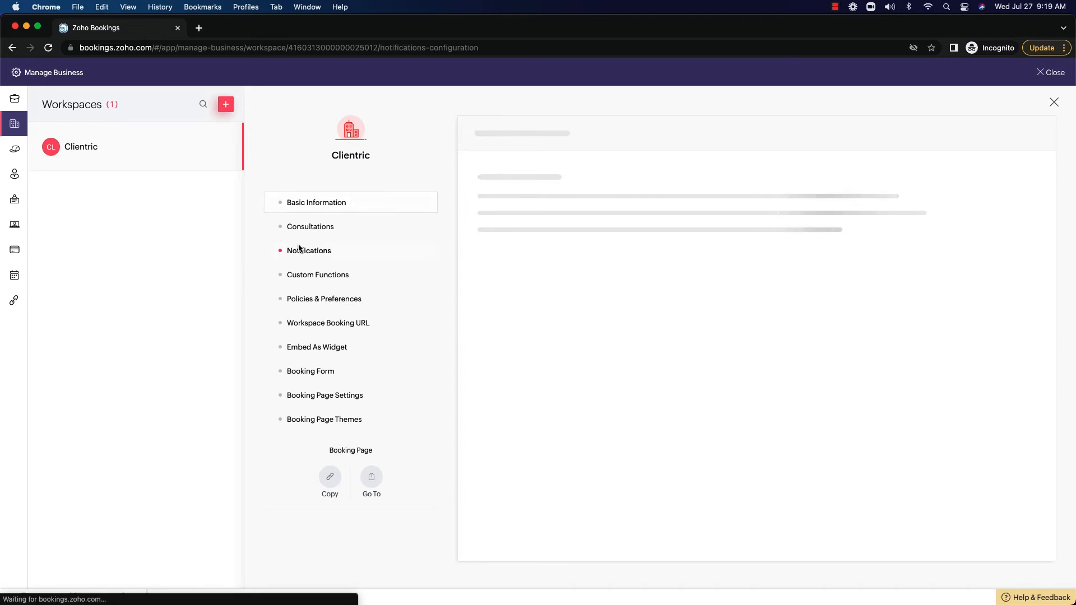
pyautogui.click(309, 250)
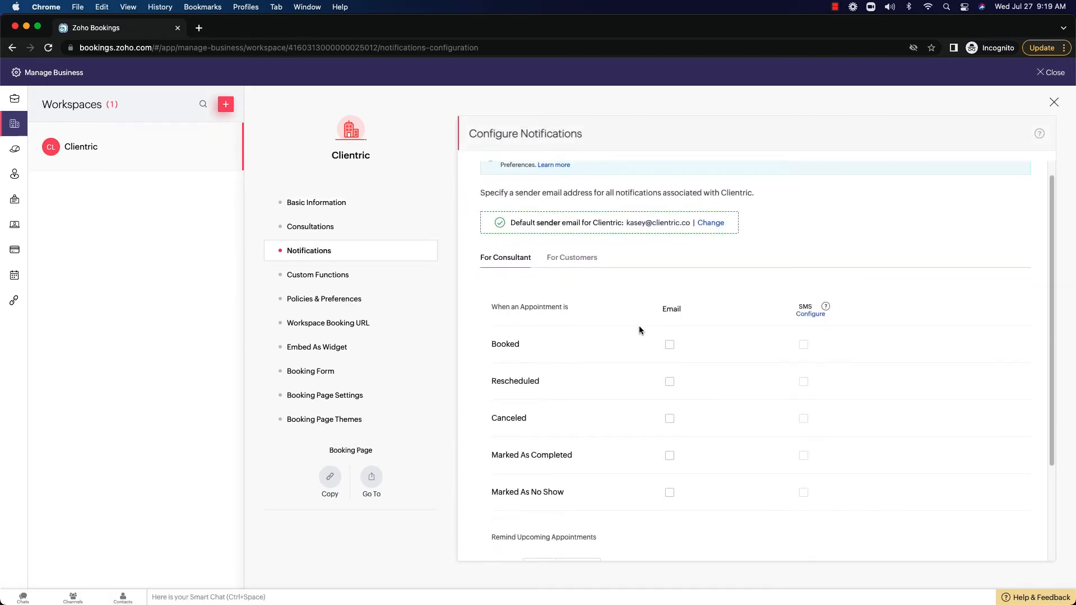
pyautogui.moveTo(571, 257)
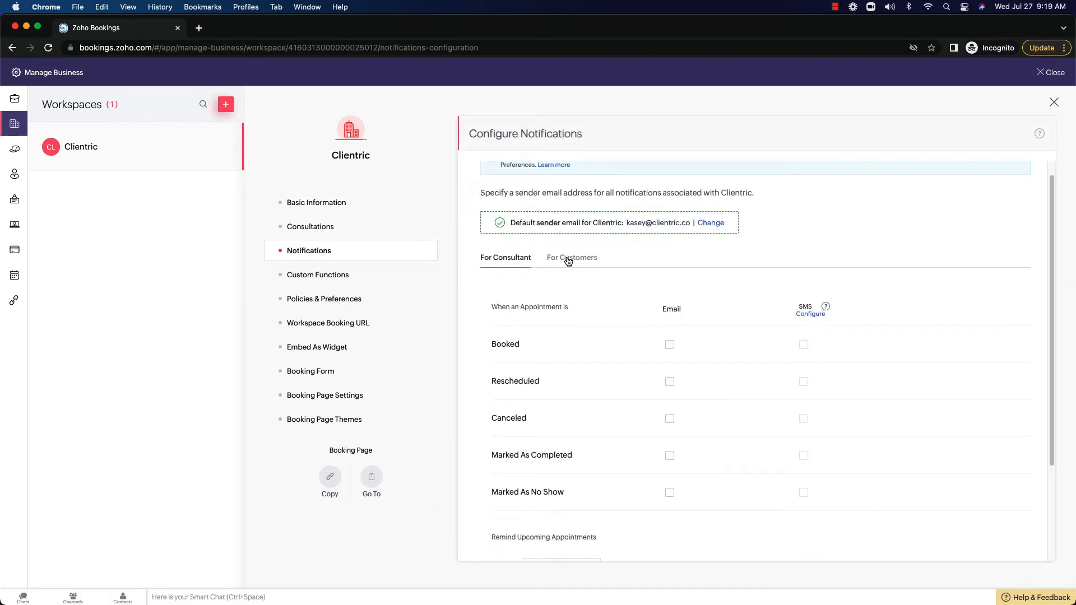
pyautogui.moveTo(589, 281)
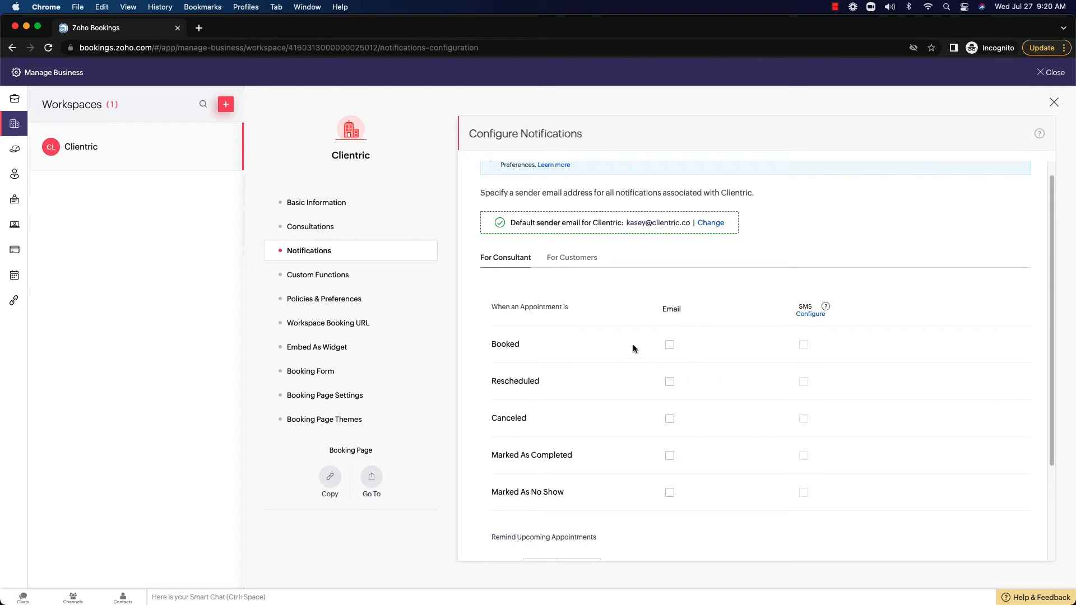
pyautogui.moveTo(664, 354)
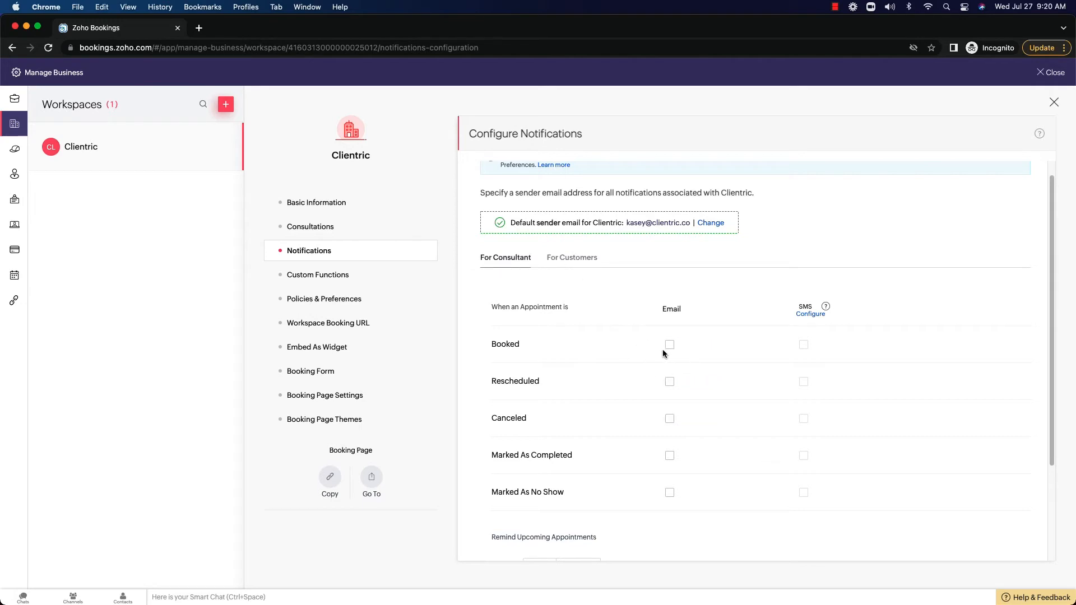
pyautogui.moveTo(659, 398)
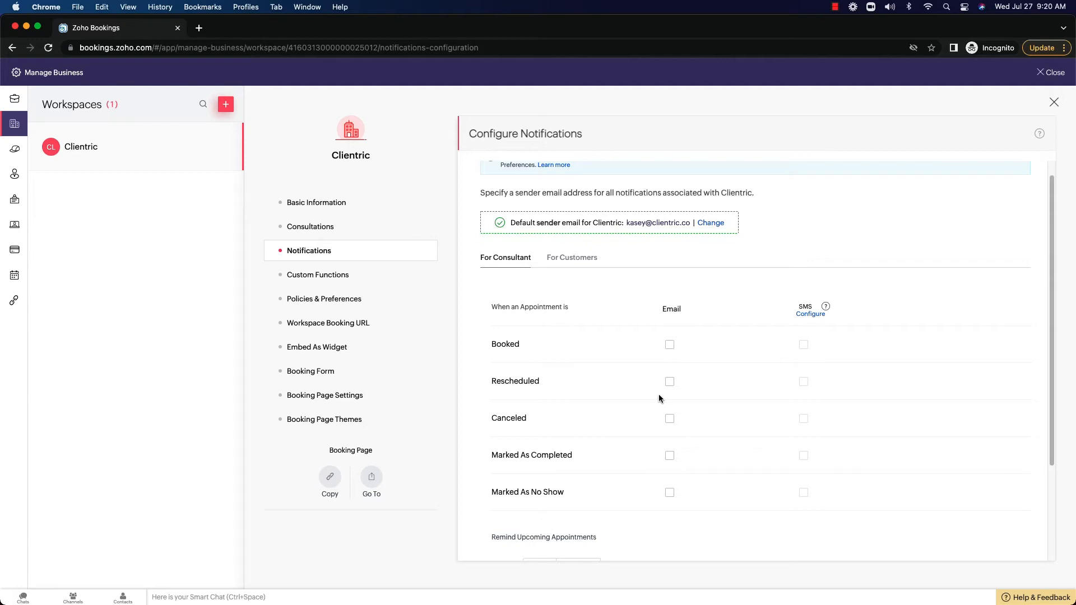
pyautogui.scroll(-3)
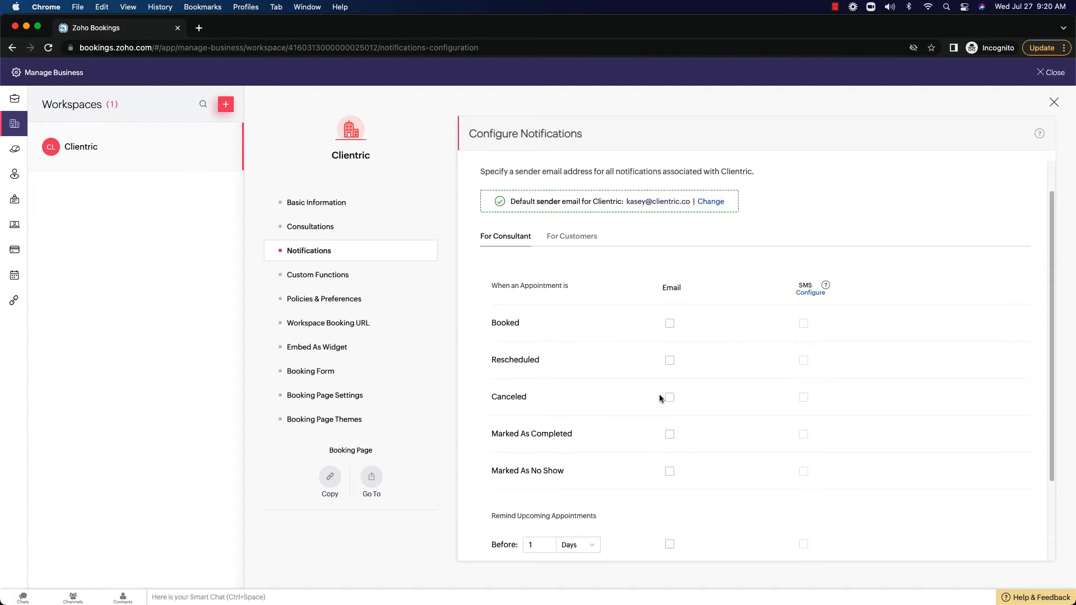
pyautogui.scroll(-3)
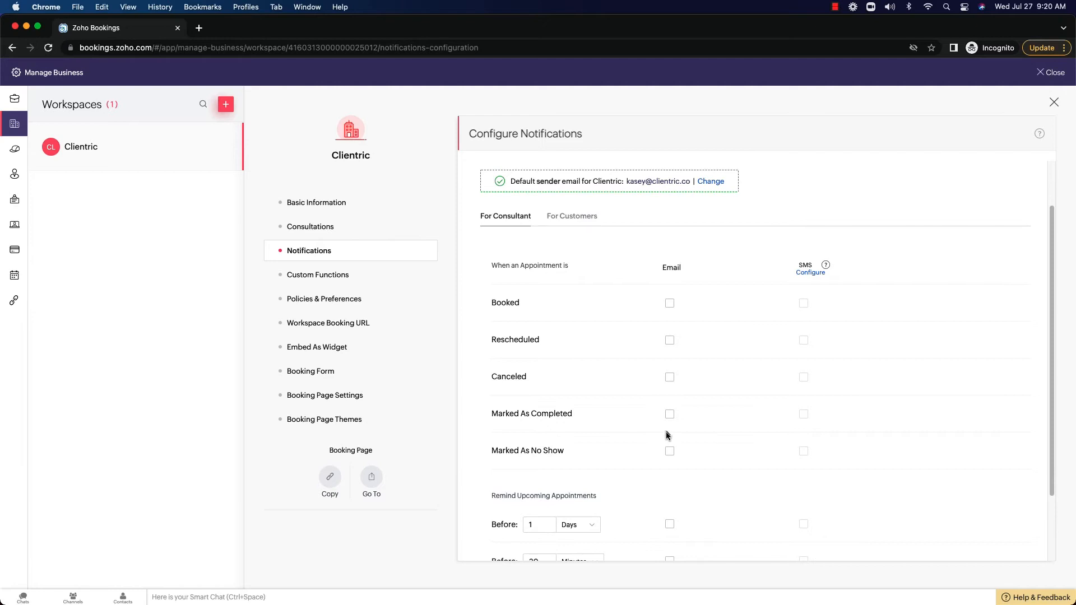
pyautogui.scroll(-3)
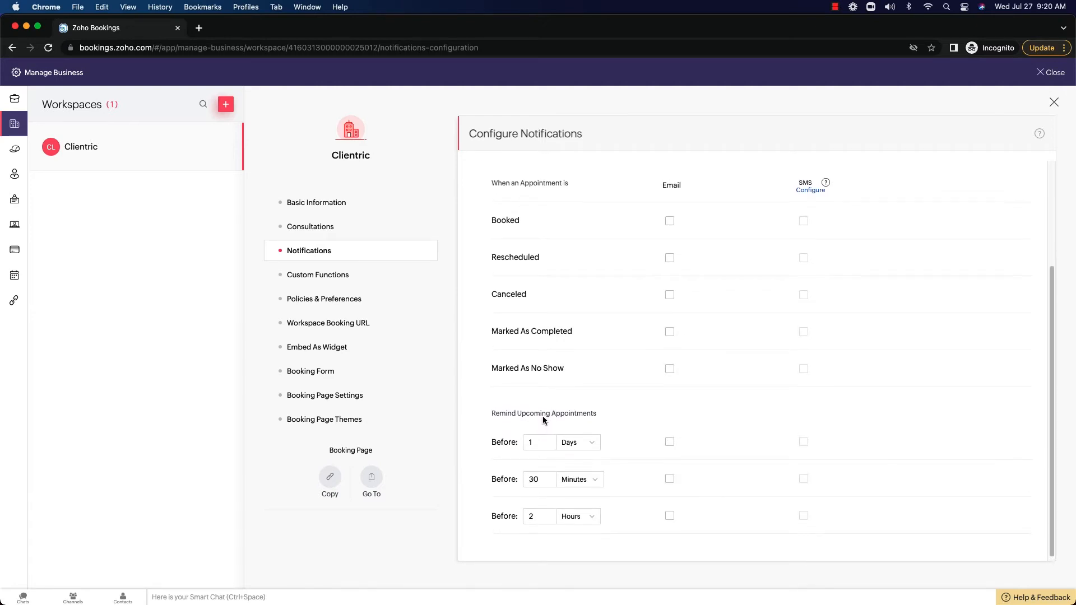
# Step: Dismiss the context menu and show customer alerts for booked, rescheduled and canceled appointments
pyautogui.rightClick(501, 285)
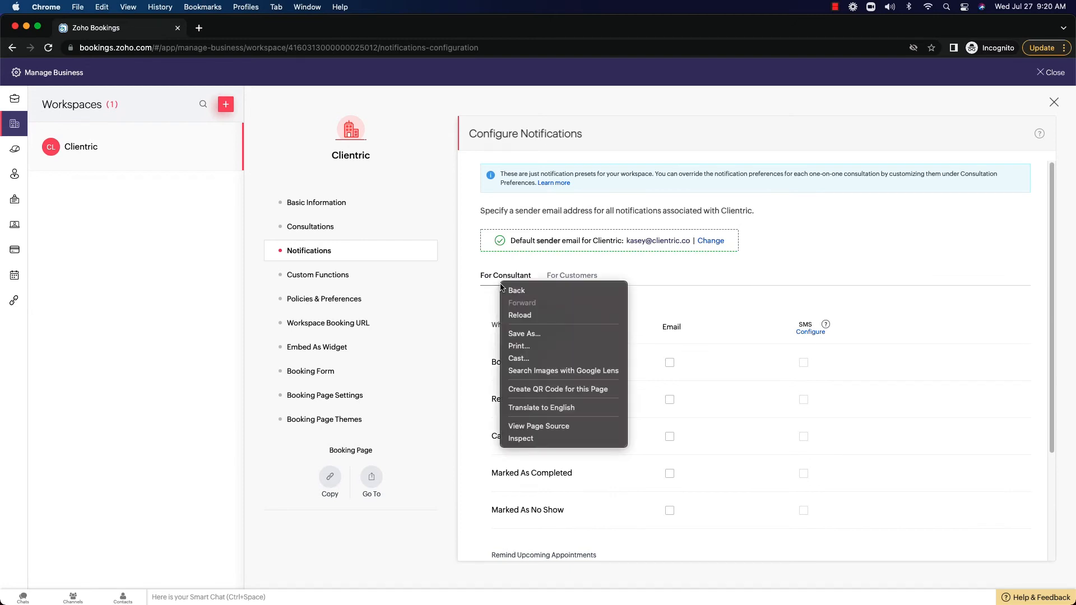
pyautogui.click(581, 280)
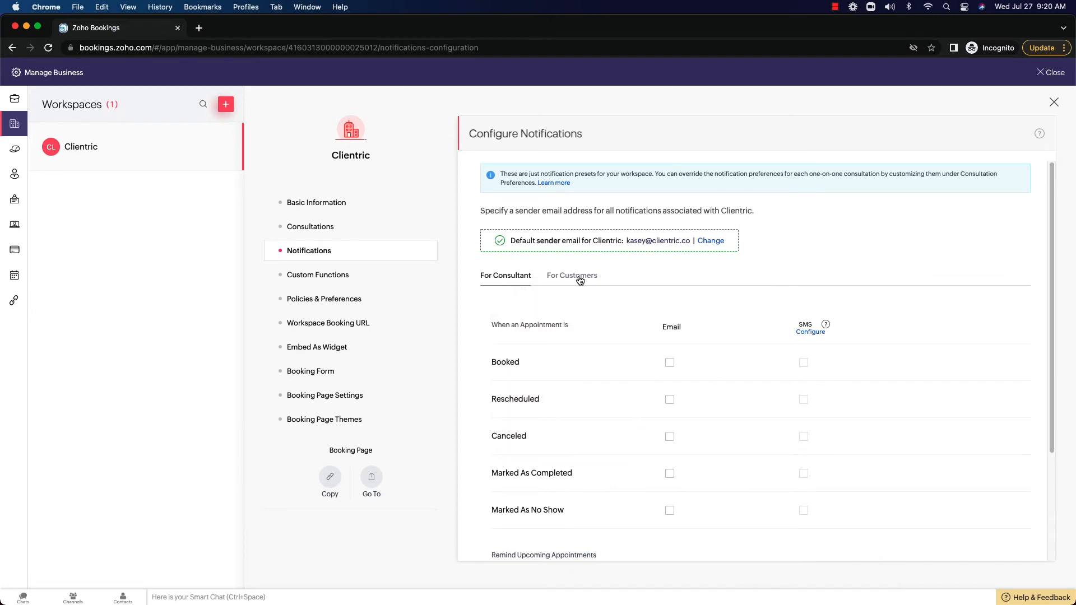
pyautogui.click(572, 275)
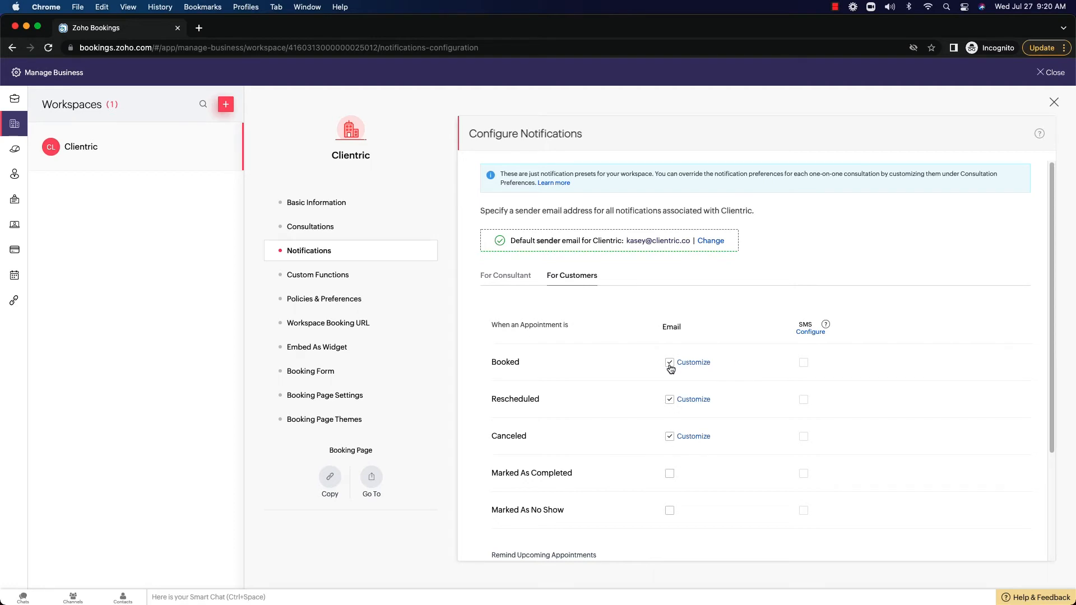
# Step: Open the Booked confirmation email message and scroll through its content
pyautogui.scroll(-3)
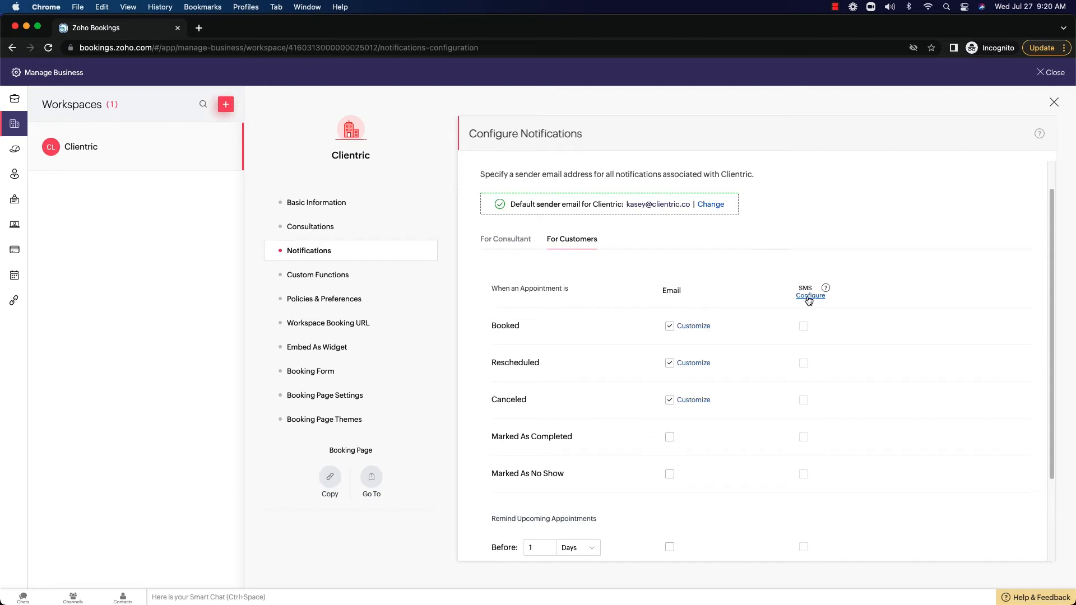
pyautogui.moveTo(787, 332)
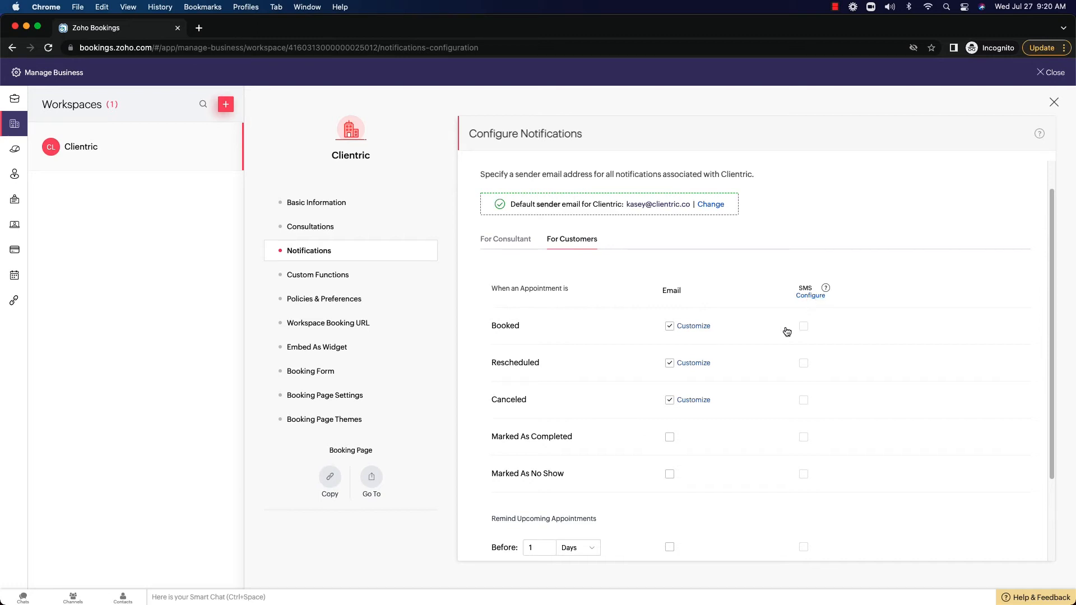
pyautogui.moveTo(826, 288)
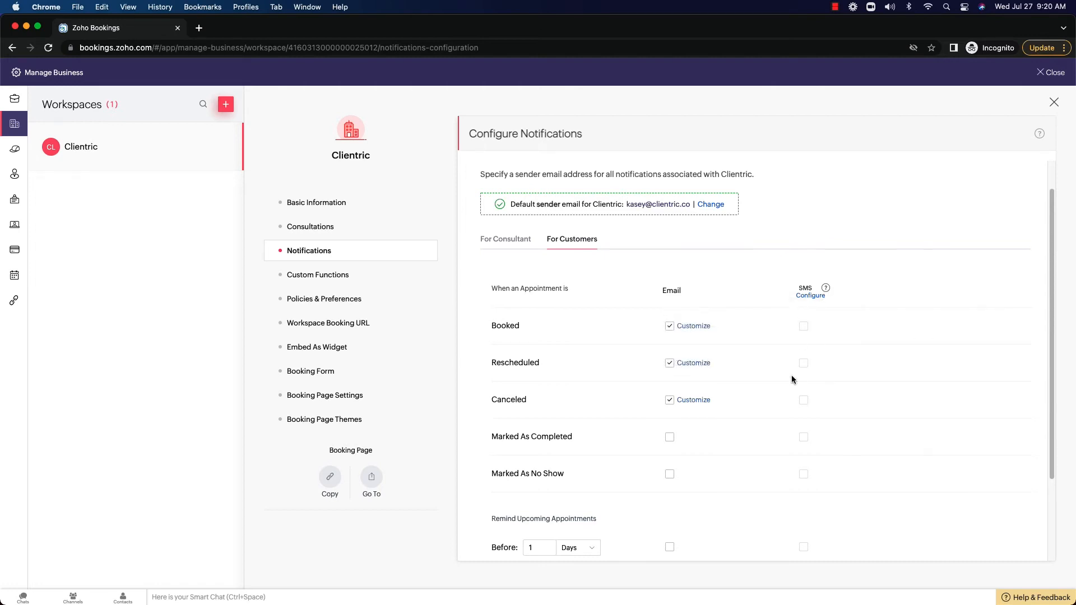
pyautogui.moveTo(792, 374)
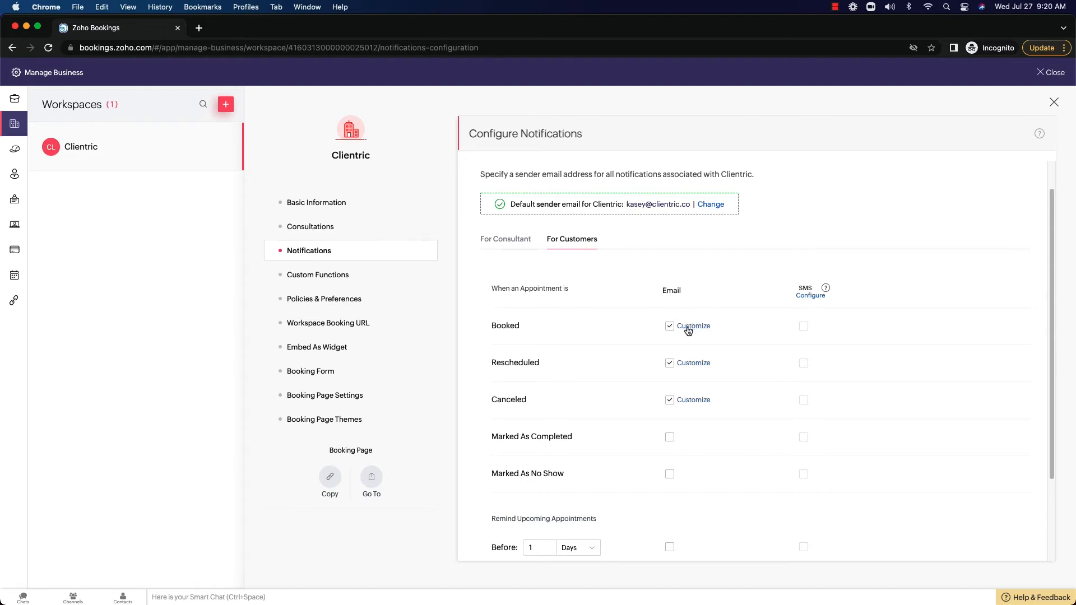
pyautogui.click(695, 325)
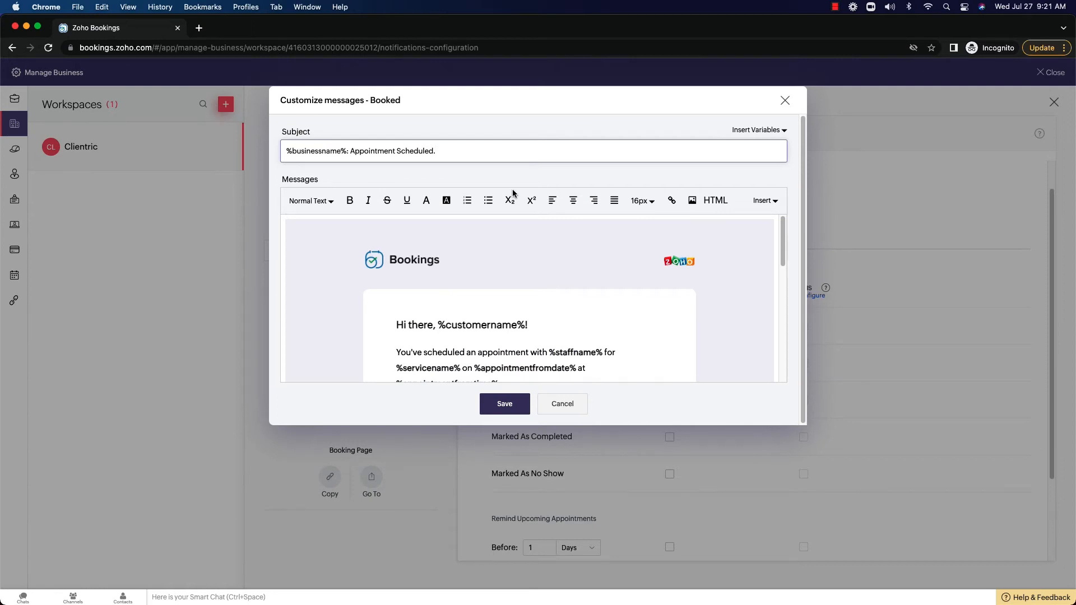
pyautogui.scroll(-3)
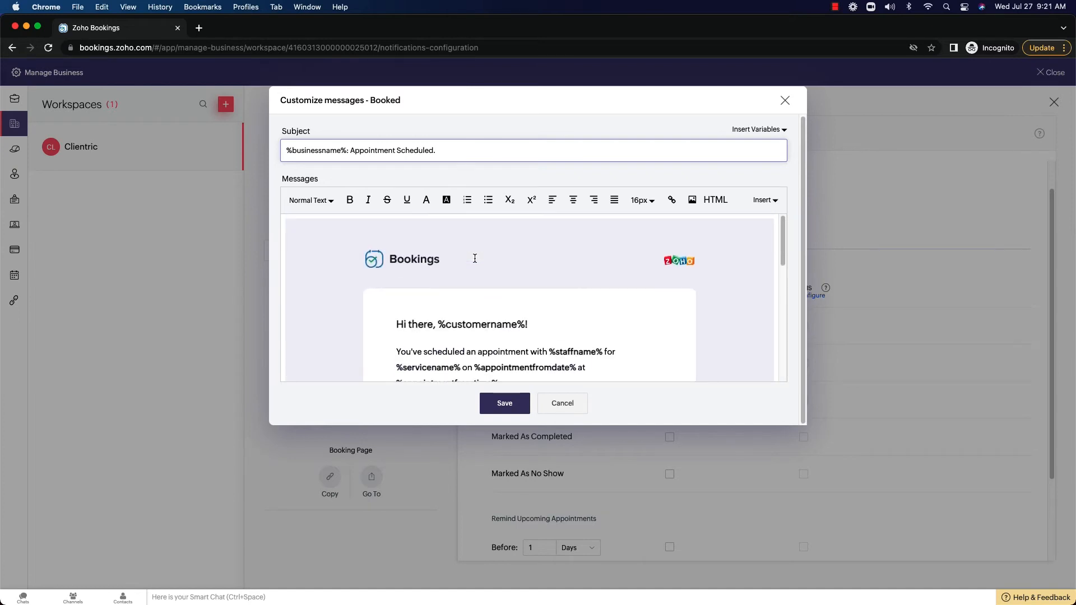
pyautogui.moveTo(700, 257)
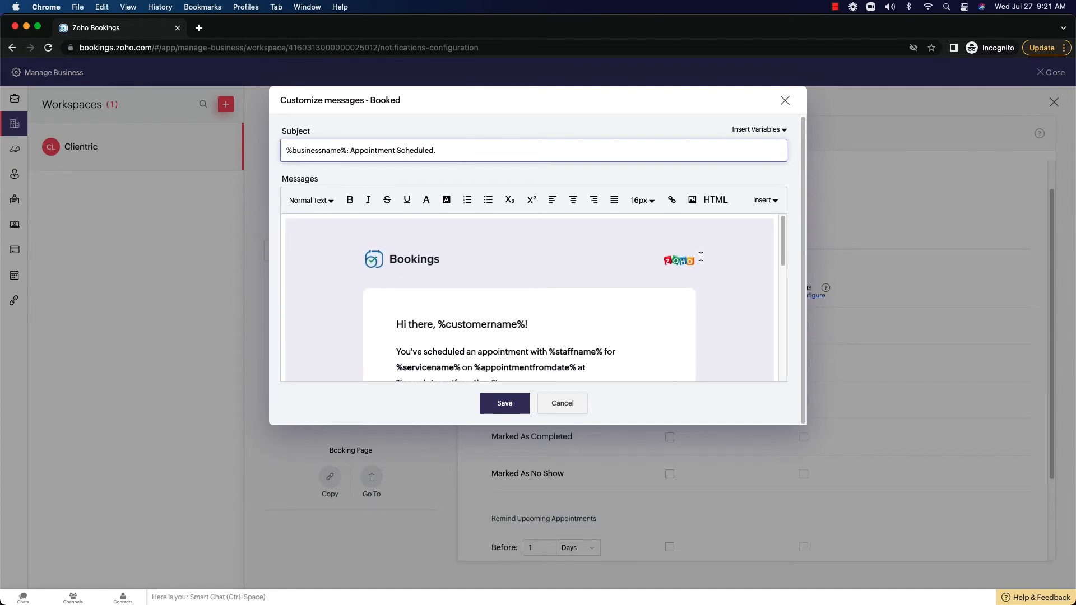
pyautogui.scroll(-3)
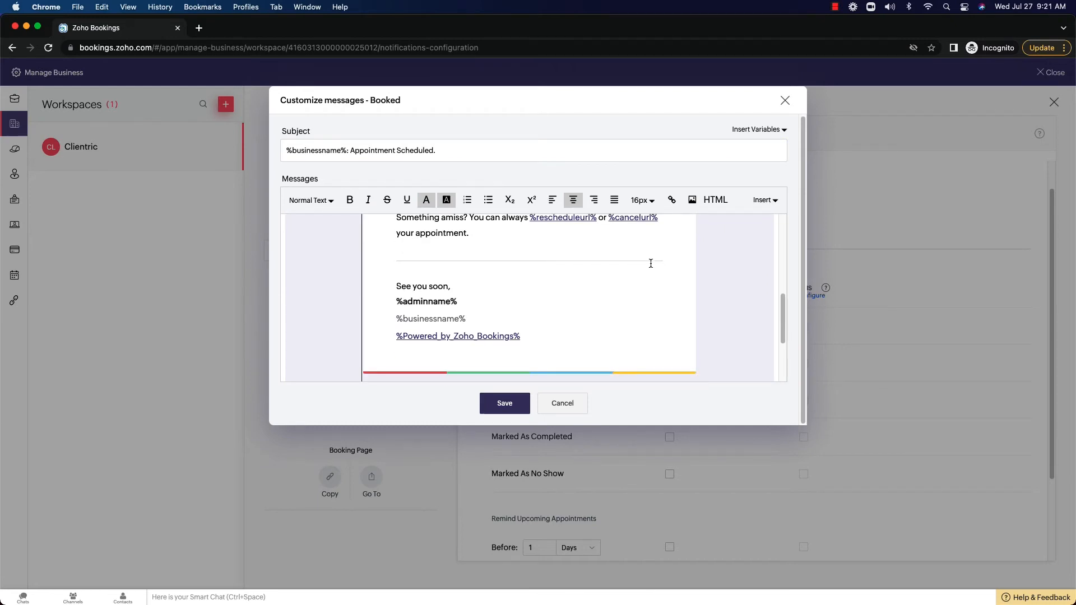
pyautogui.scroll(-3)
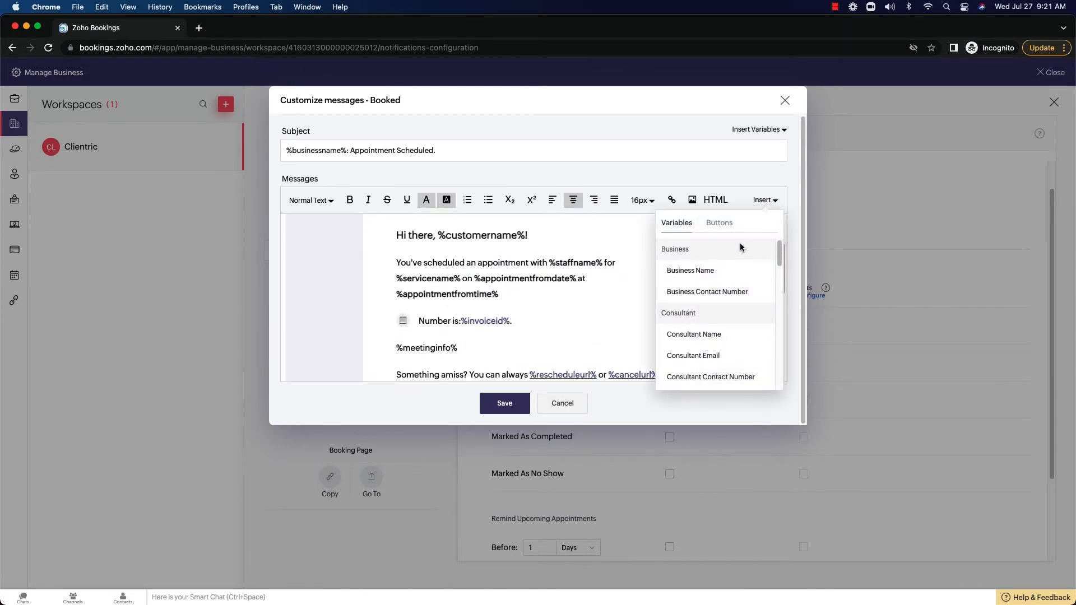
# Step: View the insertable calendar Buttons and Variables lists, then close the Booked message editor
pyautogui.click(719, 223)
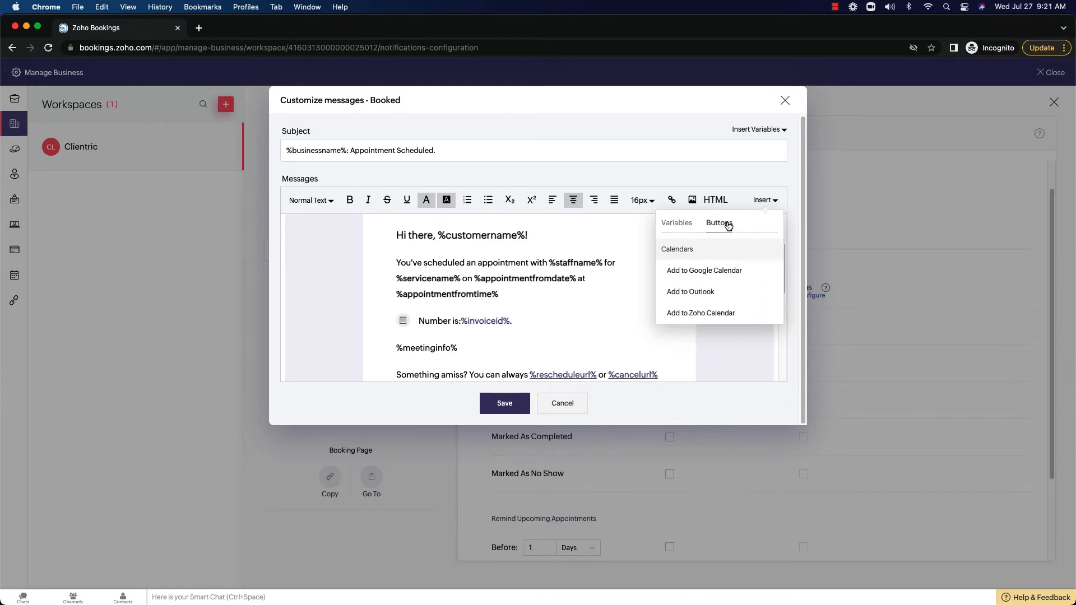
pyautogui.moveTo(704, 269)
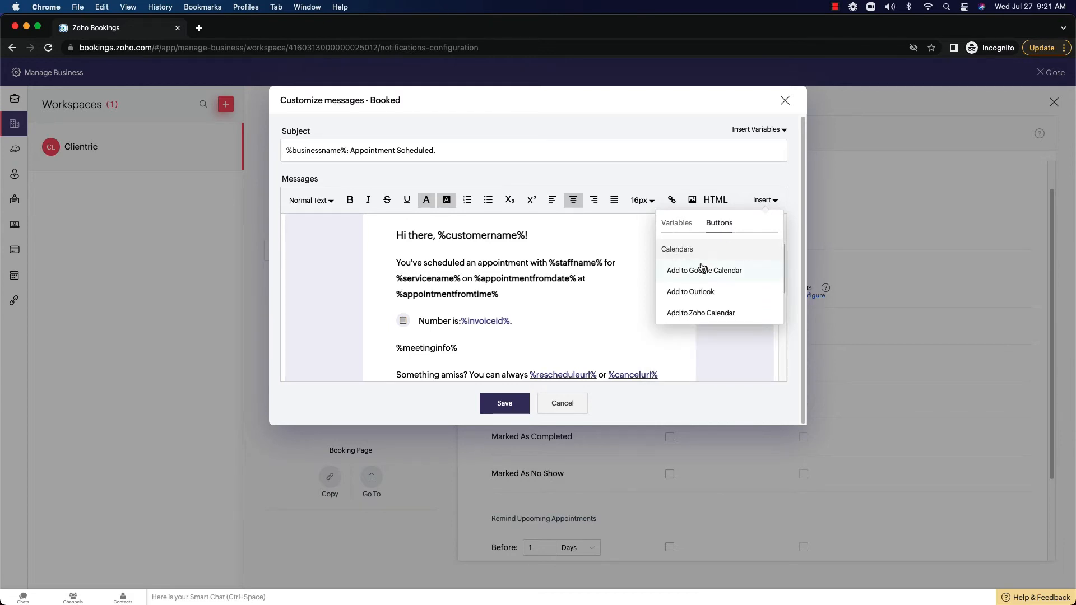
pyautogui.moveTo(701, 313)
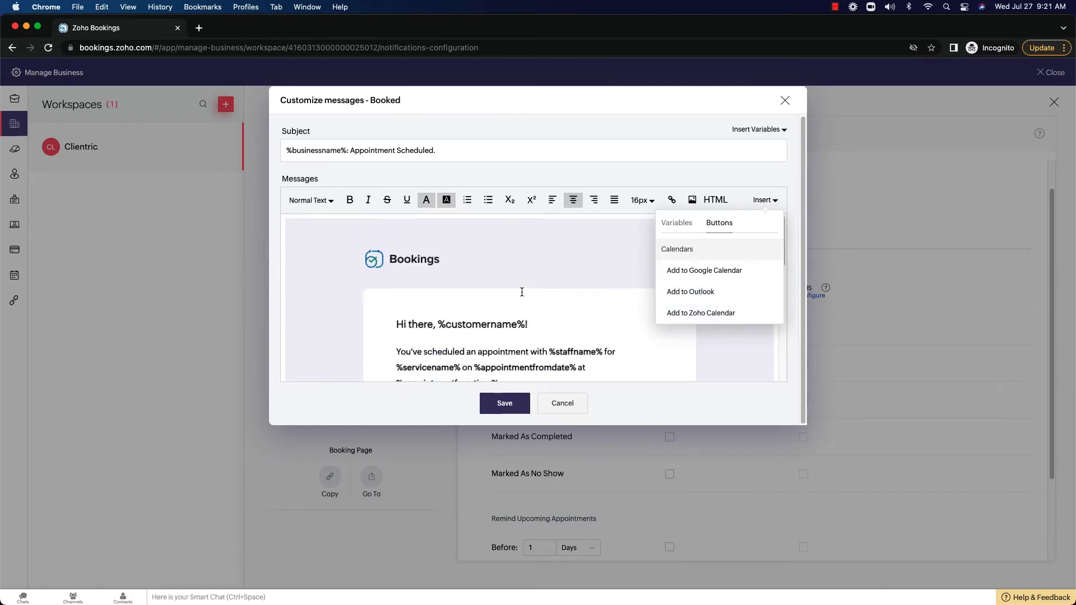
pyautogui.moveTo(612, 244)
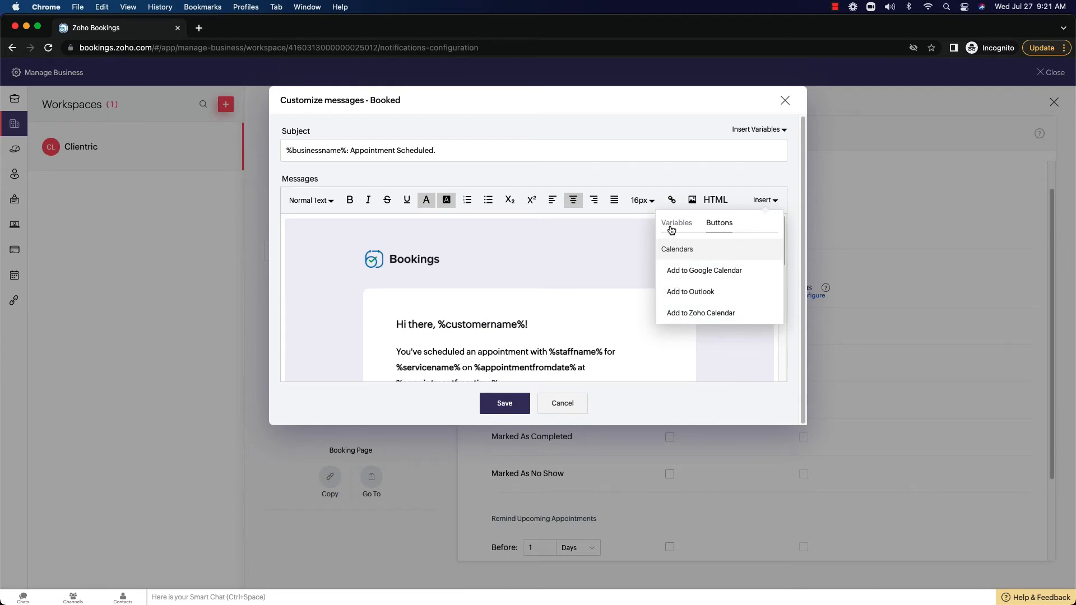
pyautogui.click(676, 223)
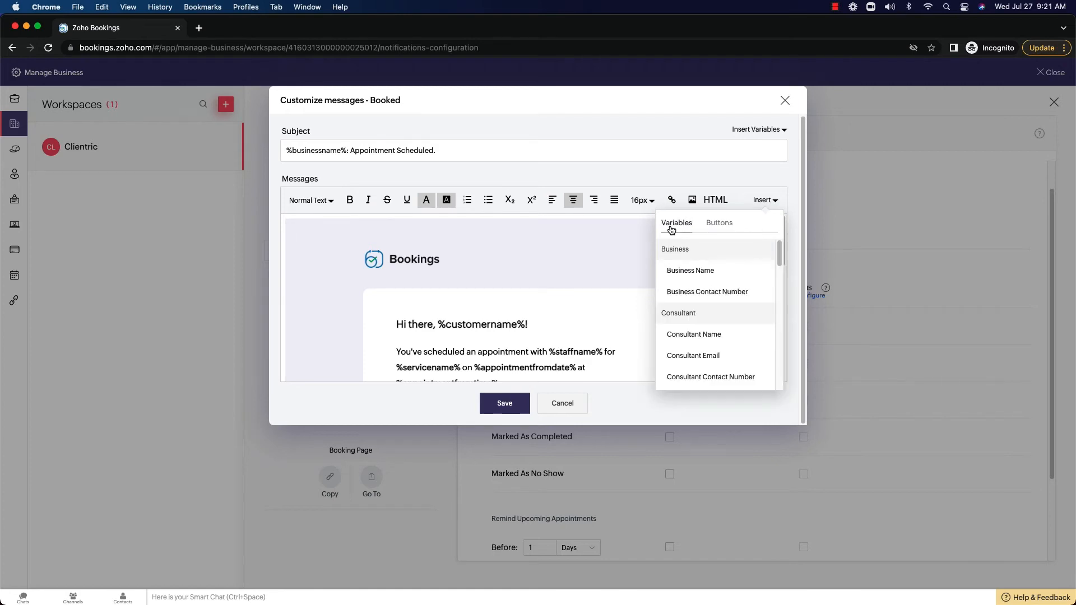
pyautogui.scroll(-3)
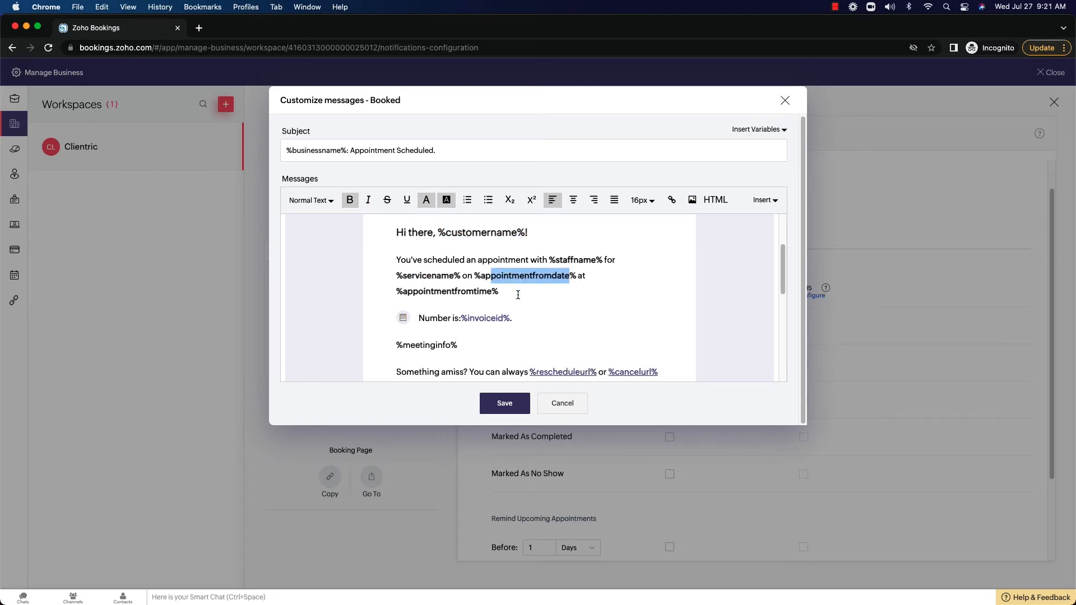
pyautogui.scroll(-3)
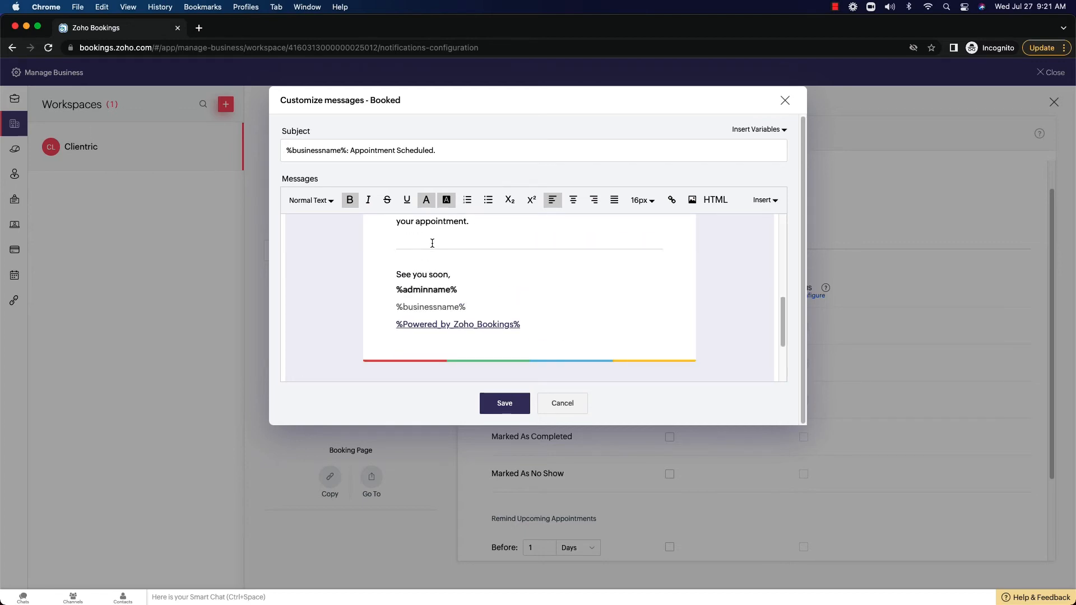
pyautogui.doubleClick(306, 150)
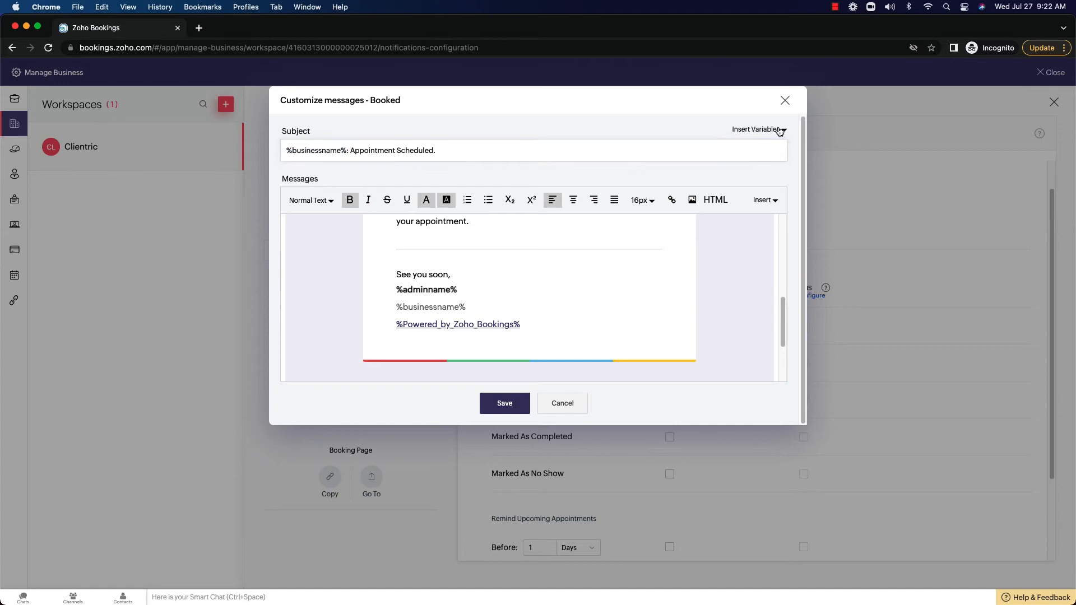
pyautogui.click(757, 129)
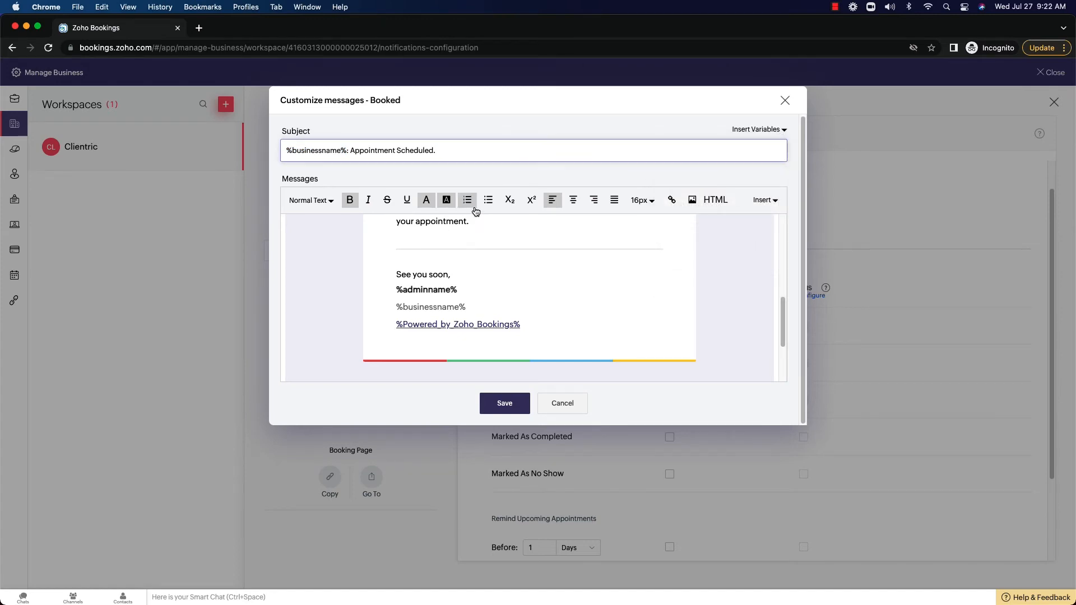
pyautogui.click(562, 403)
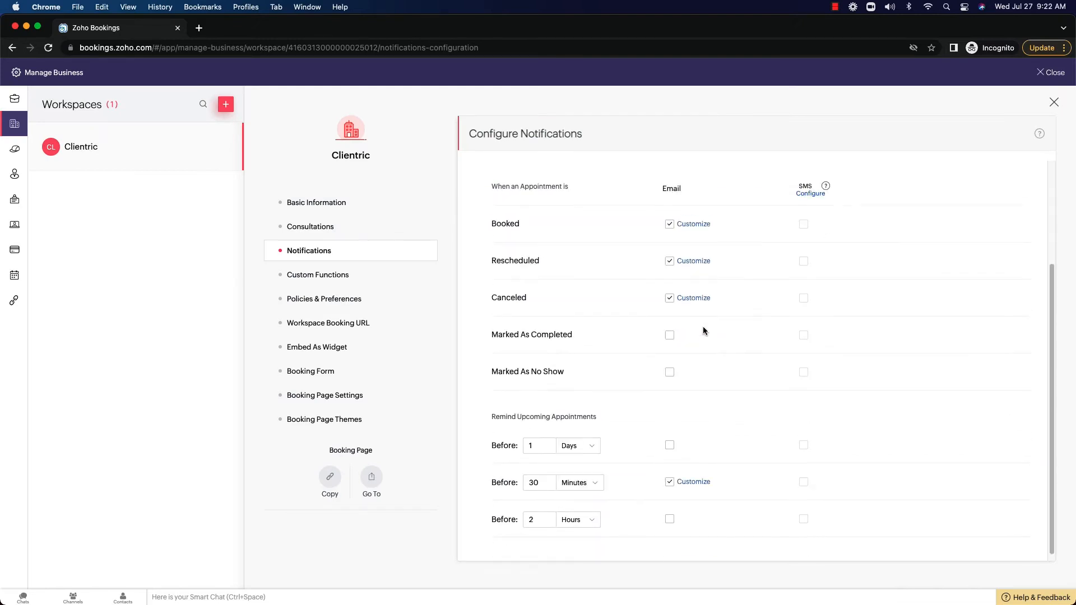
pyautogui.scroll(-3)
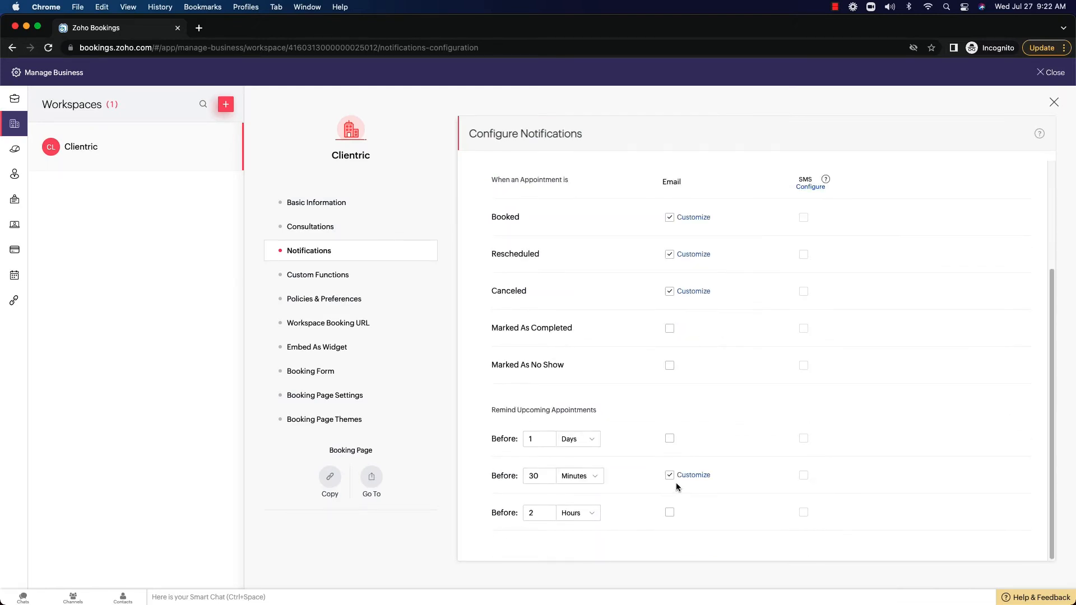
pyautogui.click(693, 475)
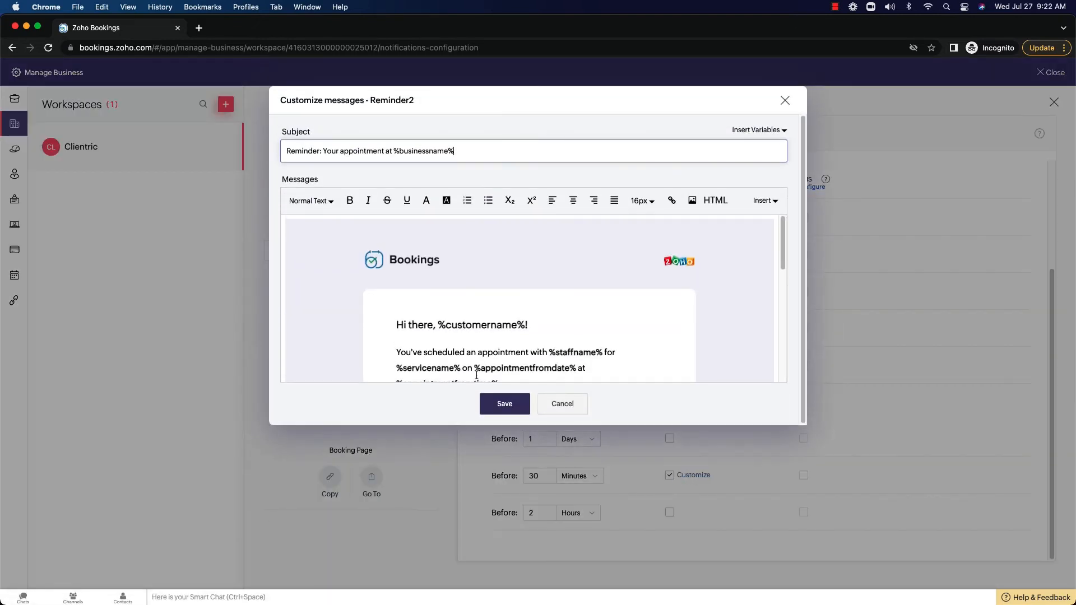
pyautogui.scroll(-3)
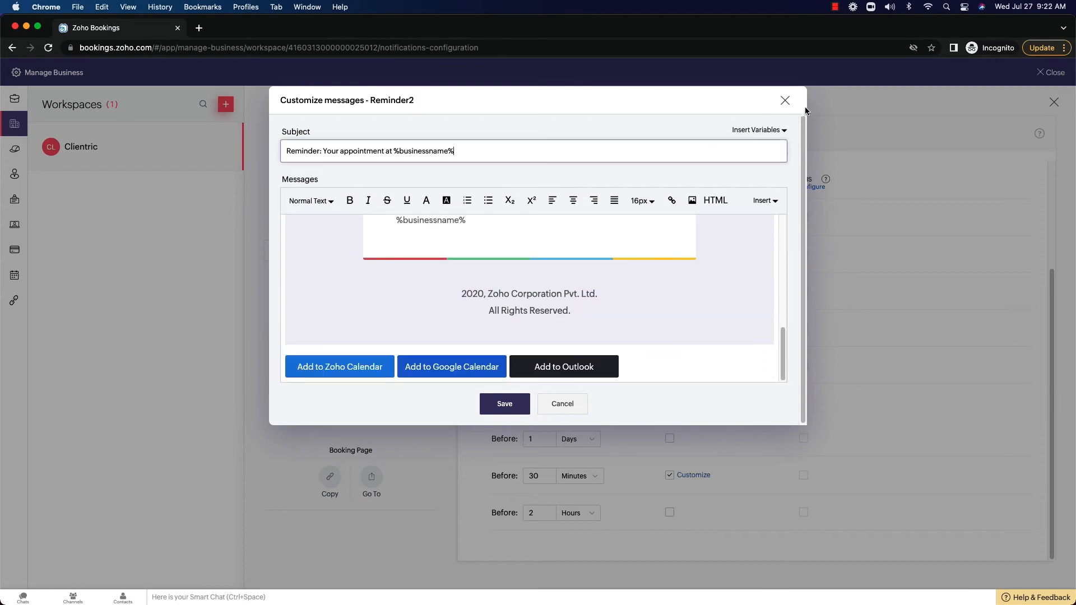
pyautogui.click(785, 101)
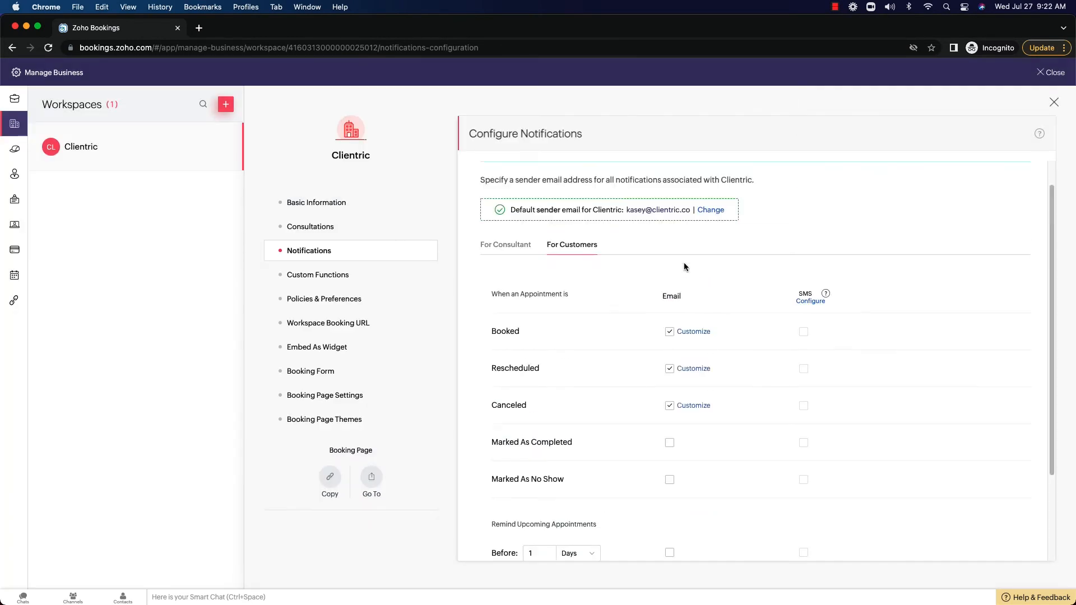
pyautogui.click(505, 275)
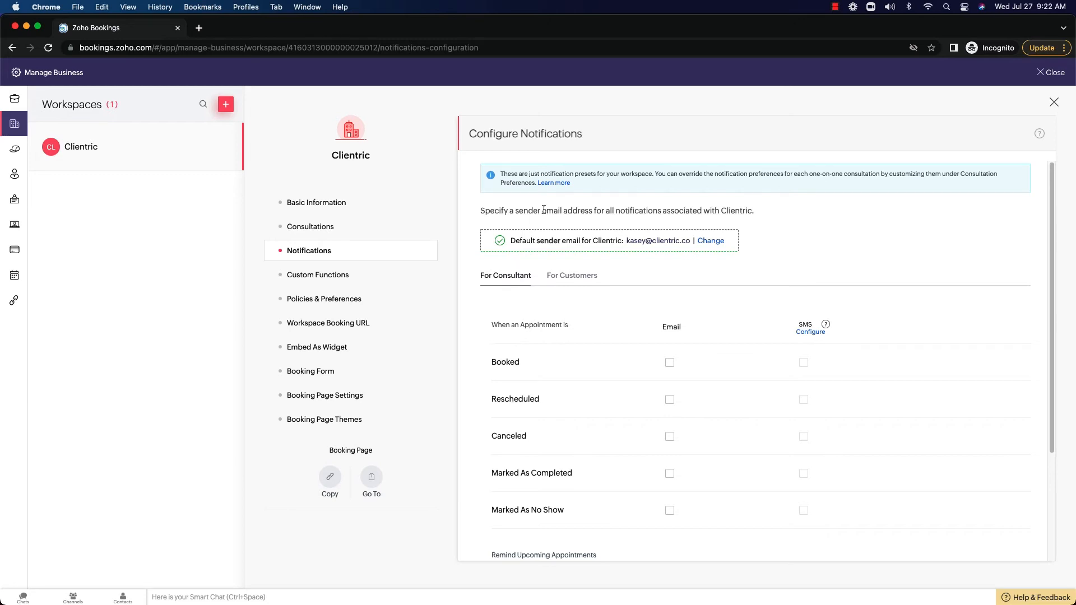
# Step: Select the default sender email, visit Basic Information, and return to notification settings
pyautogui.moveTo(520, 240); pyautogui.dragTo(615, 241)
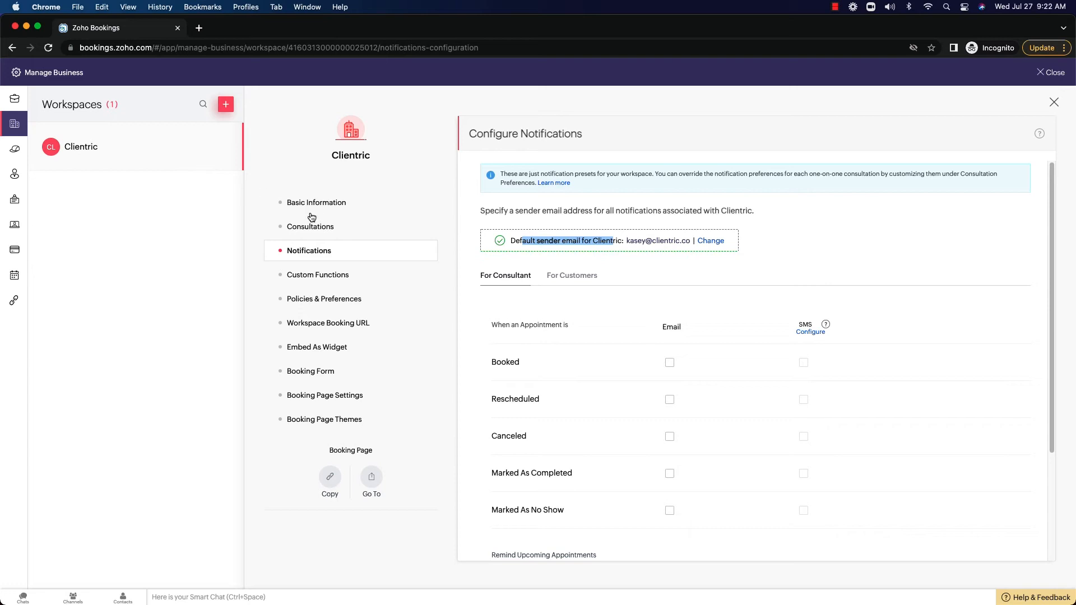
pyautogui.click(316, 202)
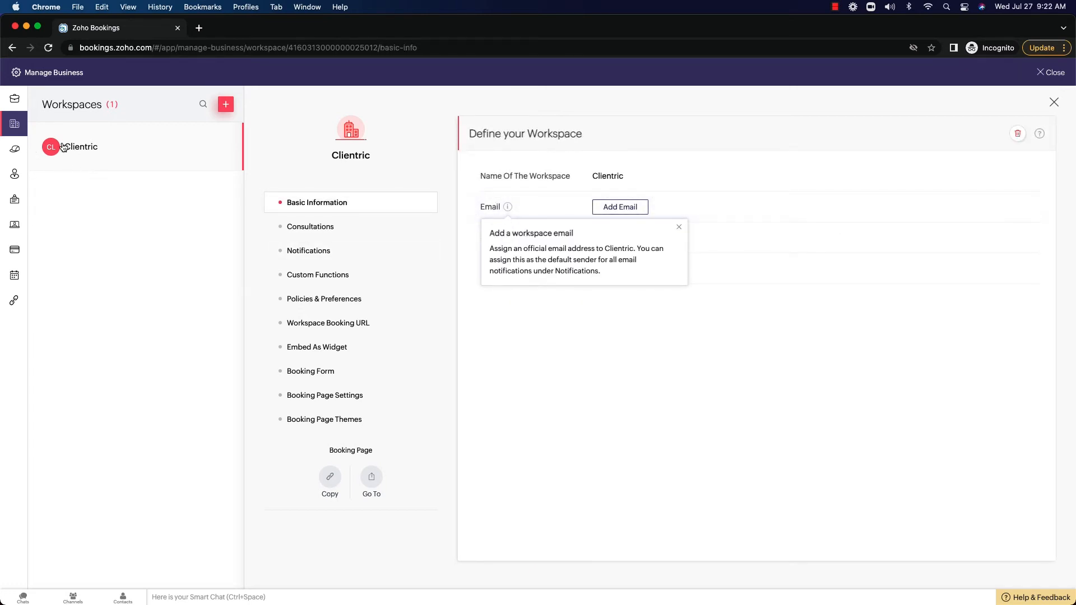
pyautogui.click(309, 250)
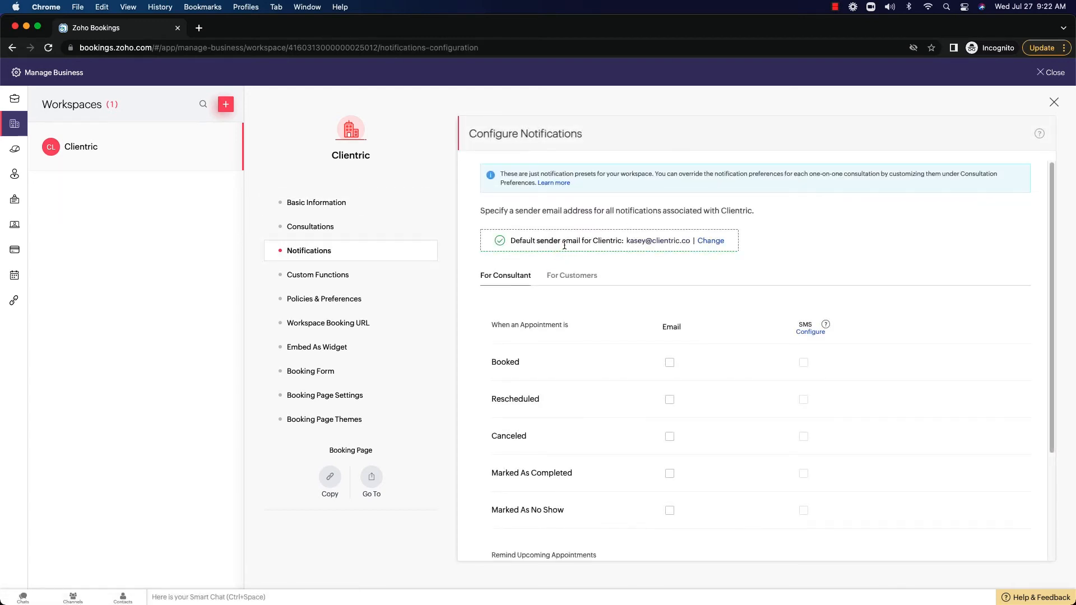
pyautogui.moveTo(402, 188)
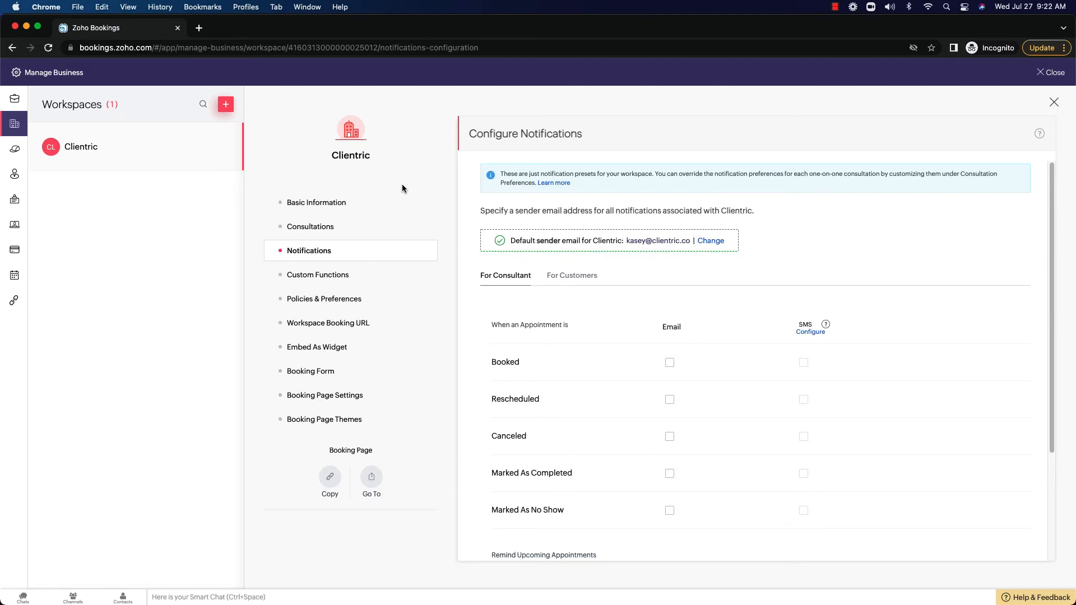
pyautogui.moveTo(306, 206)
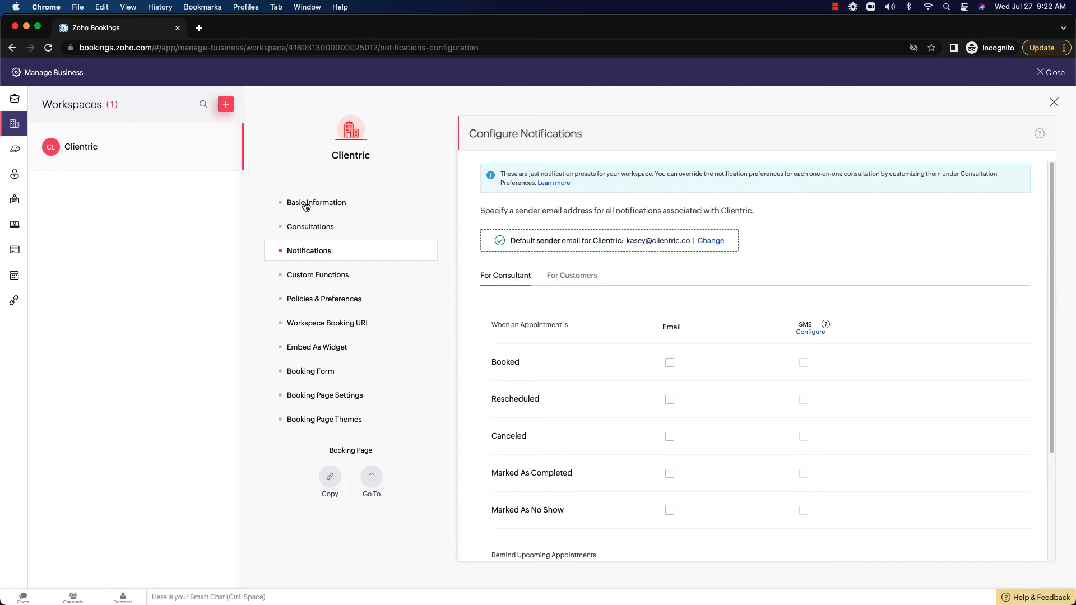
pyautogui.click(710, 240)
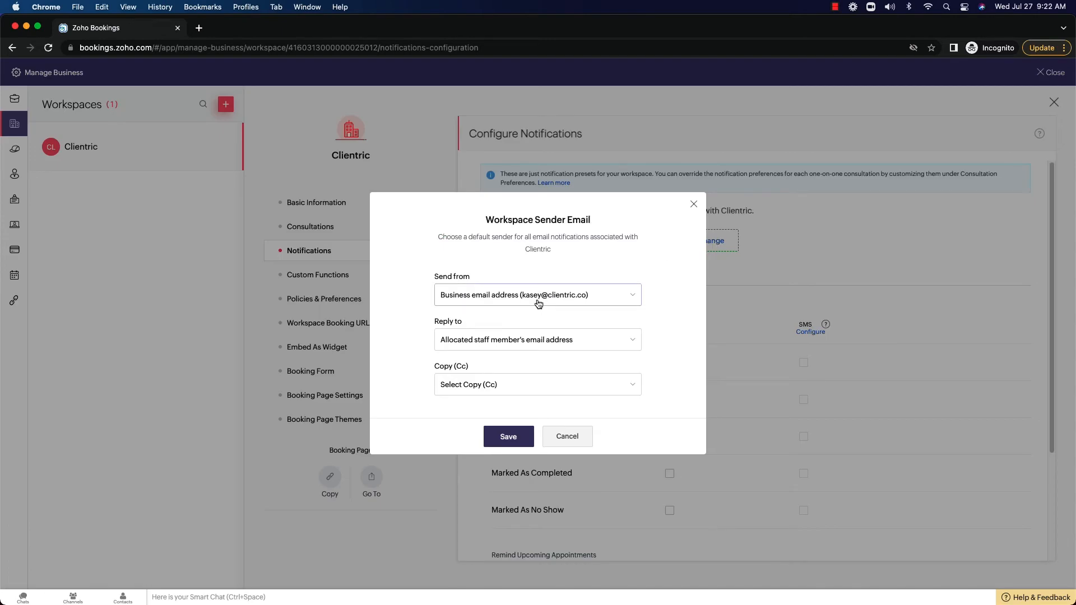
pyautogui.click(538, 294)
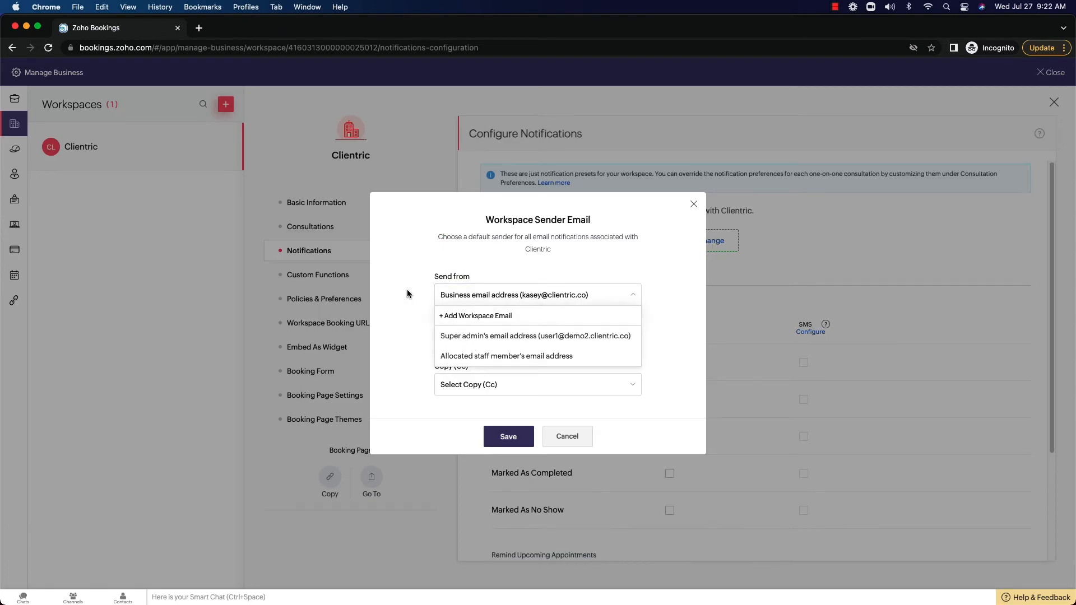
pyautogui.click(506, 355)
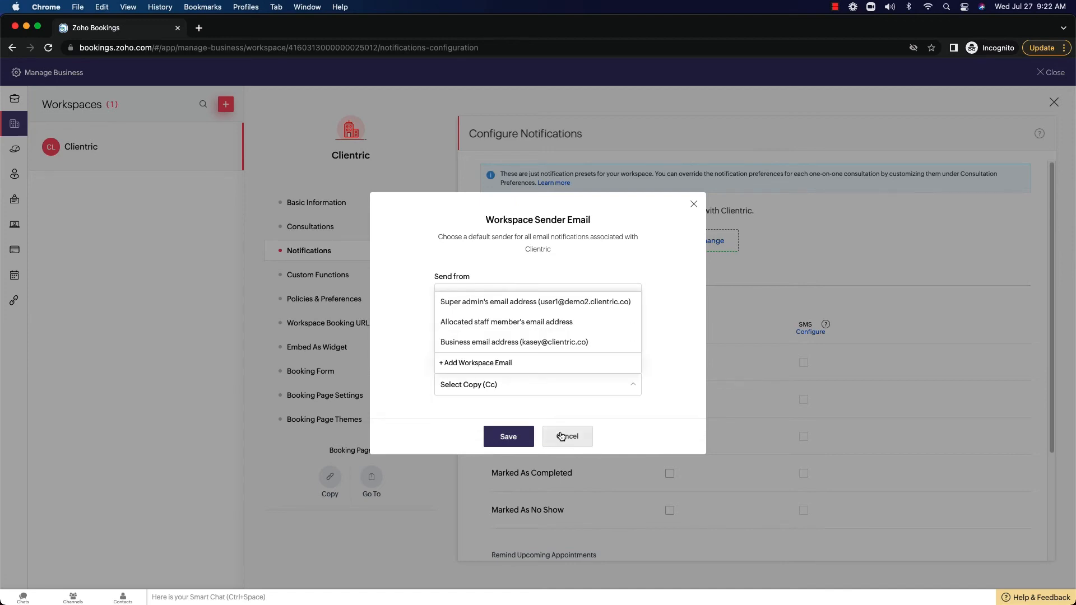
pyautogui.click(566, 437)
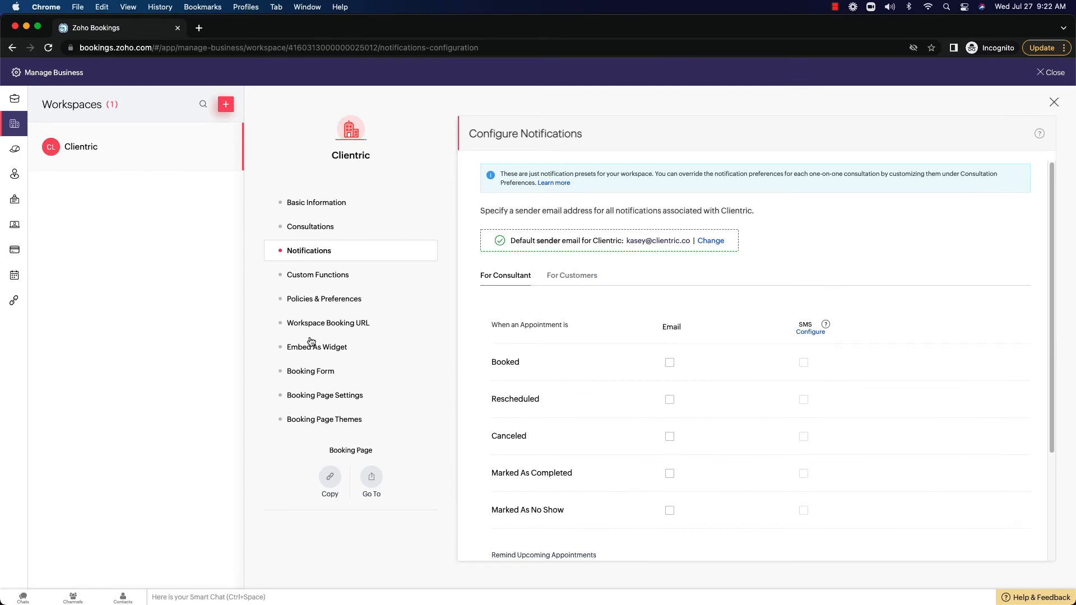
# Step: Enable the Booked custom function and view its Deluge script editor before closing it
pyautogui.click(317, 275)
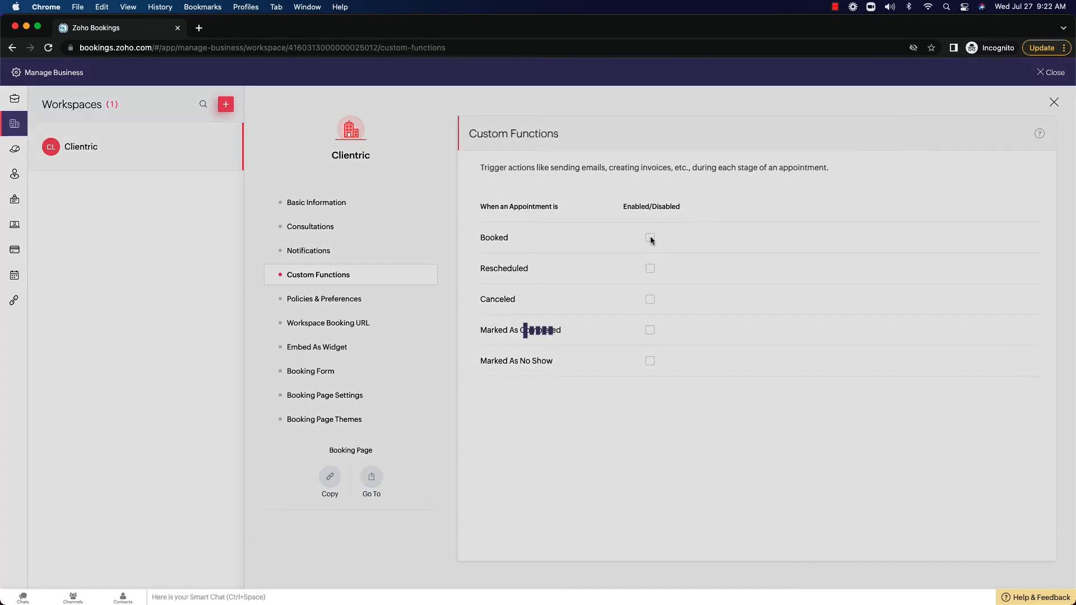
pyautogui.click(650, 238)
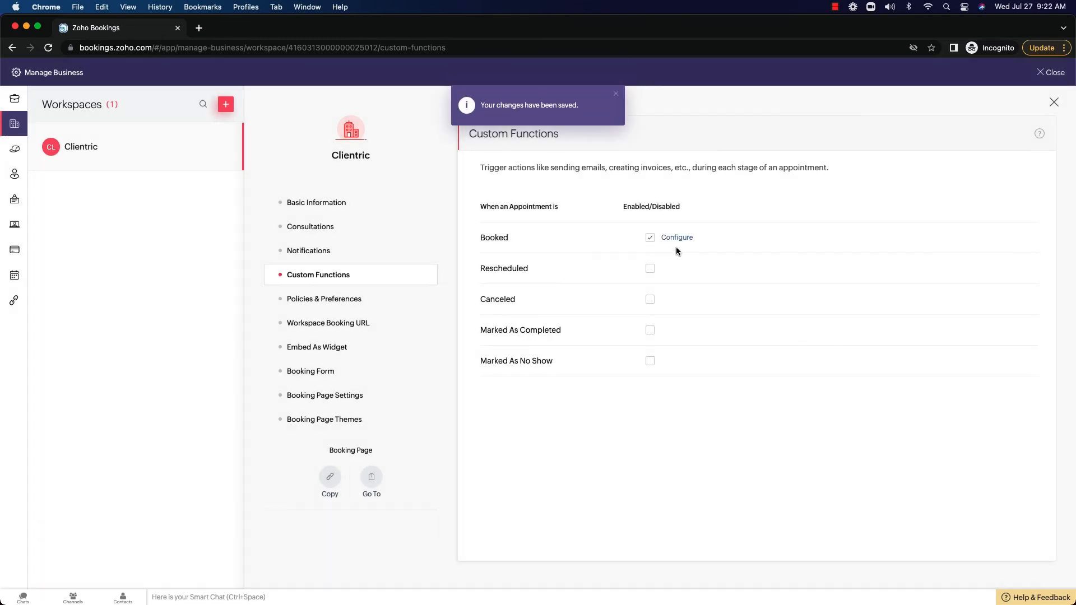
pyautogui.click(676, 238)
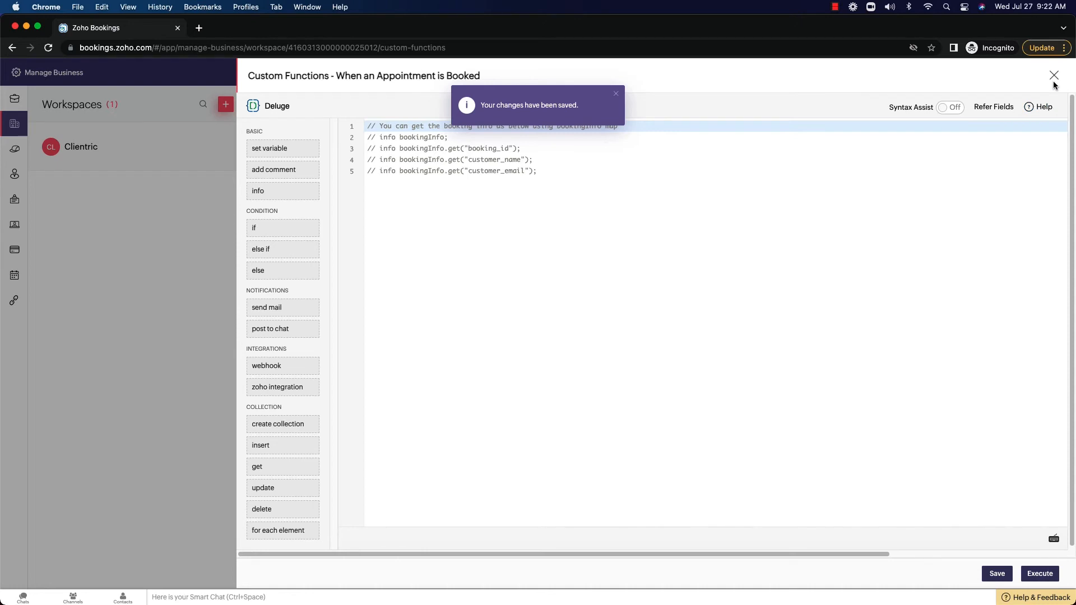
pyautogui.click(1055, 74)
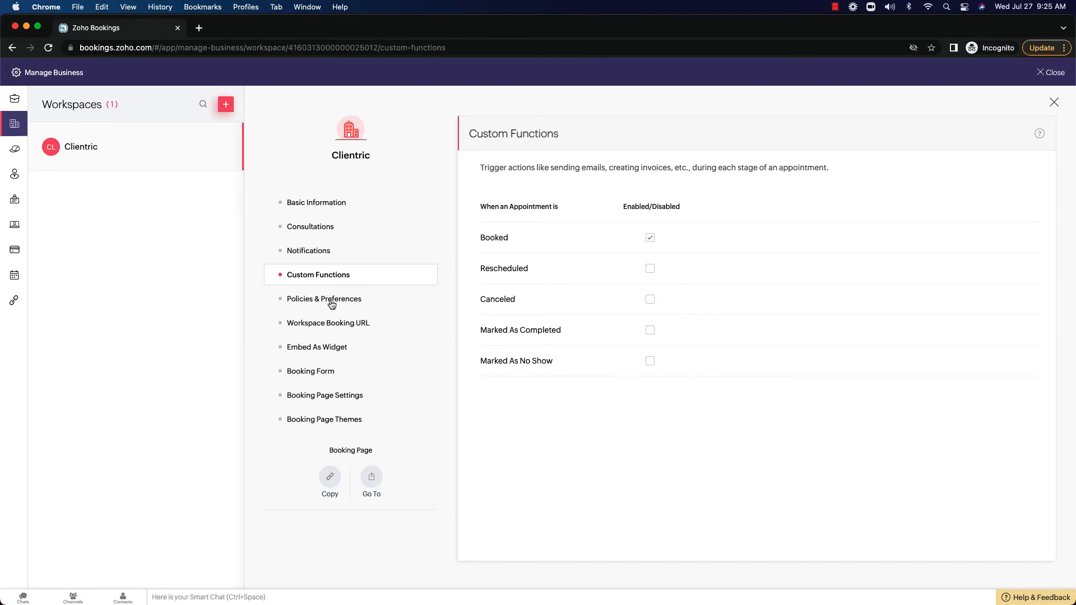
pyautogui.click(324, 299)
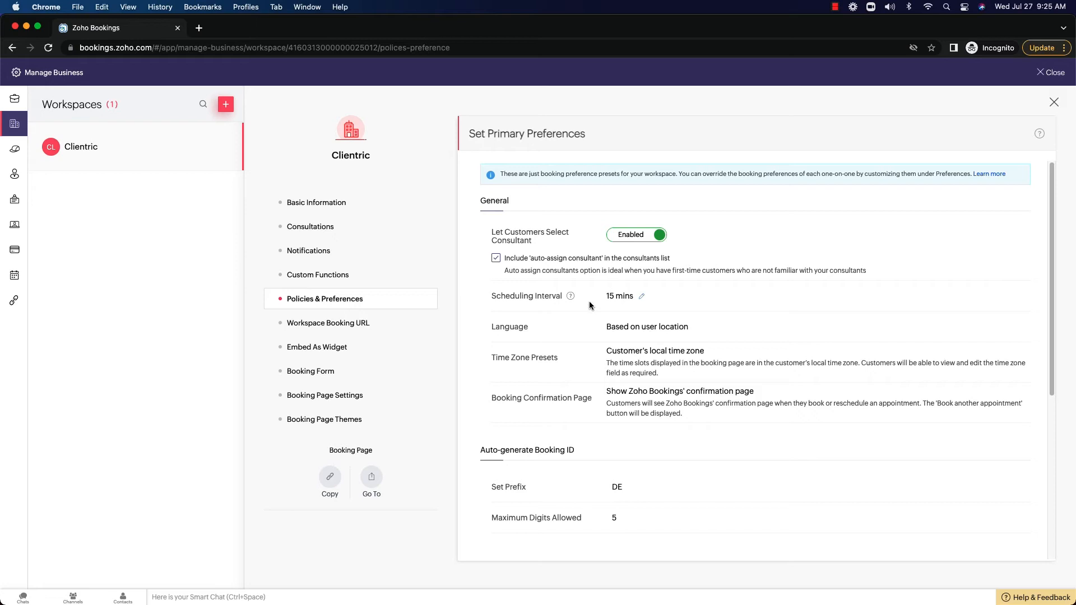
pyautogui.moveTo(633, 303)
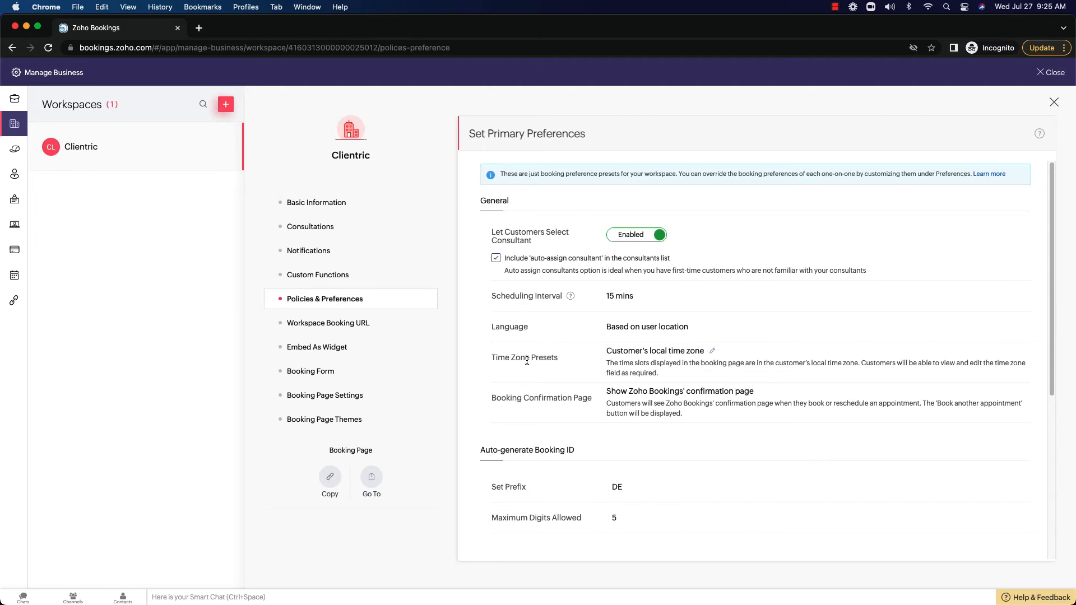
pyautogui.moveTo(707, 354)
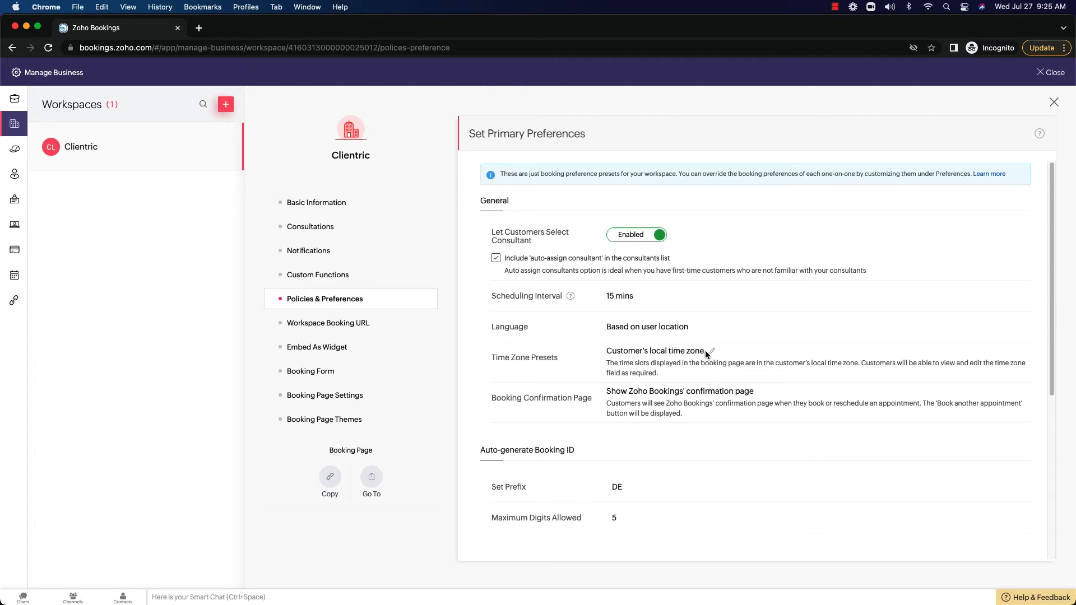
pyautogui.click(711, 352)
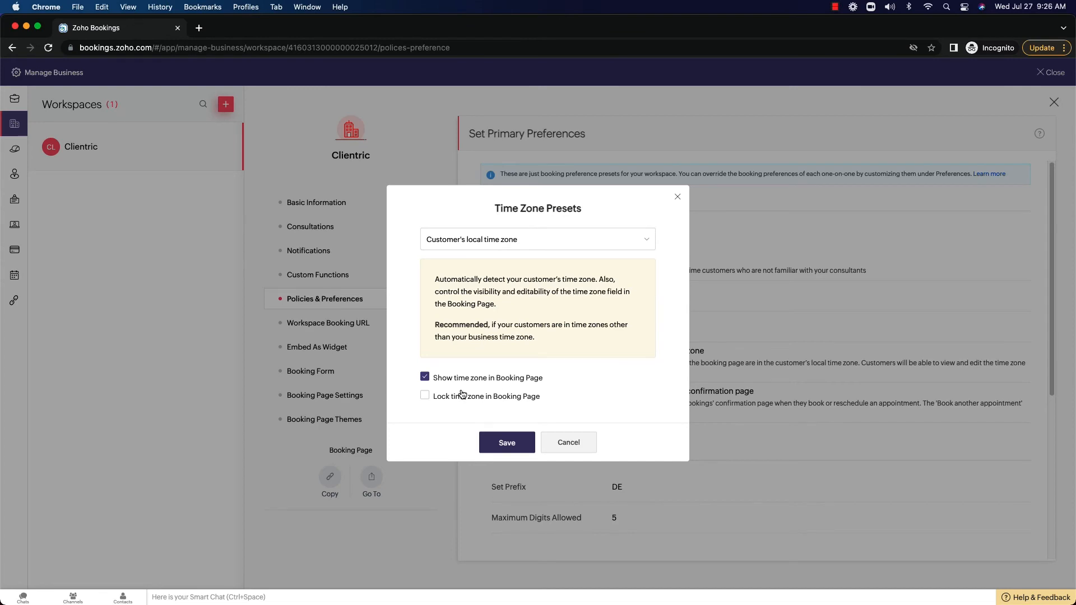
pyautogui.click(537, 238)
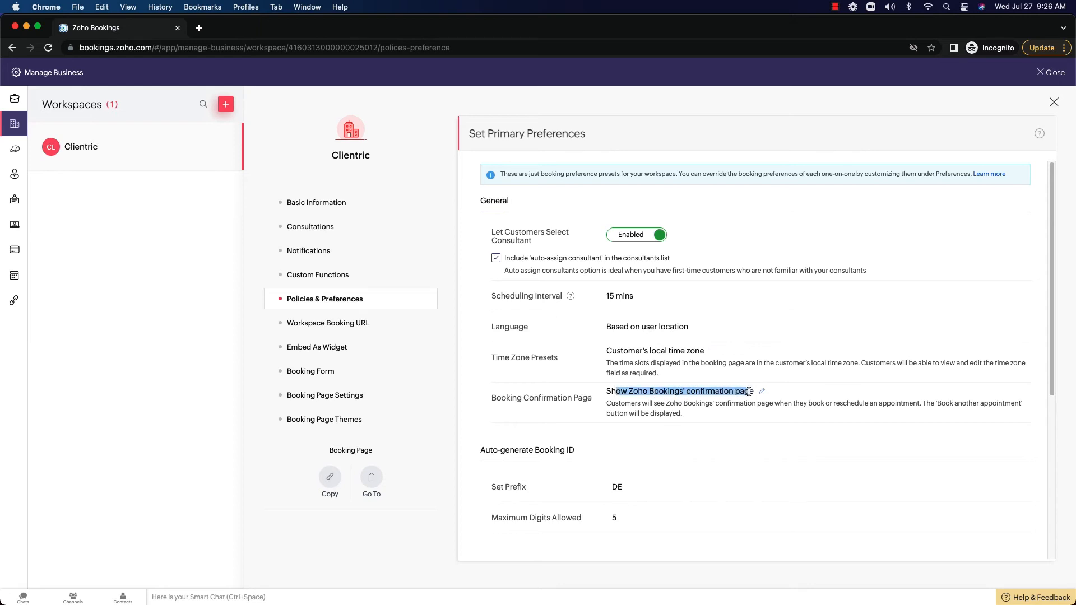
pyautogui.click(761, 392)
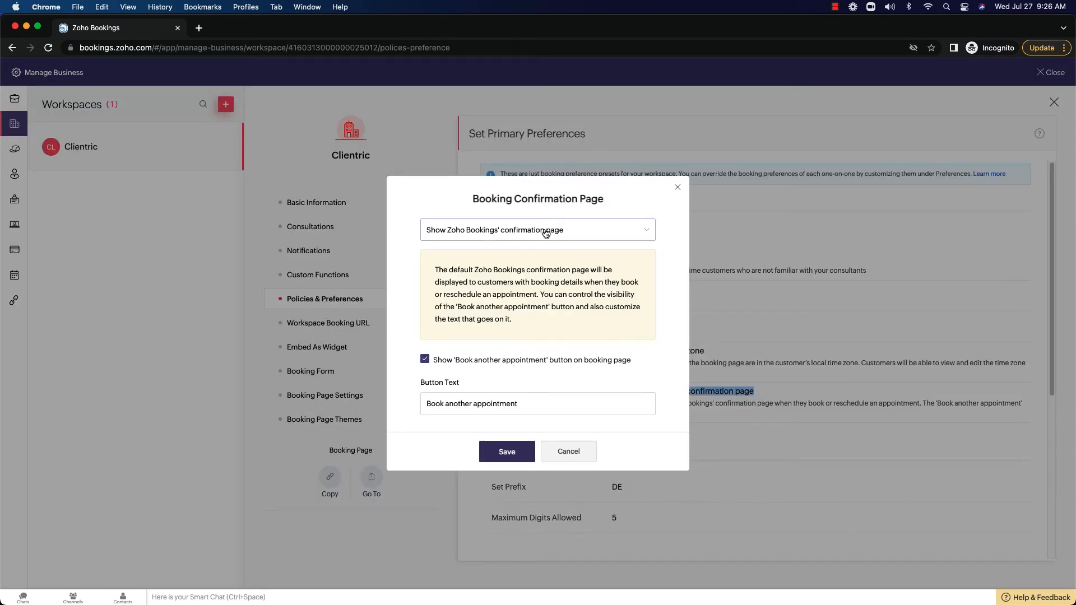
pyautogui.click(538, 229)
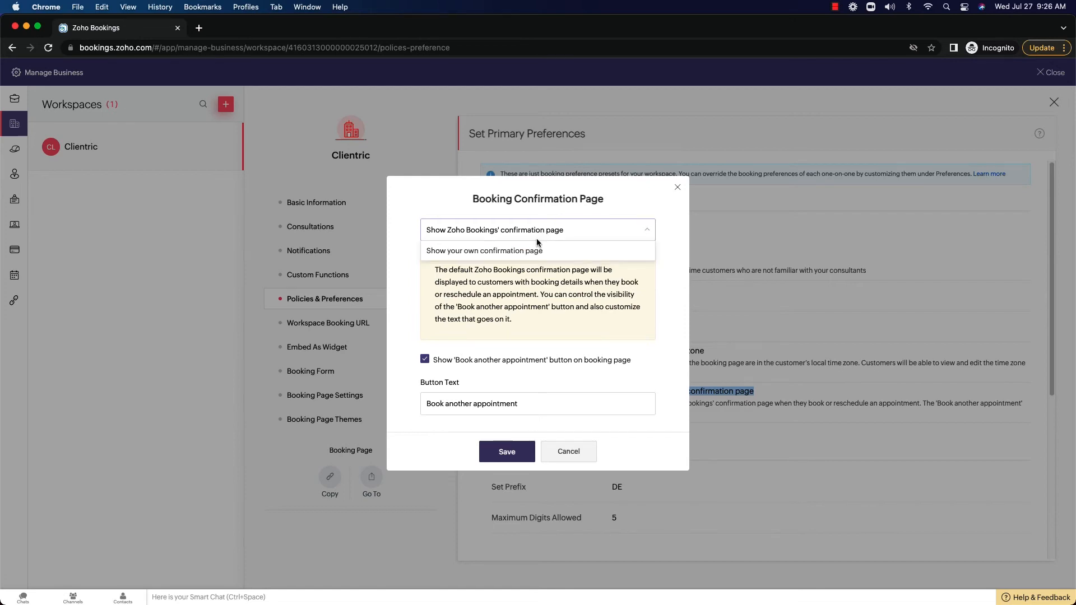
pyautogui.click(483, 251)
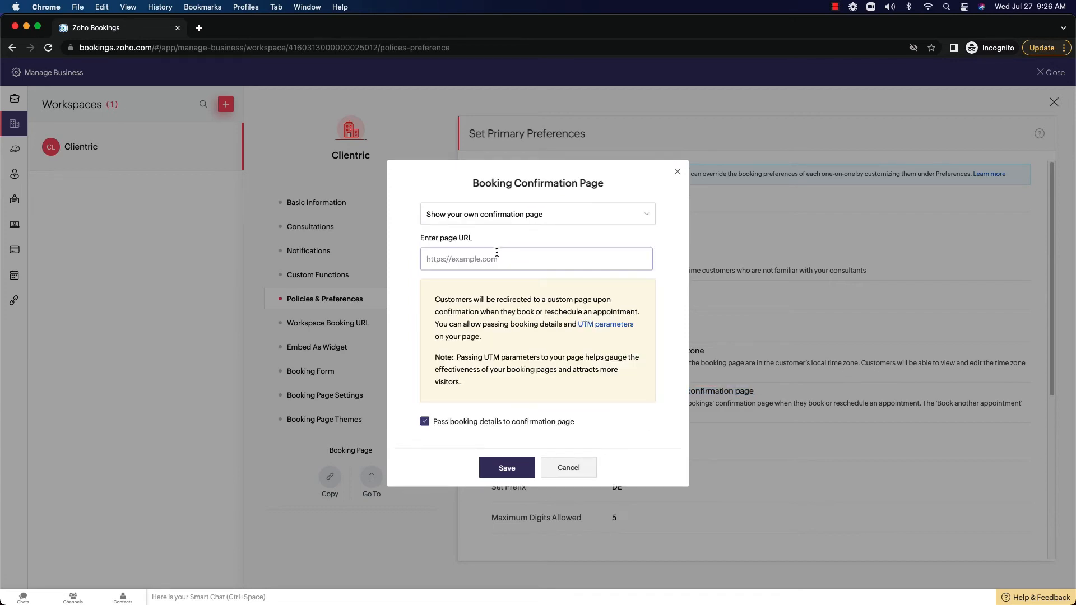
pyautogui.click(535, 259)
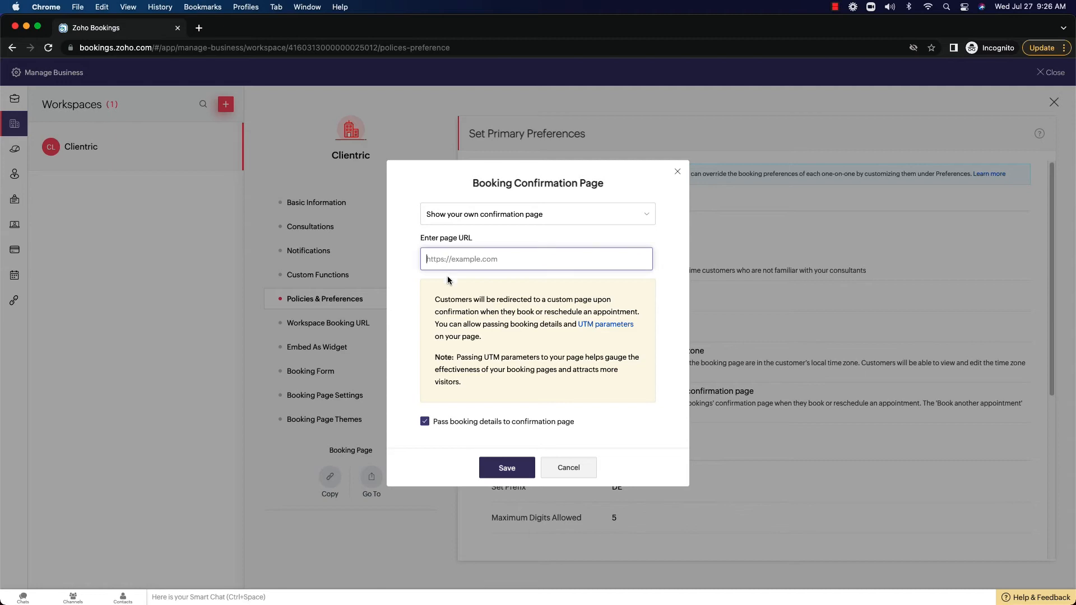
pyautogui.moveTo(435, 299); pyautogui.dragTo(644, 324)
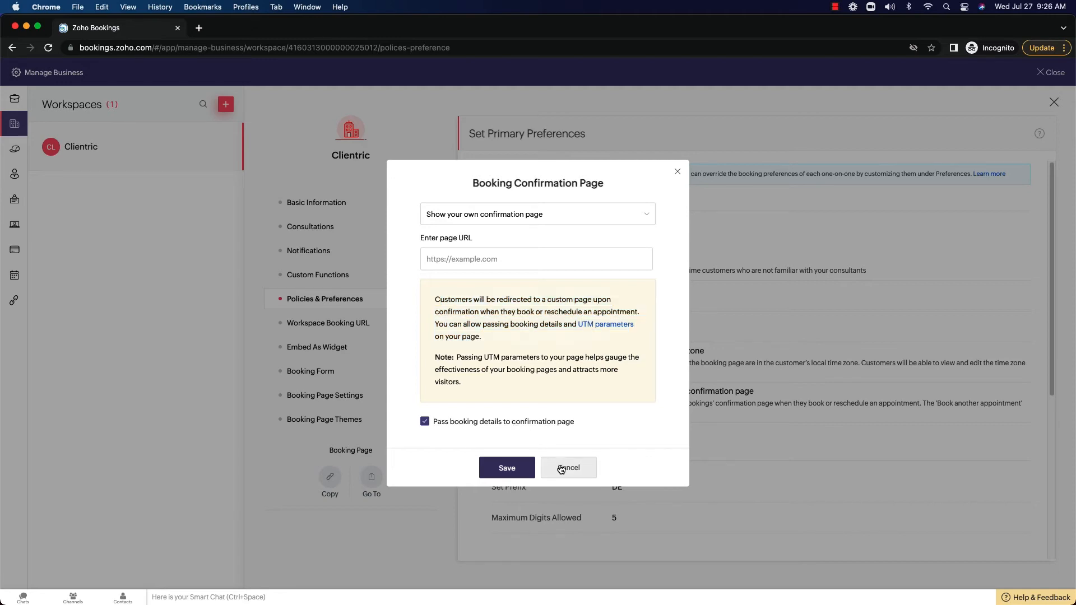
pyautogui.click(568, 468)
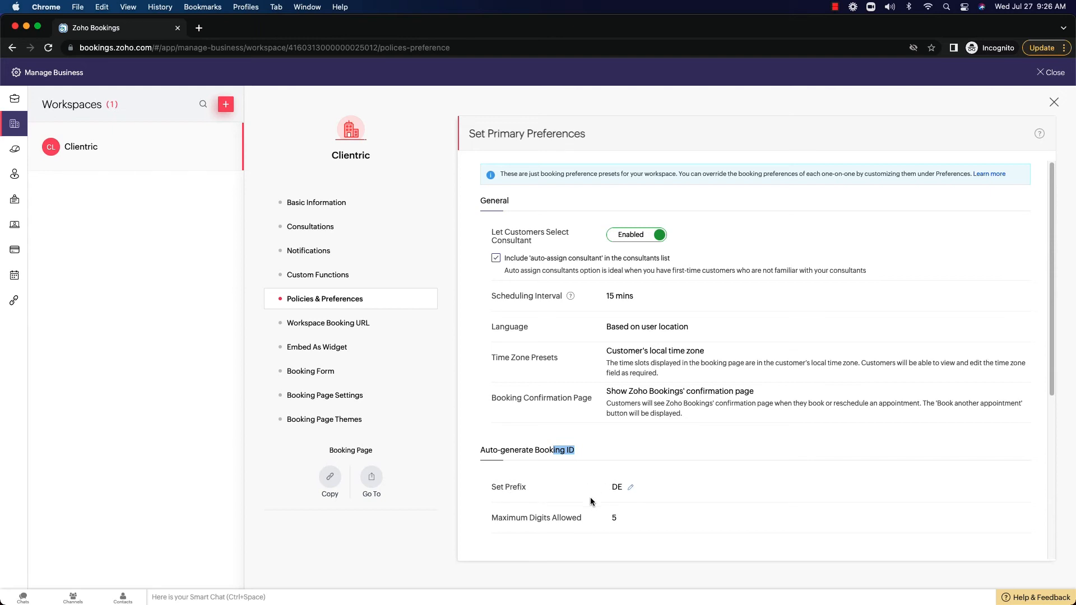
pyautogui.scroll(-3)
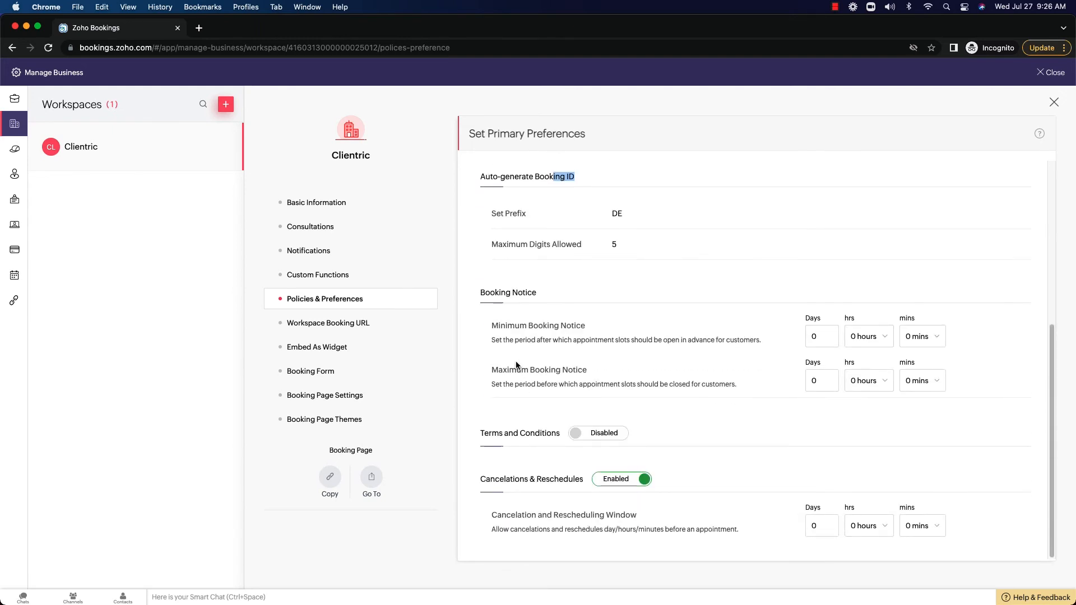
pyautogui.moveTo(720, 329)
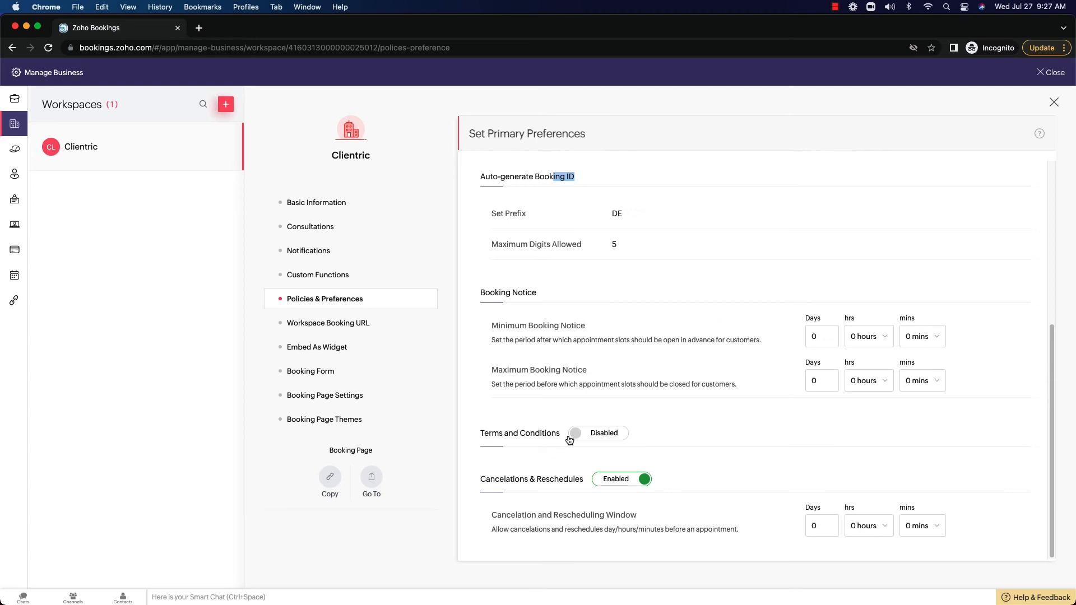
pyautogui.click(574, 432)
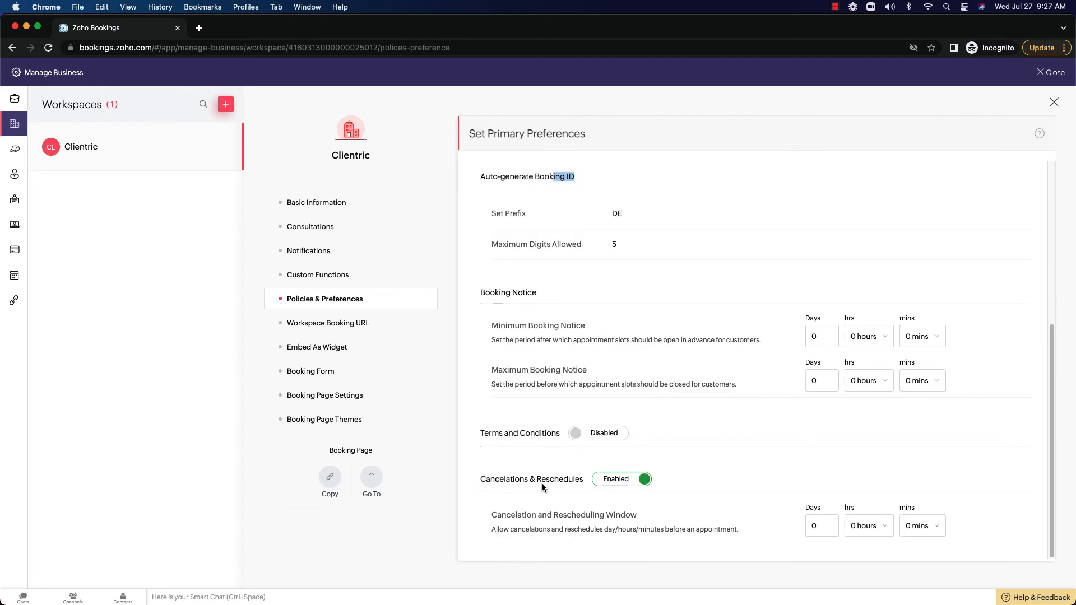
pyautogui.moveTo(576, 504)
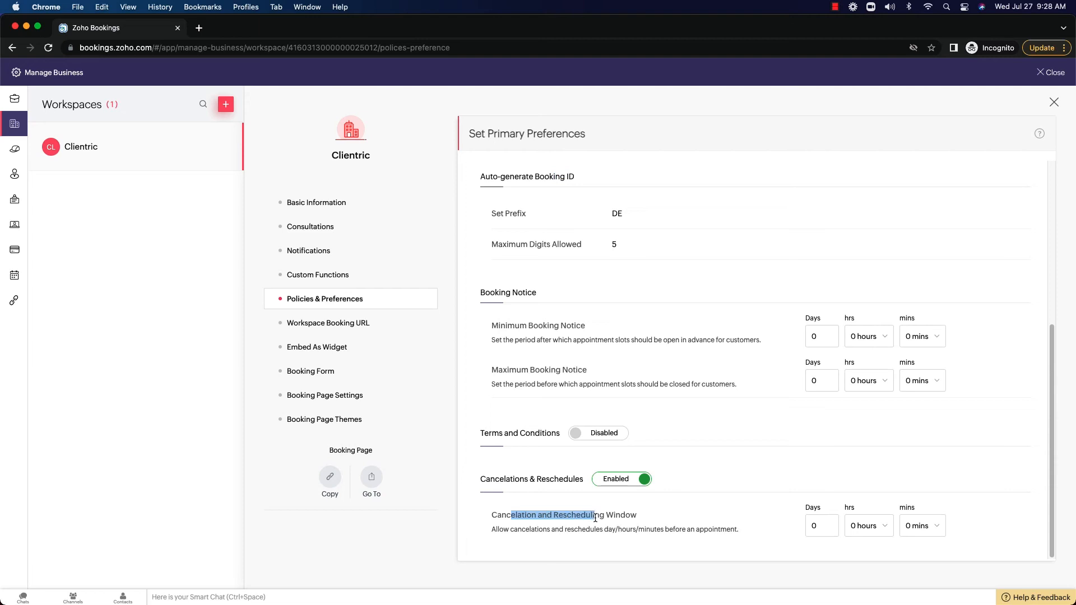
pyautogui.click(822, 526)
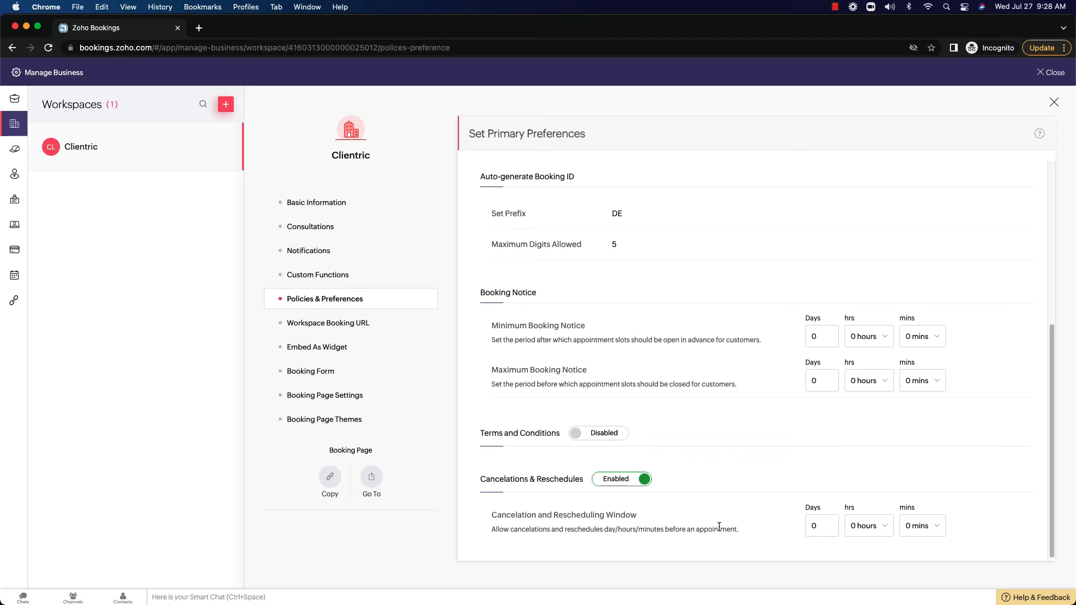
pyautogui.moveTo(497, 529)
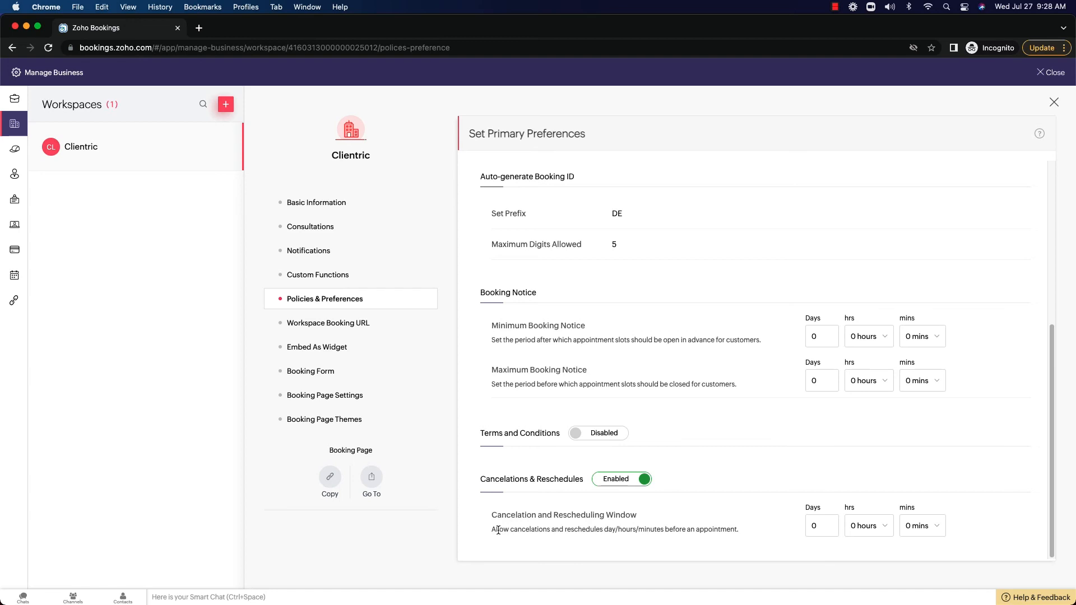
pyautogui.moveTo(497, 529); pyautogui.dragTo(739, 529)
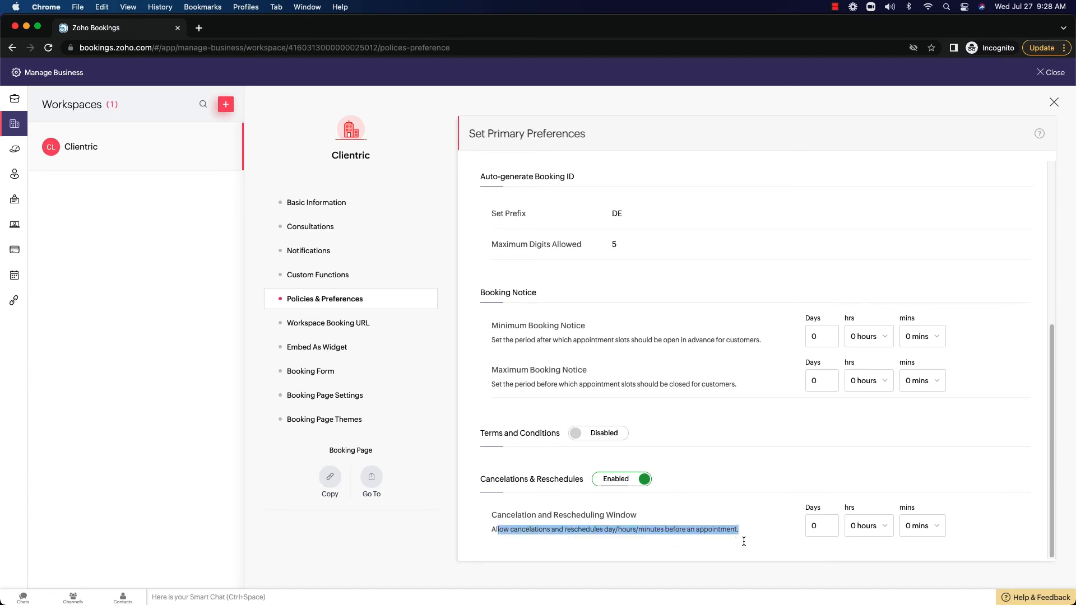
pyautogui.moveTo(786, 529)
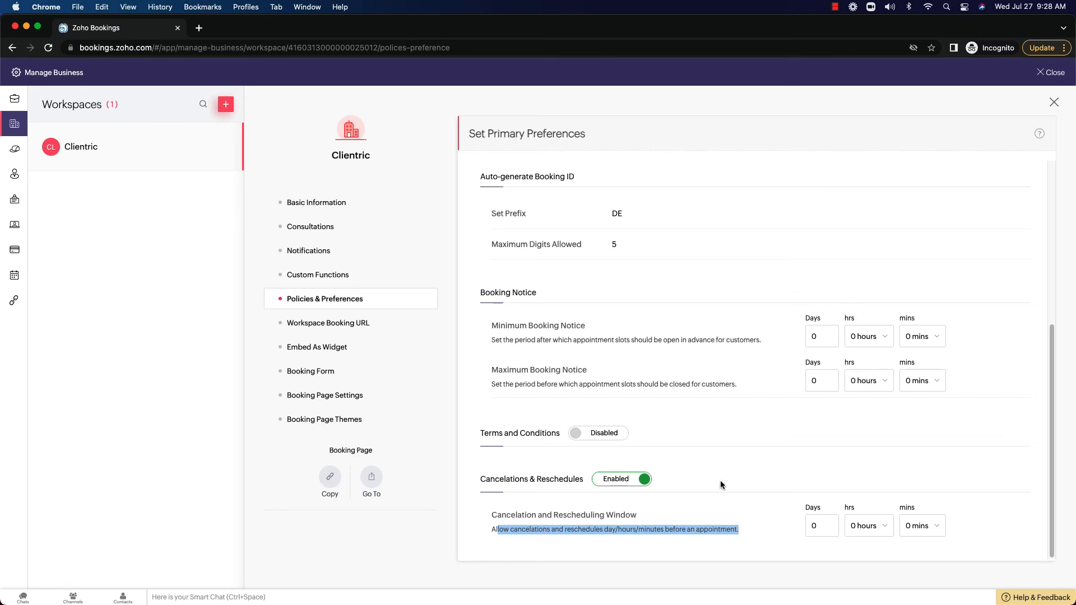
pyautogui.click(328, 323)
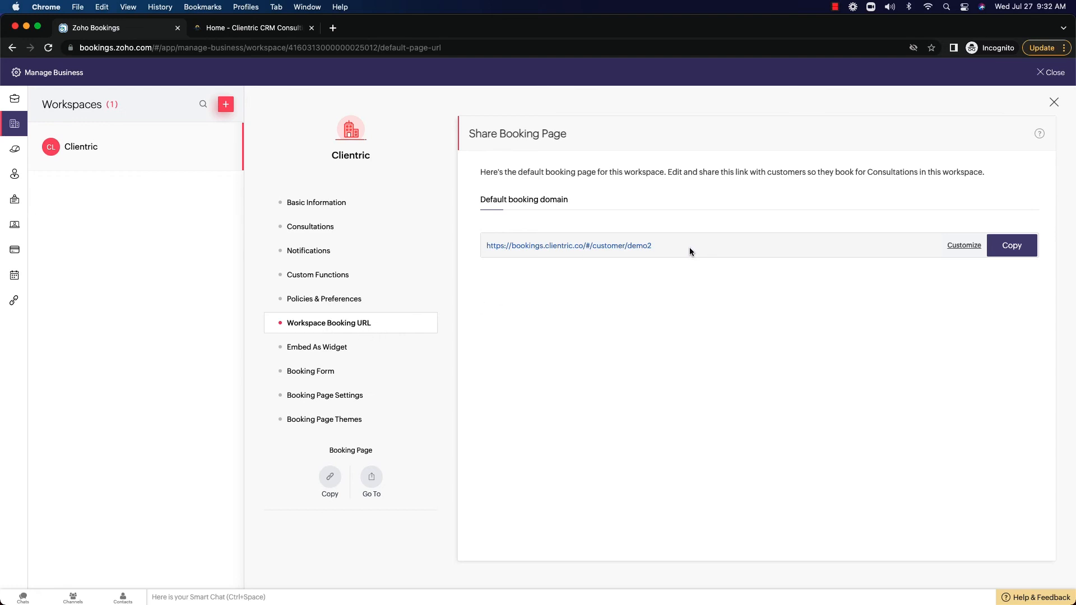
pyautogui.moveTo(931, 245)
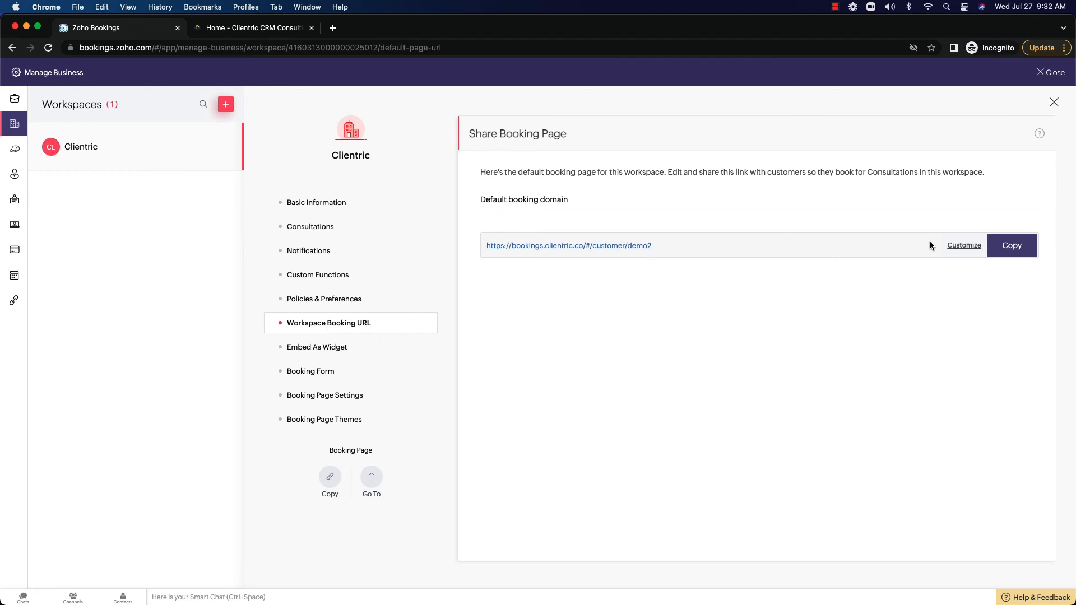
# Step: Replace the booking URL ending demo2 with clientric-test and save
pyautogui.click(963, 245)
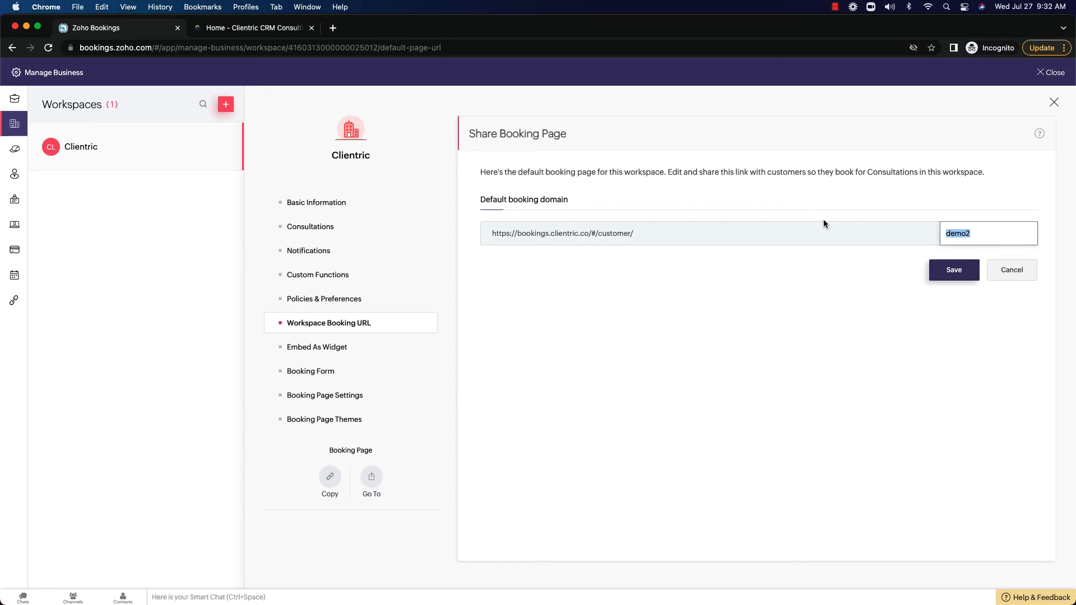
pyautogui.write('clientric-test')
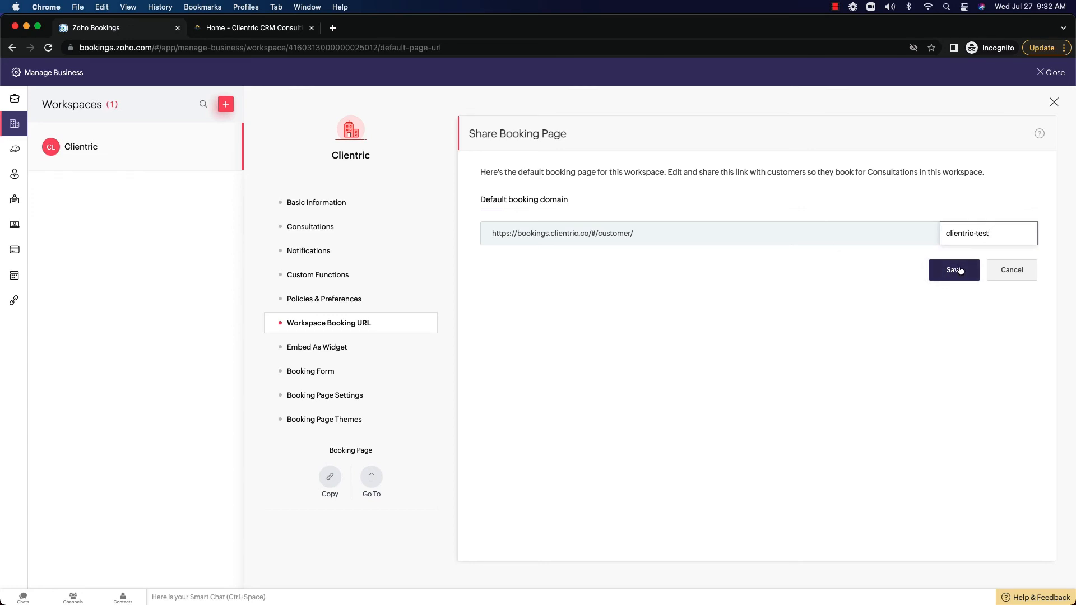
pyautogui.click(954, 270)
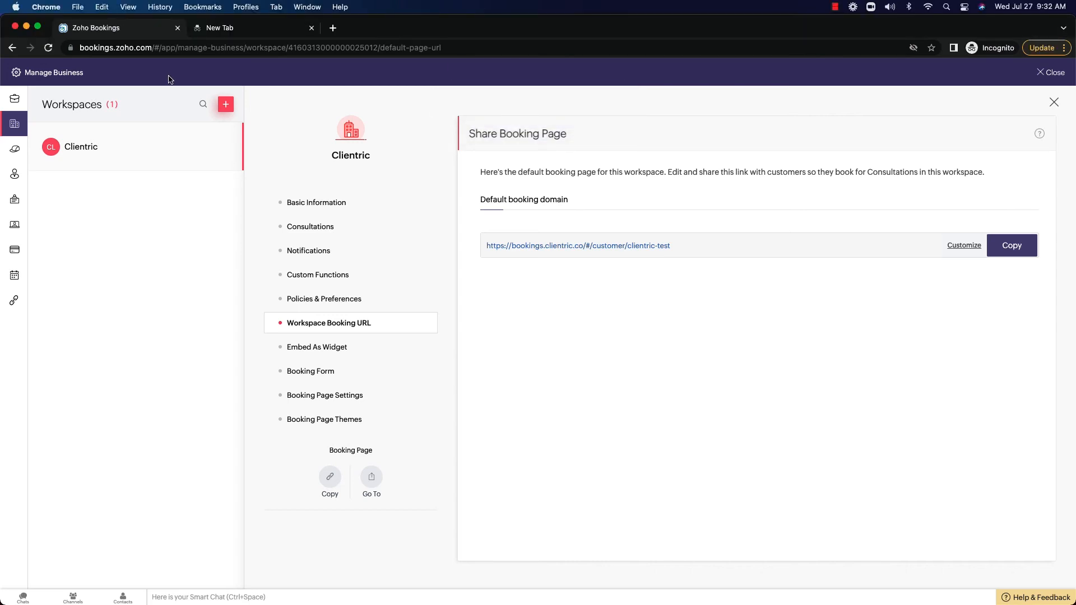
pyautogui.click(252, 27)
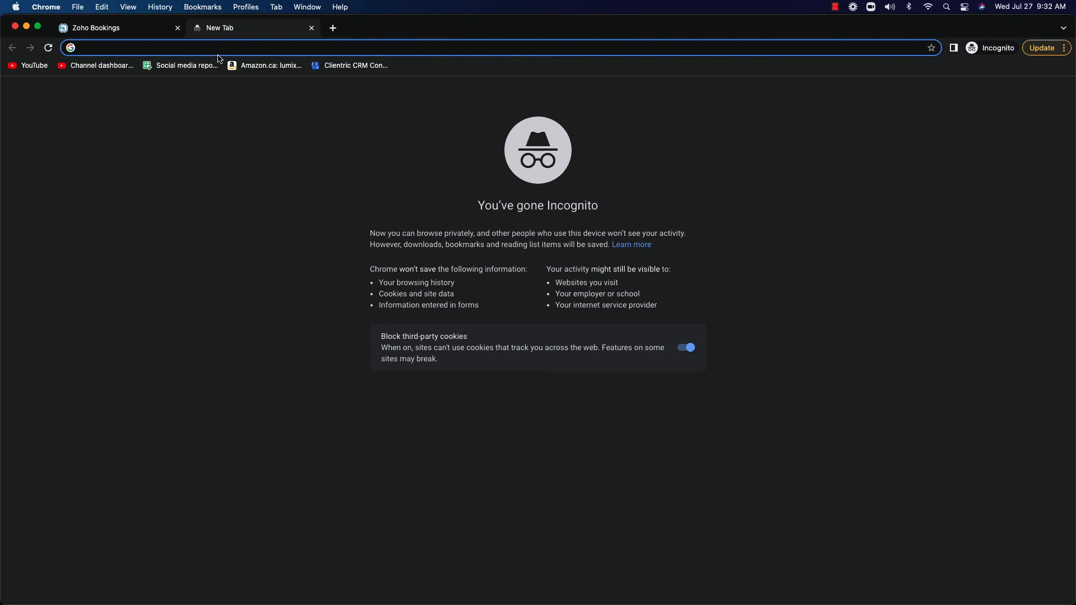
pyautogui.write('https://booknow.clientric.co/#/customer/clientric')
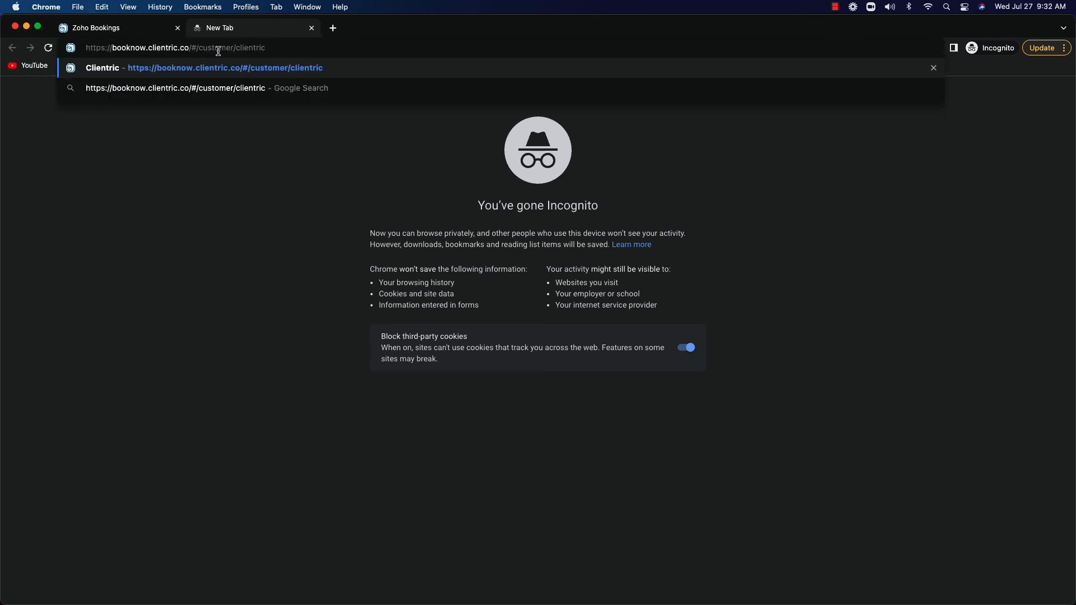
pyautogui.press('Enter')
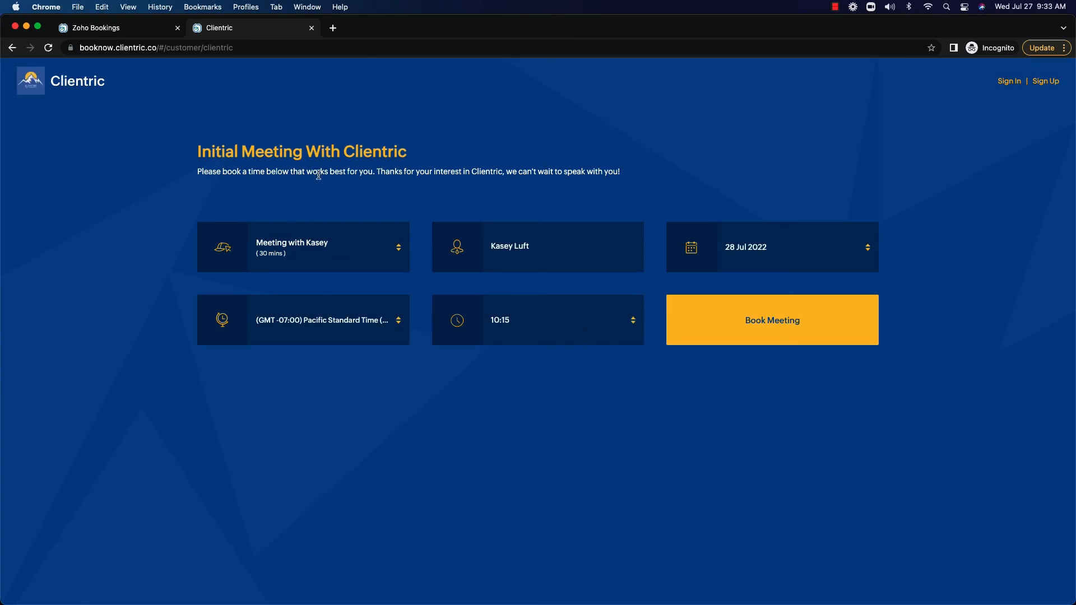
pyautogui.moveTo(300, 253)
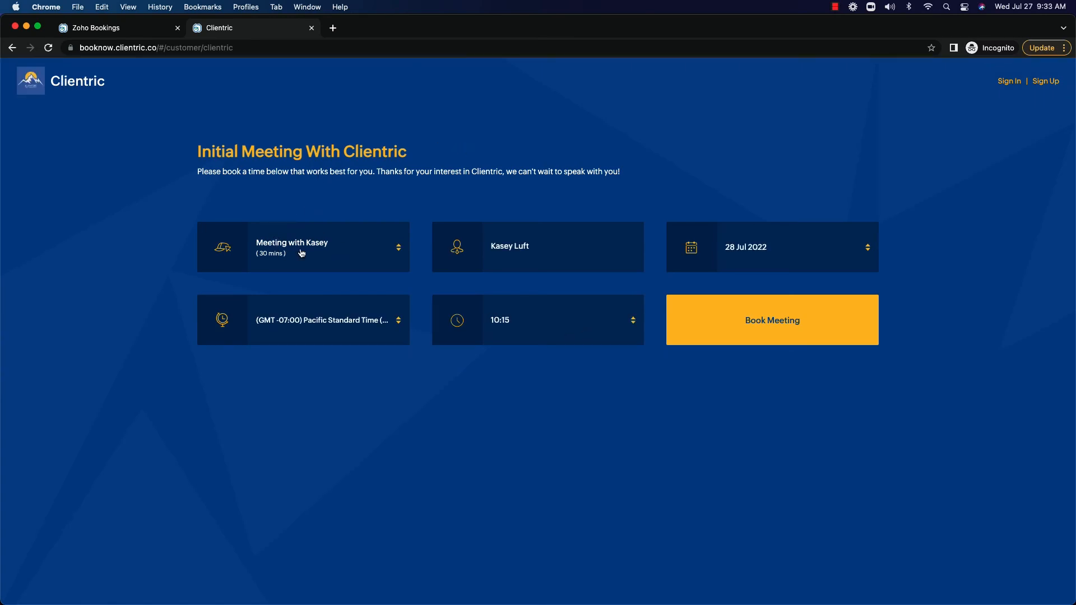
pyautogui.moveTo(441, 201)
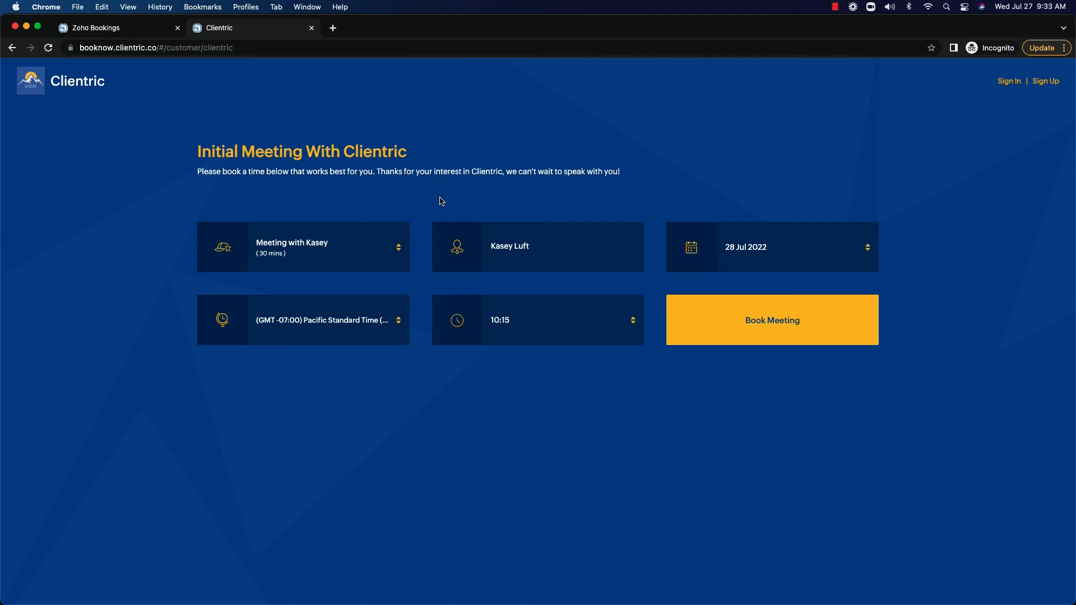
pyautogui.click(303, 247)
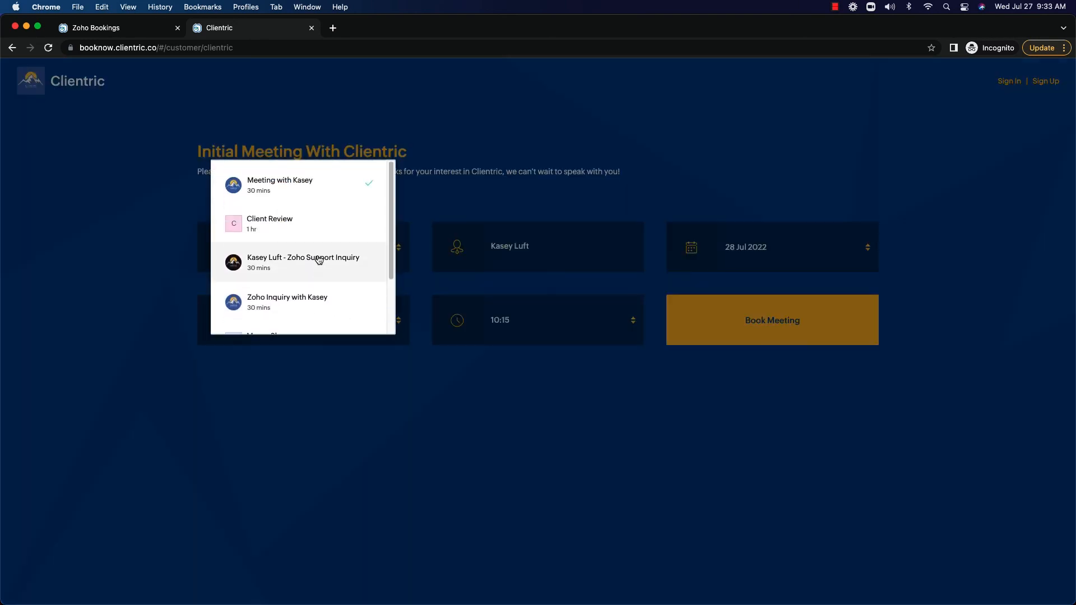
pyautogui.click(281, 180)
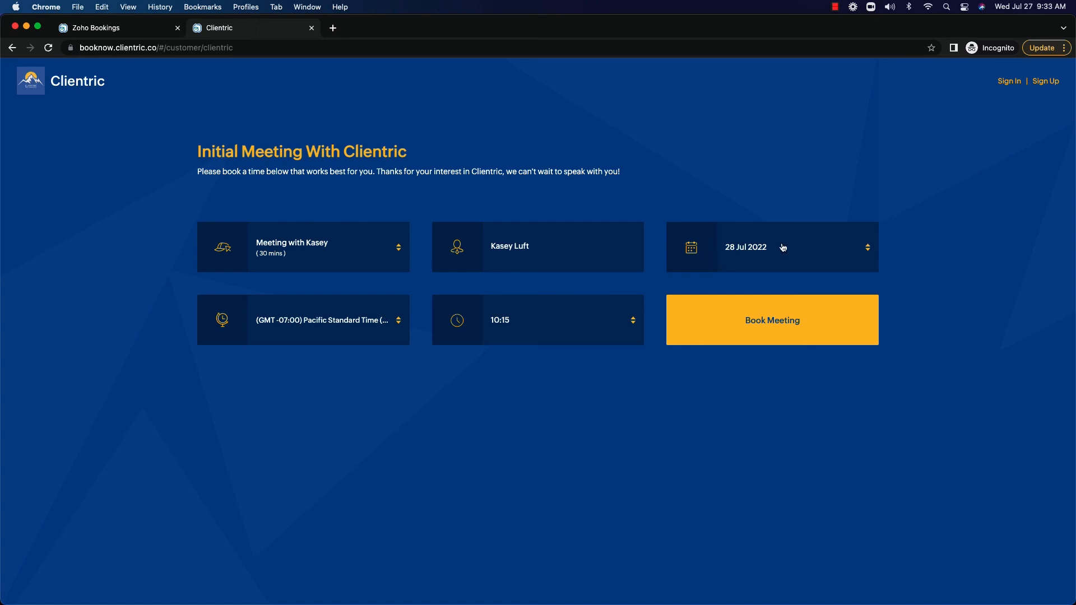
pyautogui.moveTo(343, 333)
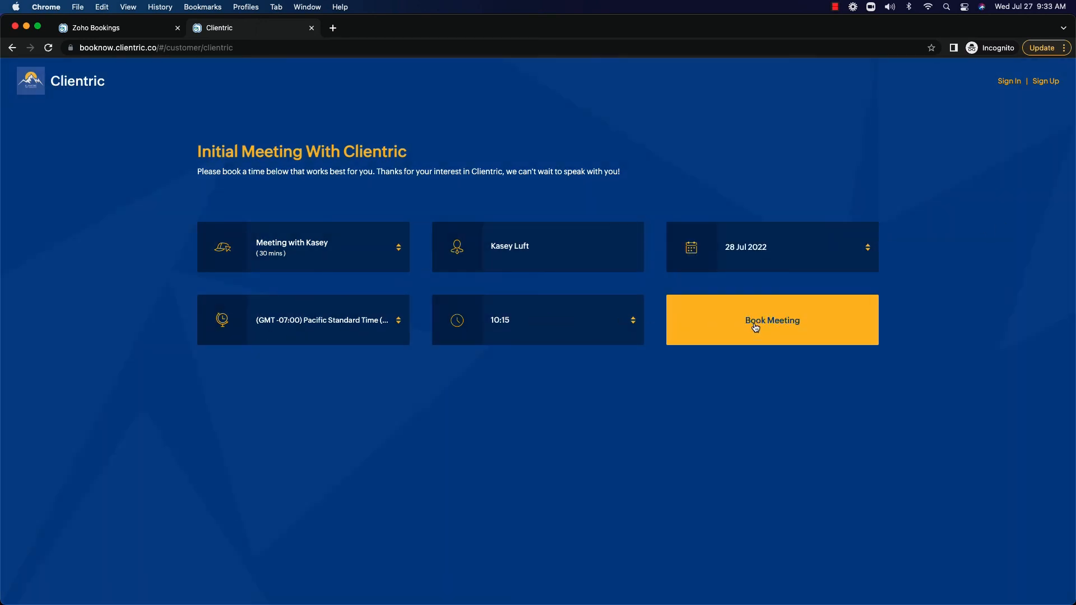
pyautogui.moveTo(129, 165)
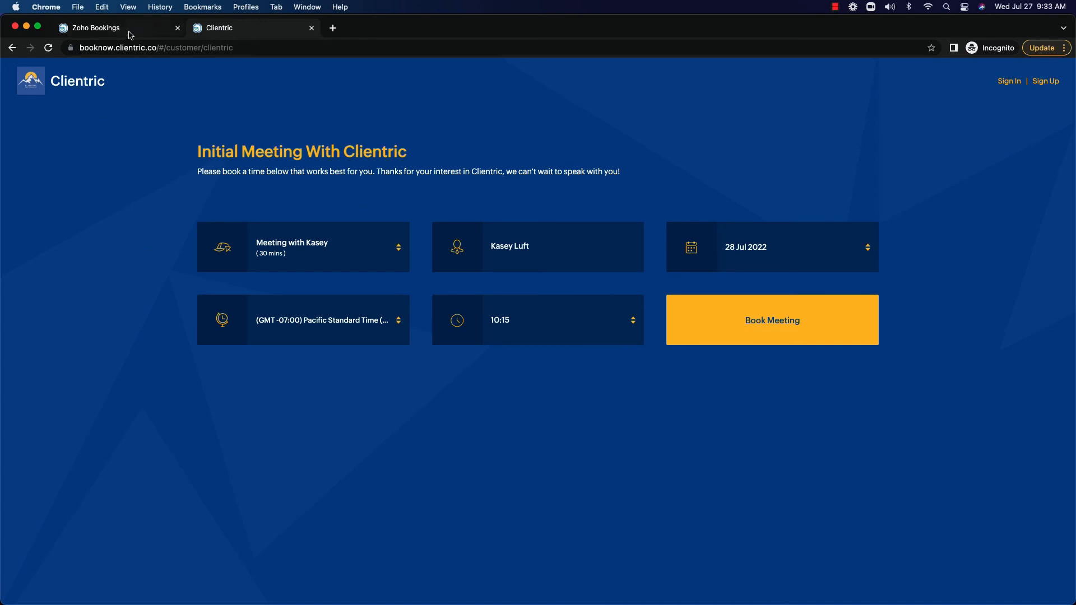
pyautogui.moveTo(96, 27)
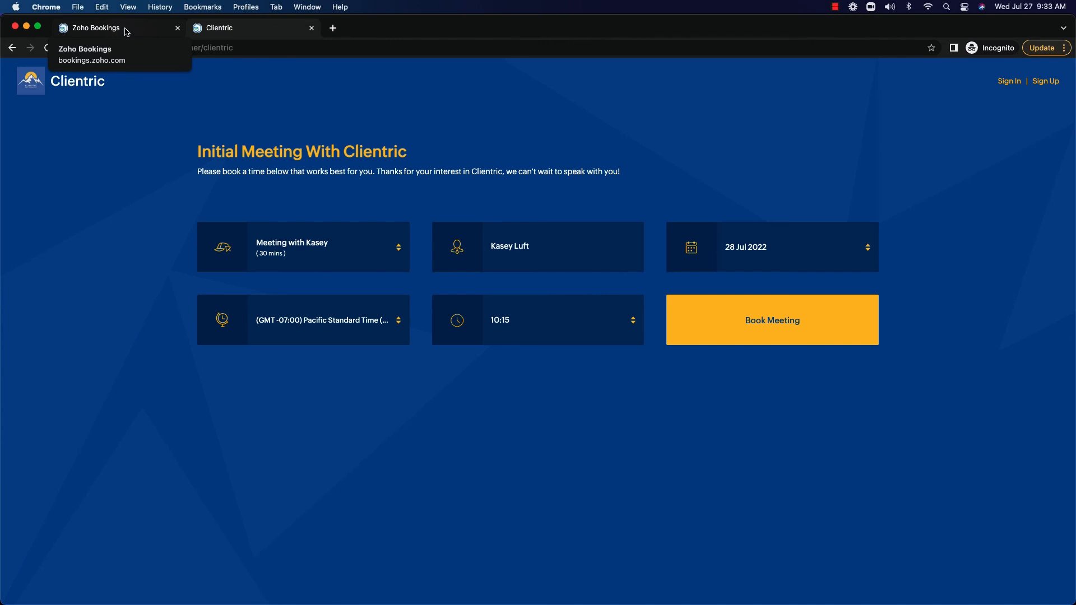
# Step: Return to the Zoho Bookings tab and view the Embed As Widget iframe code
pyautogui.click(95, 28)
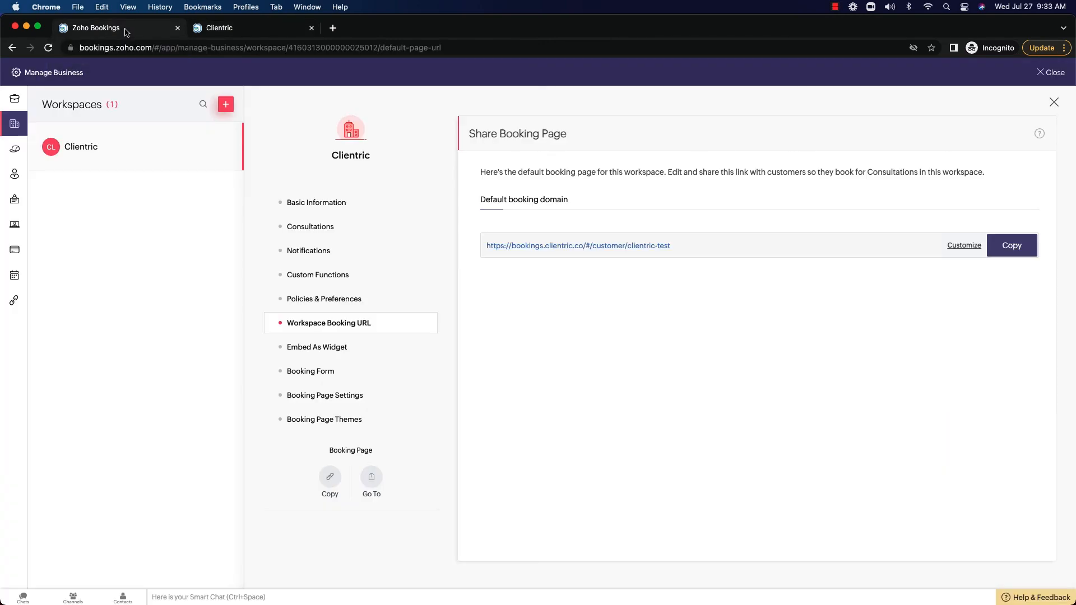
pyautogui.moveTo(517, 246)
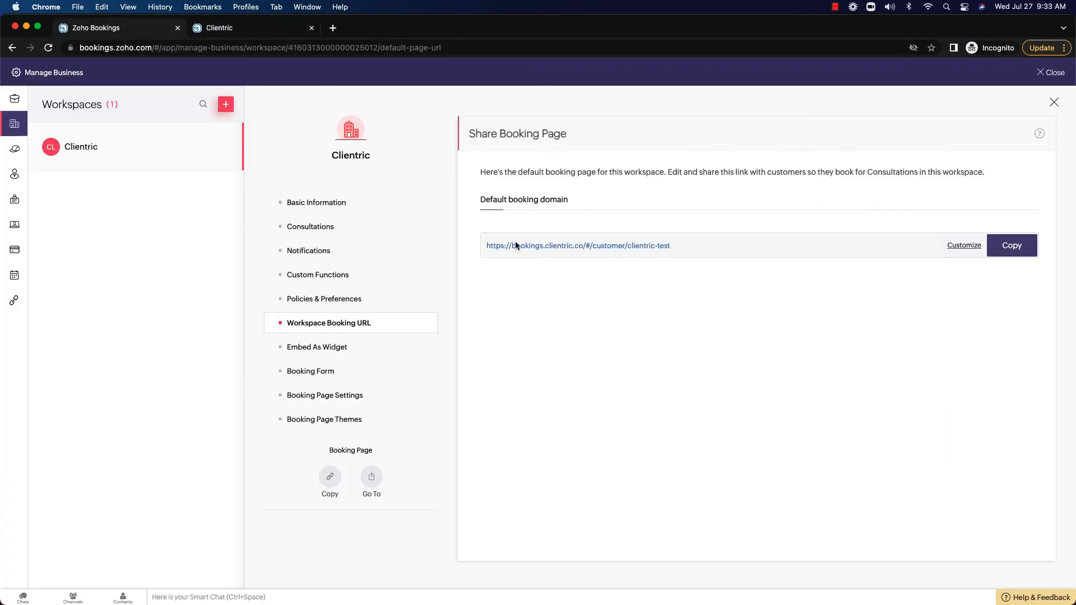
pyautogui.moveTo(319, 355)
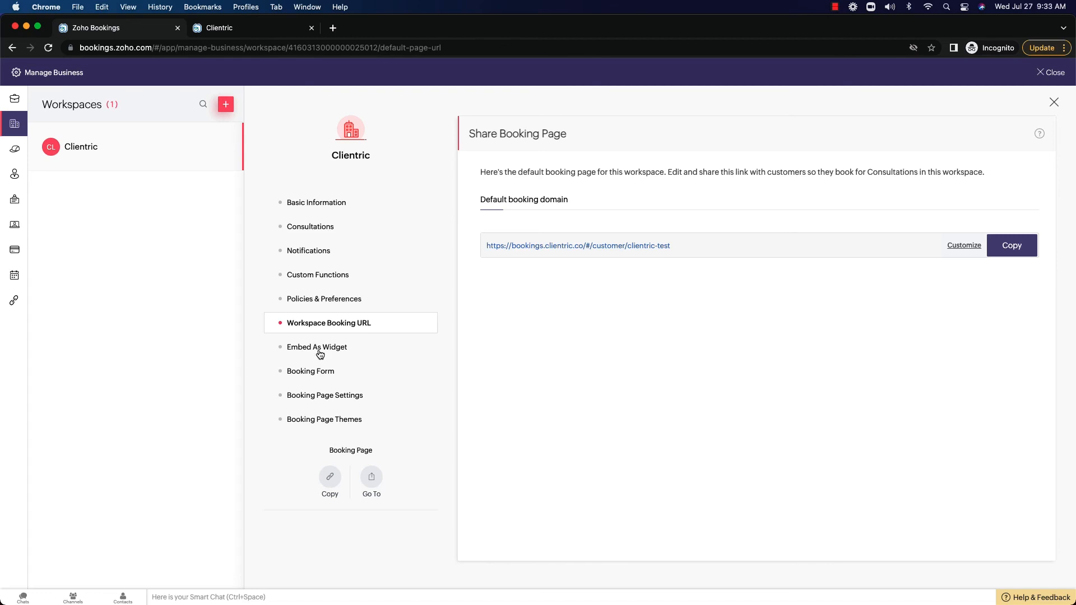
pyautogui.click(317, 346)
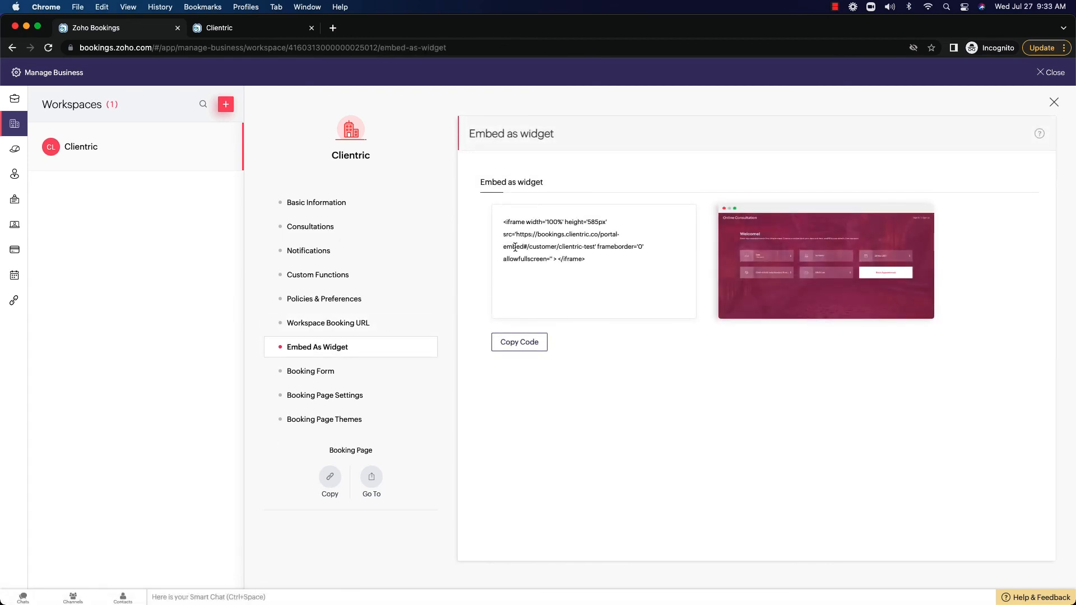
pyautogui.click(520, 342)
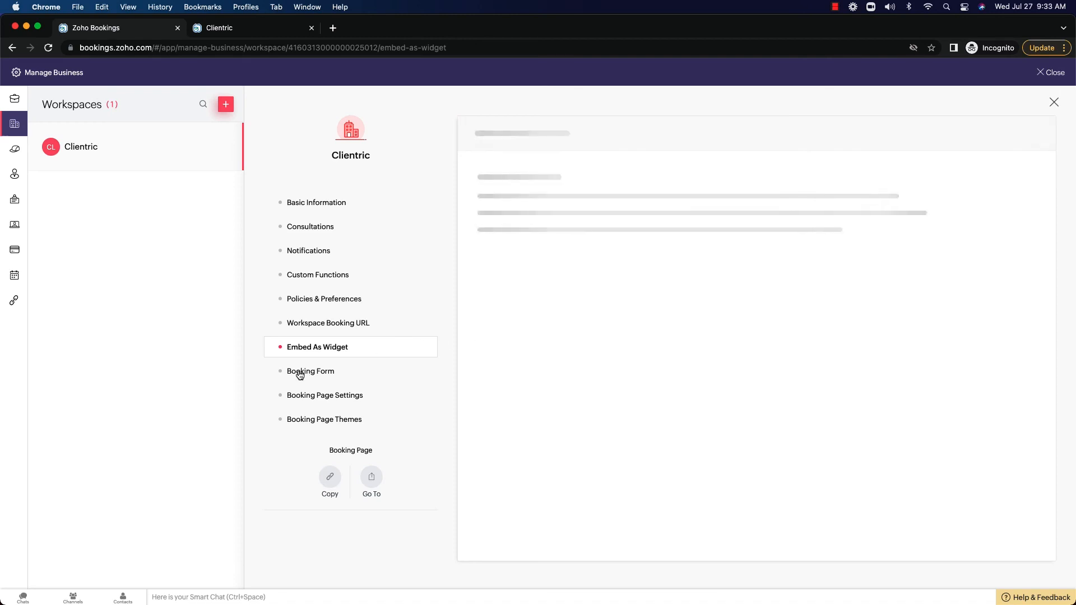
# Step: Compare Registered and Guest Users form fields and edit the Schedule Appointment confirmation text
pyautogui.click(310, 371)
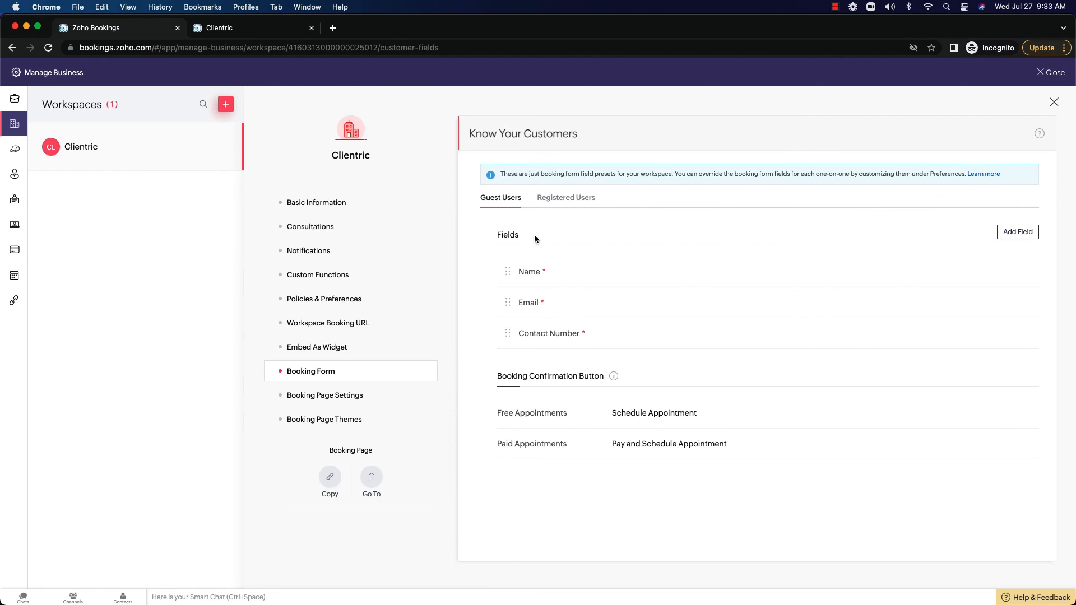
pyautogui.moveTo(539, 282)
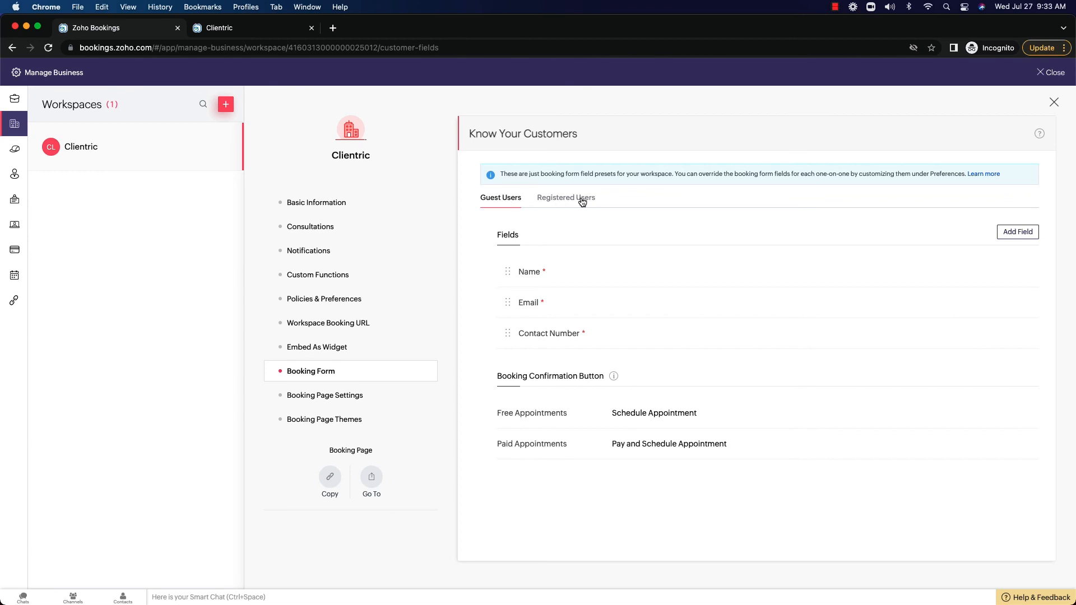
pyautogui.moveTo(584, 202)
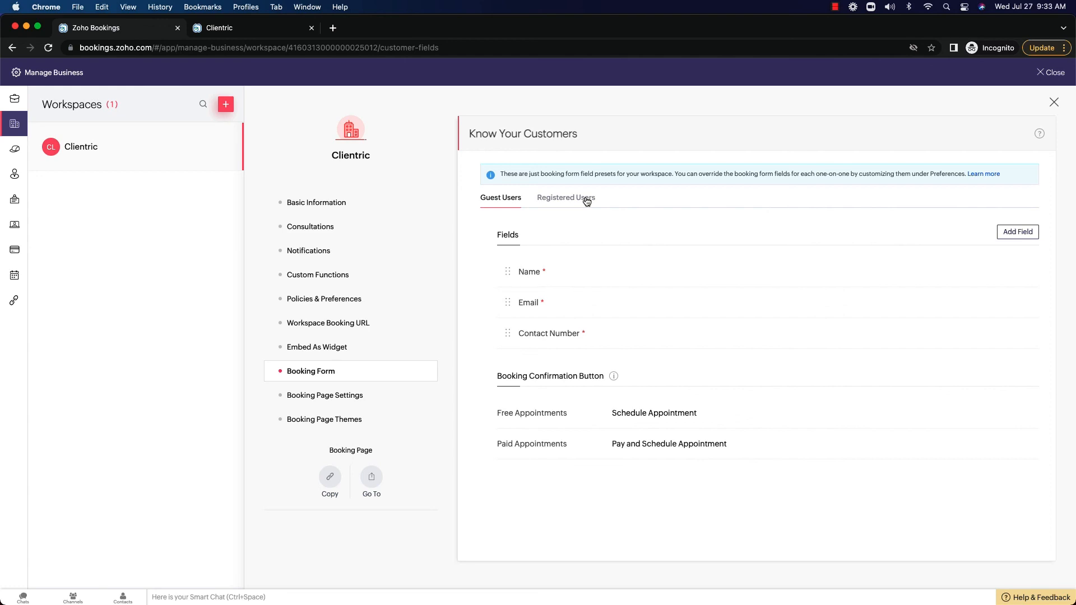
pyautogui.click(566, 198)
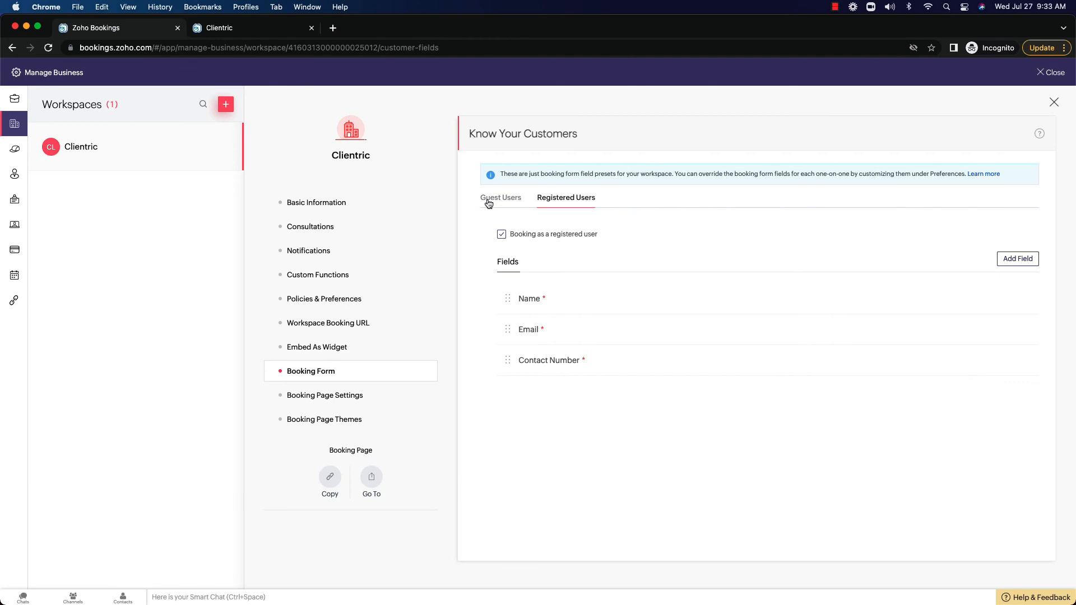
pyautogui.click(500, 197)
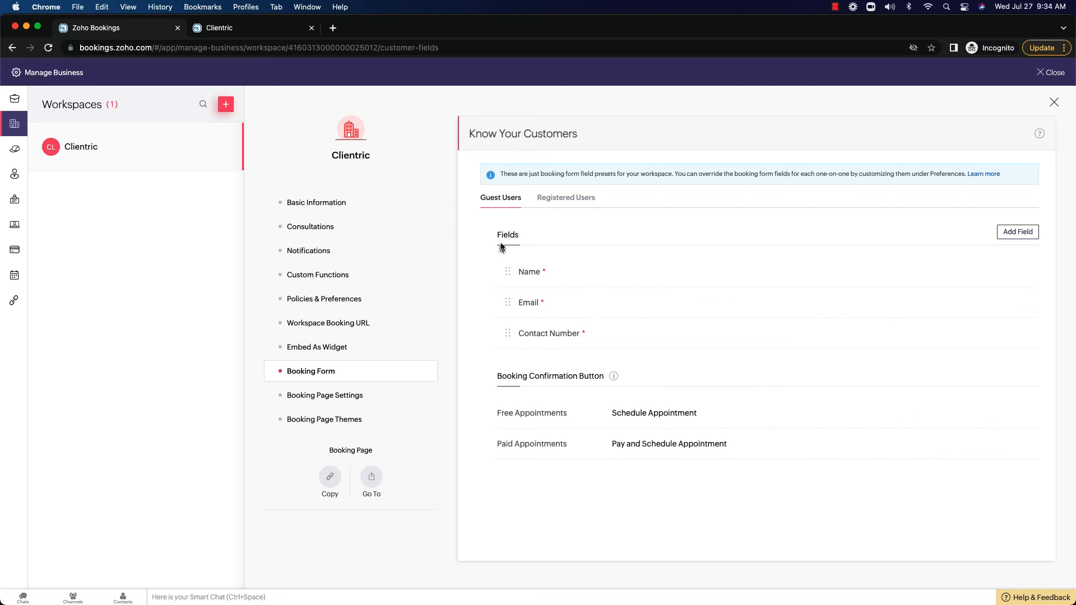
pyautogui.moveTo(514, 253)
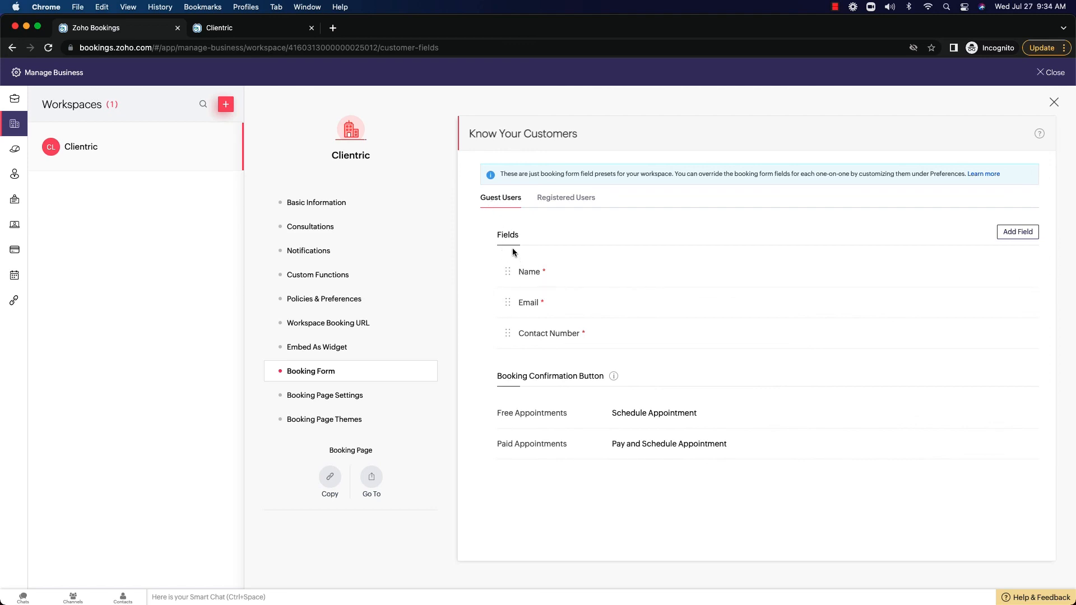
pyautogui.moveTo(513, 245)
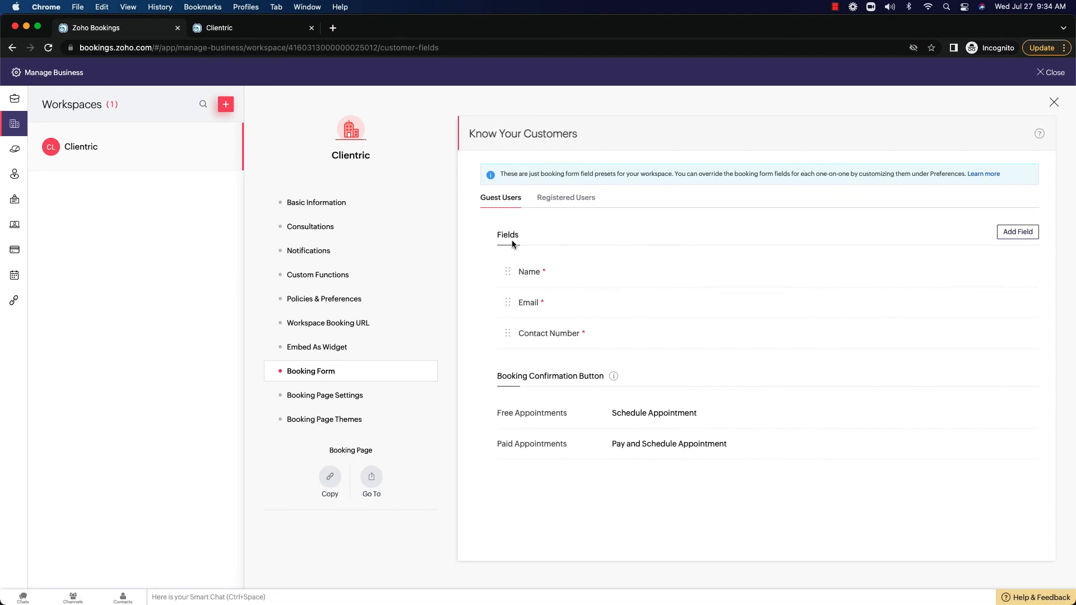
pyautogui.moveTo(549, 348)
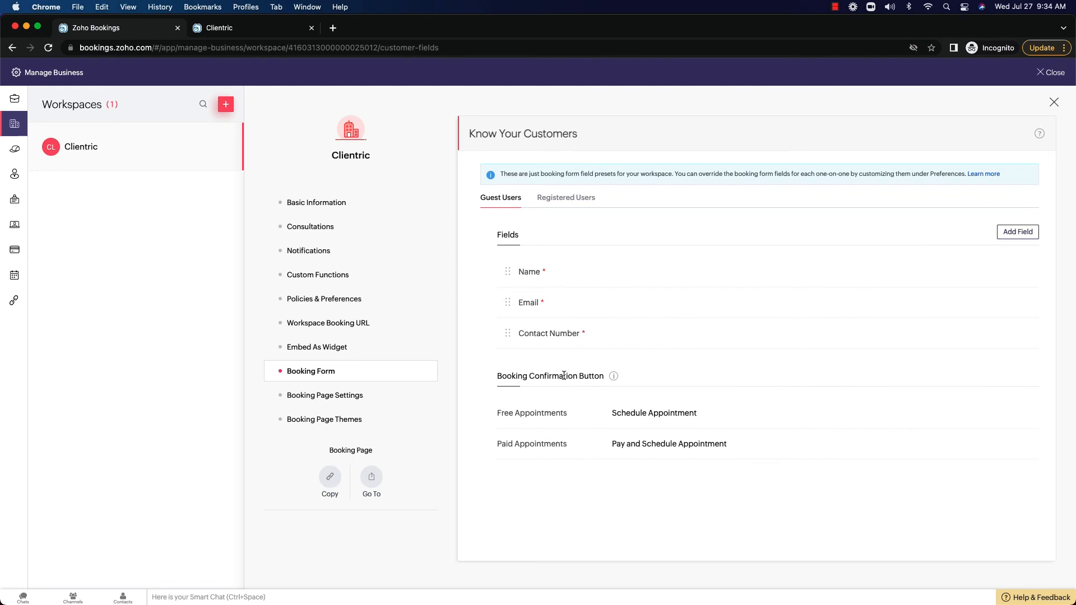
pyautogui.moveTo(613, 376)
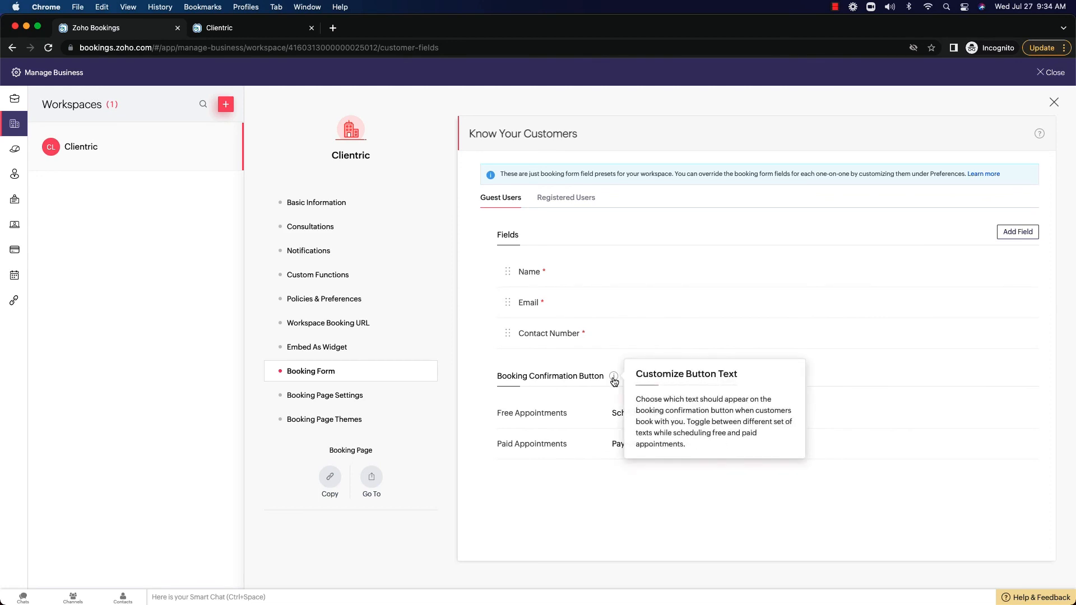
pyautogui.moveTo(621, 409)
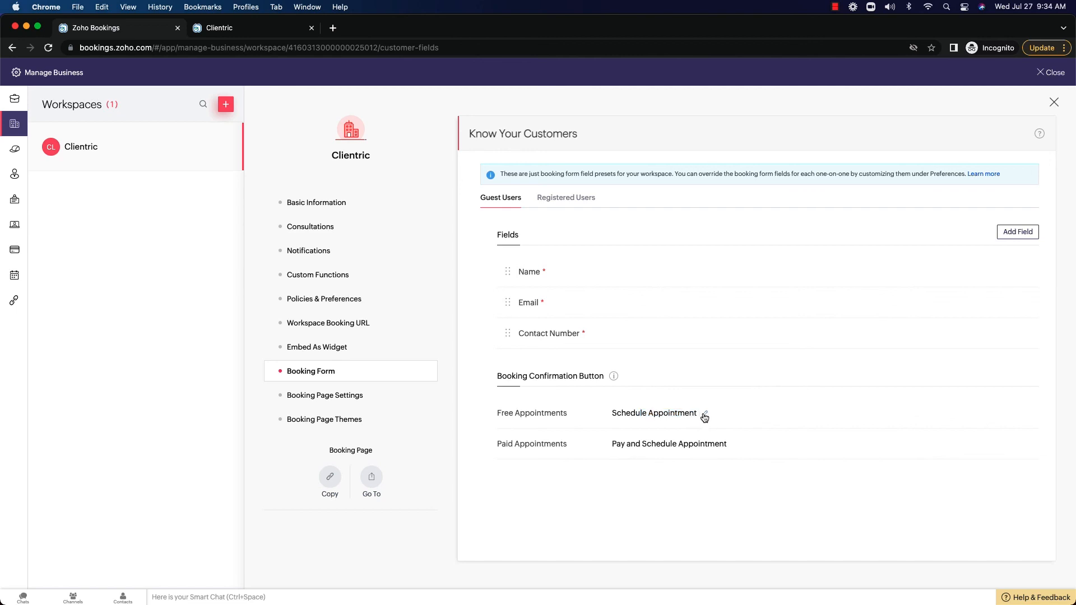
pyautogui.click(704, 417)
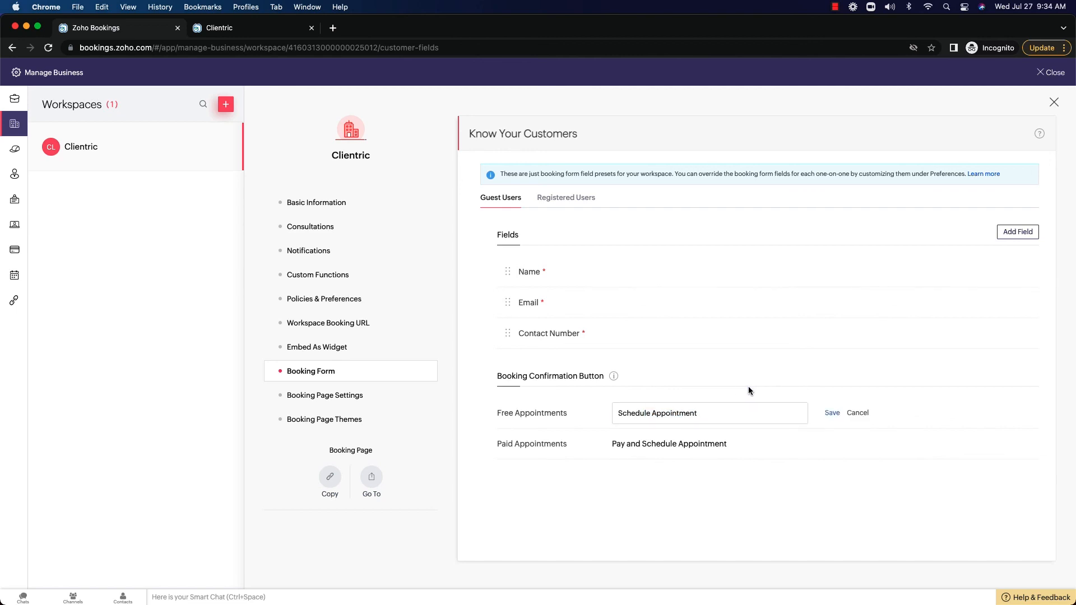
pyautogui.moveTo(688, 444)
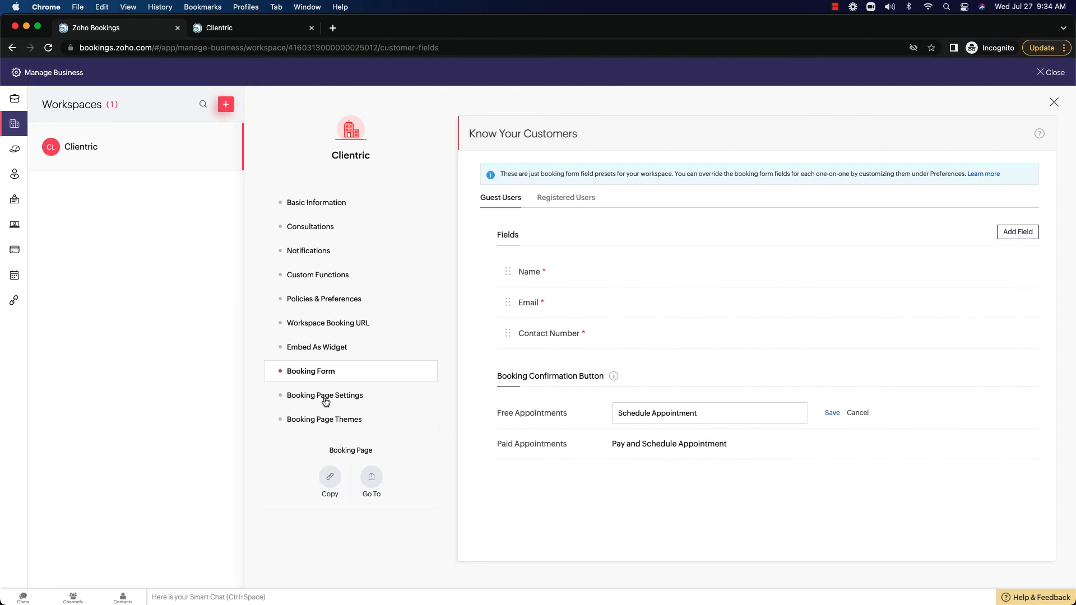
pyautogui.click(325, 394)
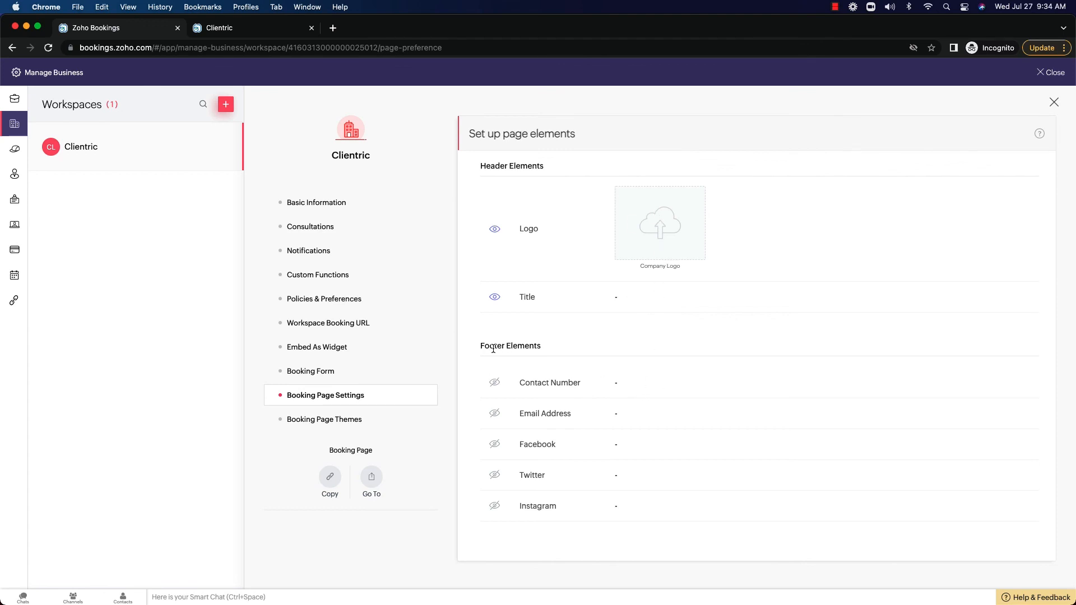
# Step: Review the booking page header and footer elements, then show Booking Page Themes
pyautogui.doubleClick(510, 345)
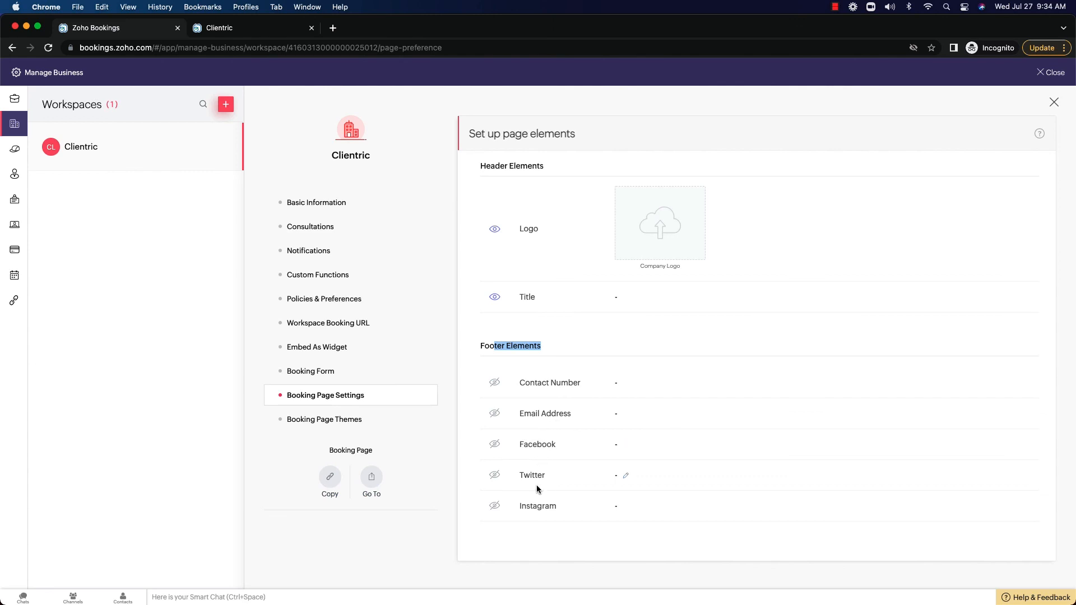
pyautogui.moveTo(630, 382)
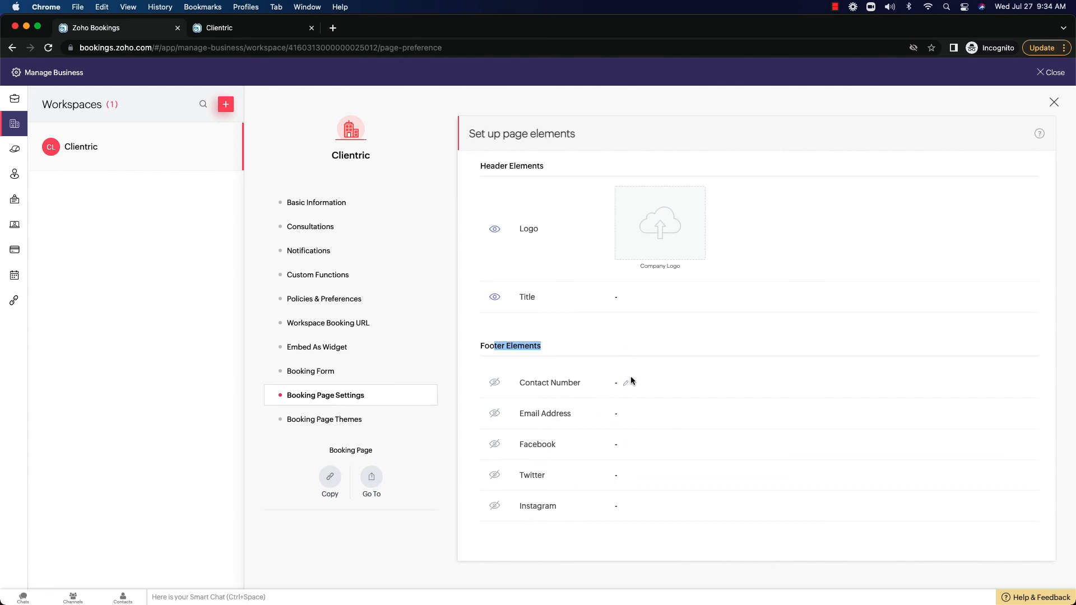
pyautogui.moveTo(367, 324)
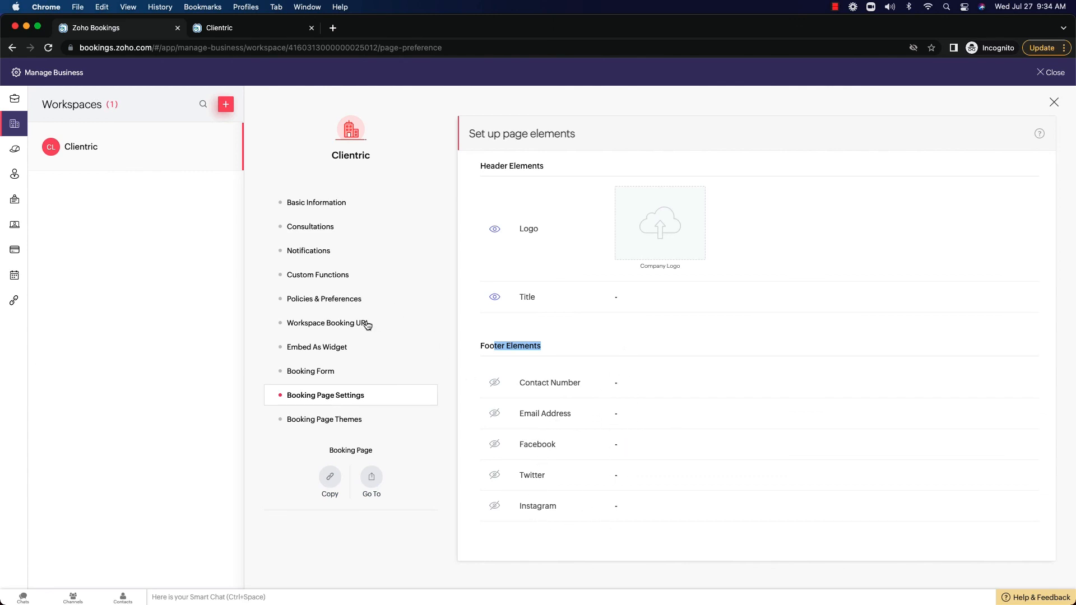
pyautogui.click(325, 419)
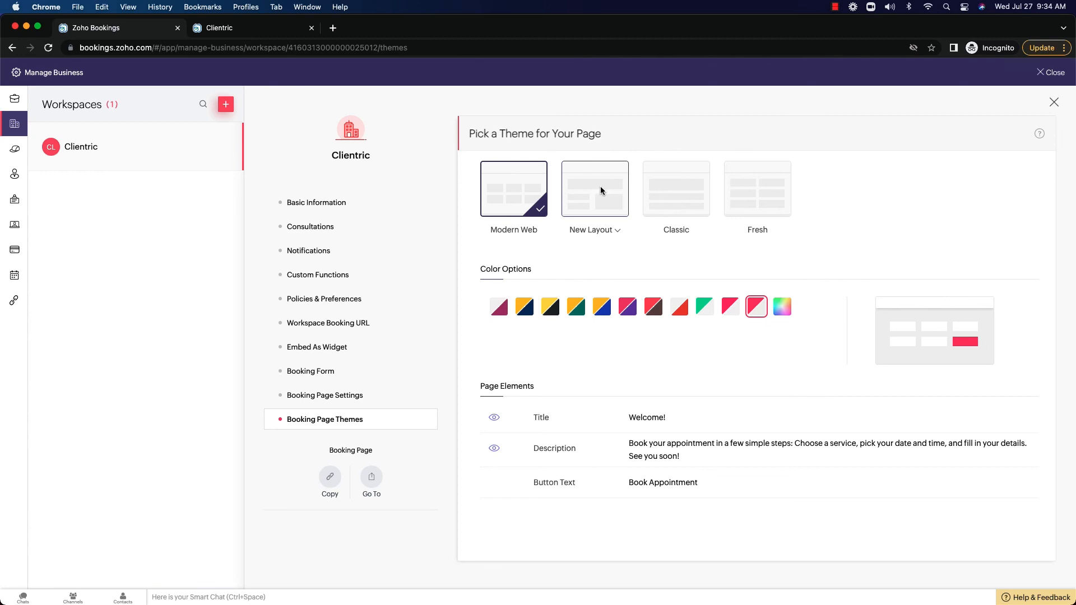
# Step: Try the New Layout theme with orange and green swatches, returning to navy-and-yellow
pyautogui.click(594, 189)
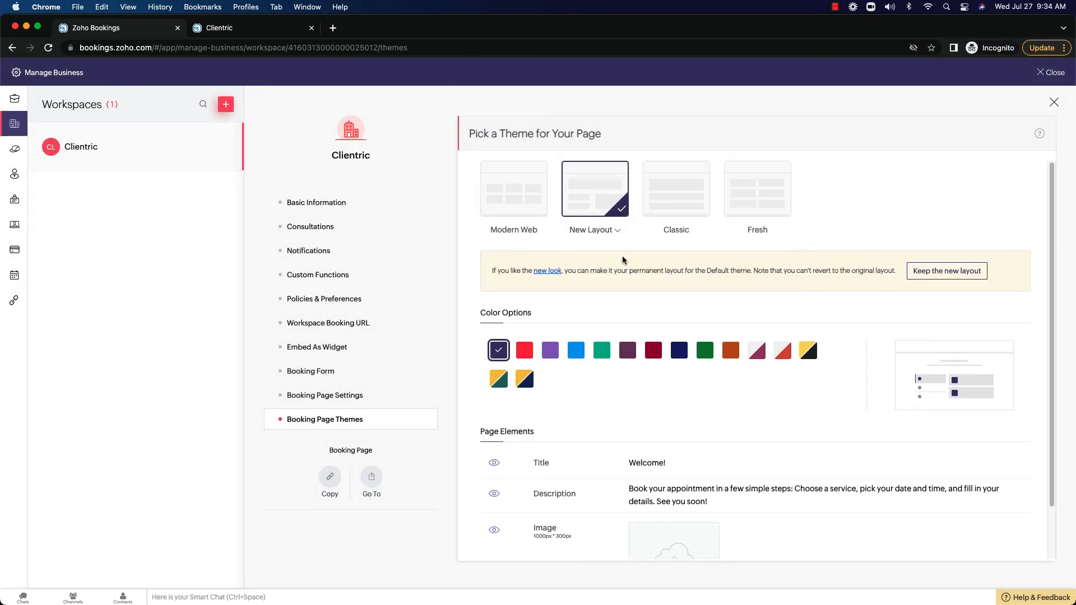
pyautogui.click(524, 351)
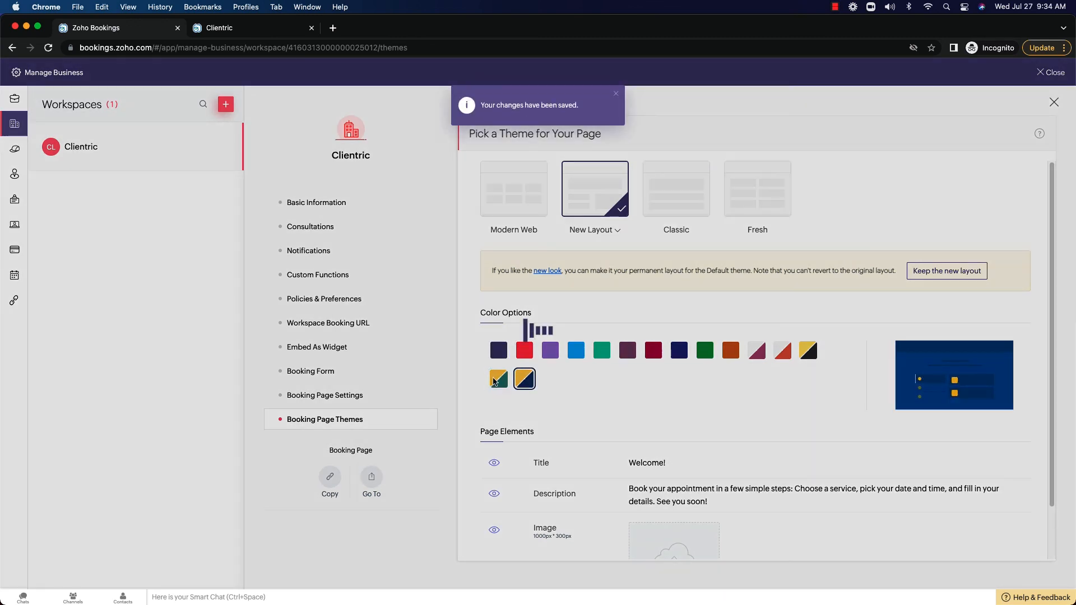
pyautogui.click(730, 350)
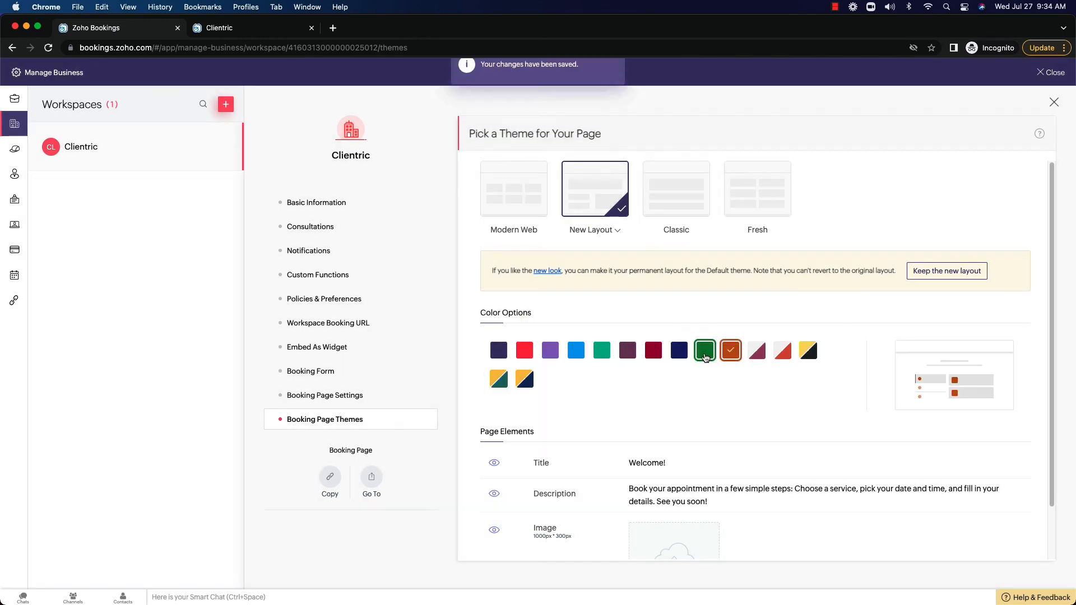
pyautogui.click(731, 351)
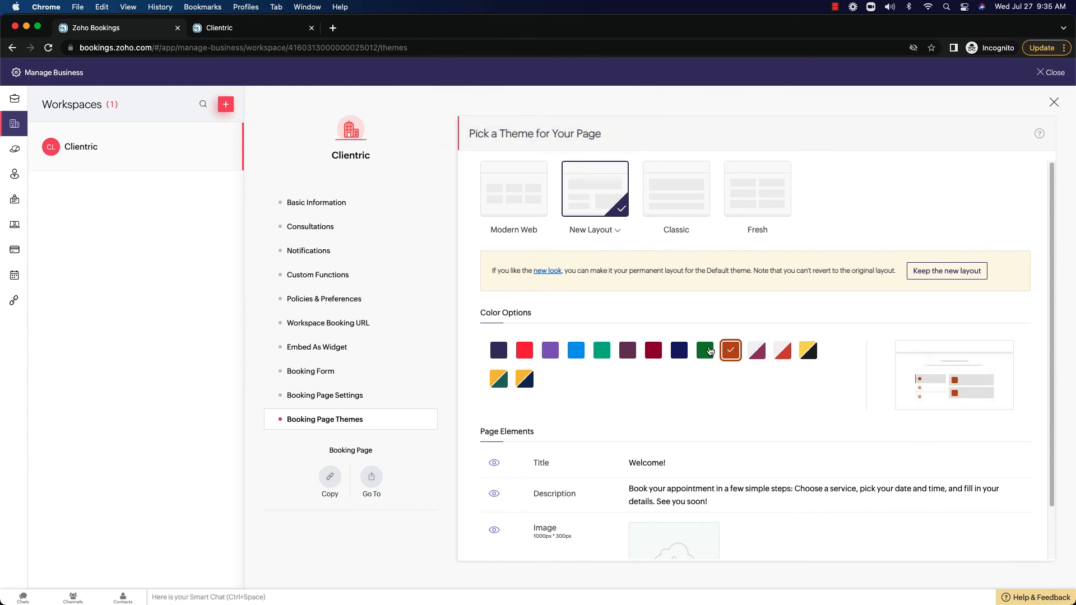
pyautogui.click(704, 350)
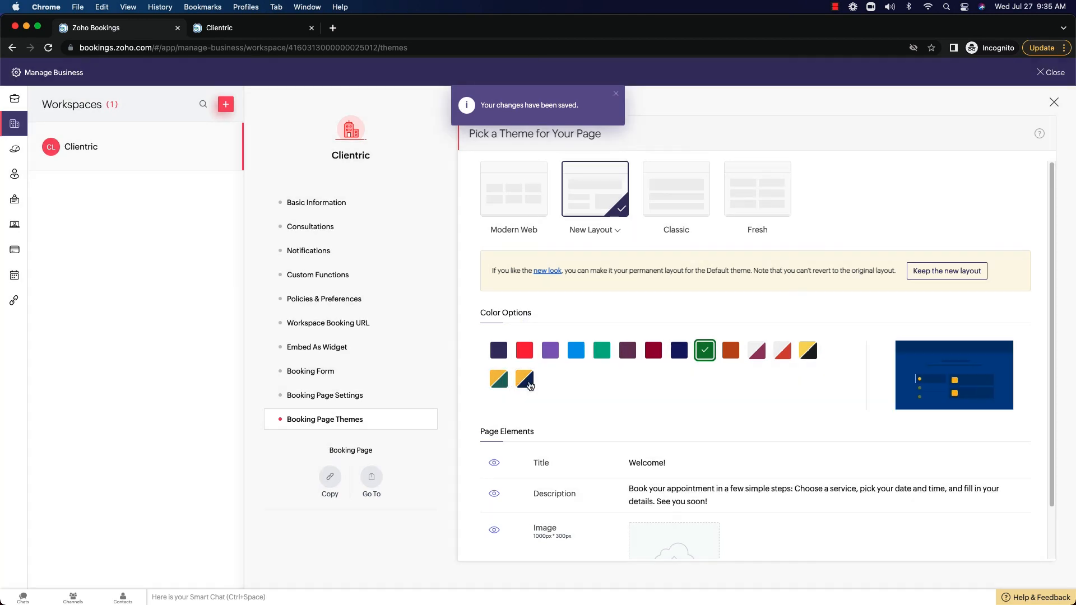
pyautogui.click(550, 349)
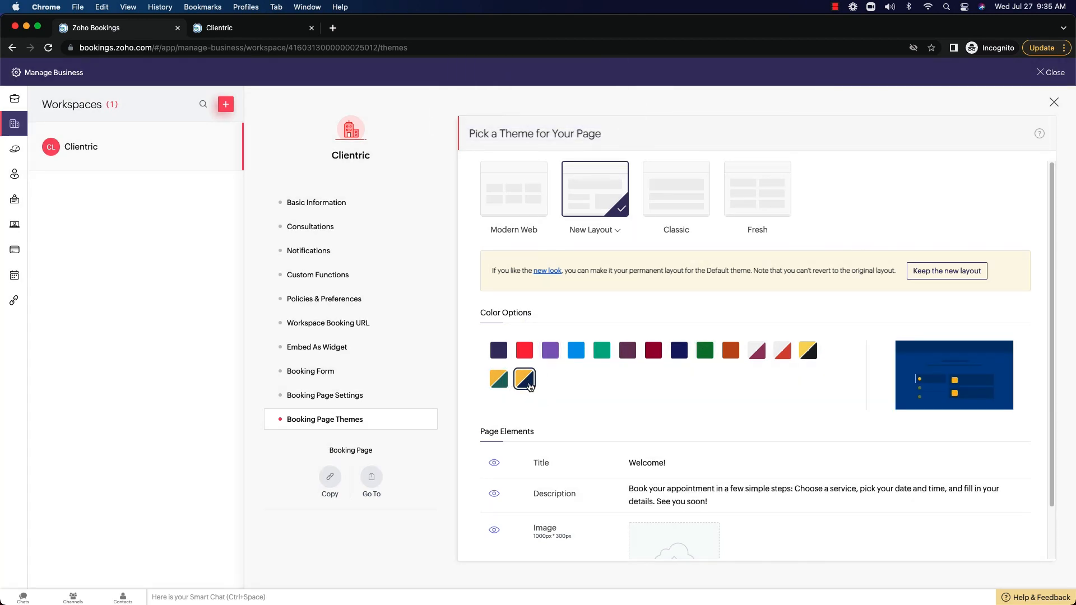
# Step: Preview Classic and Fresh layouts, then apply Modern Web with navy-and-yellow colours
pyautogui.click(675, 188)
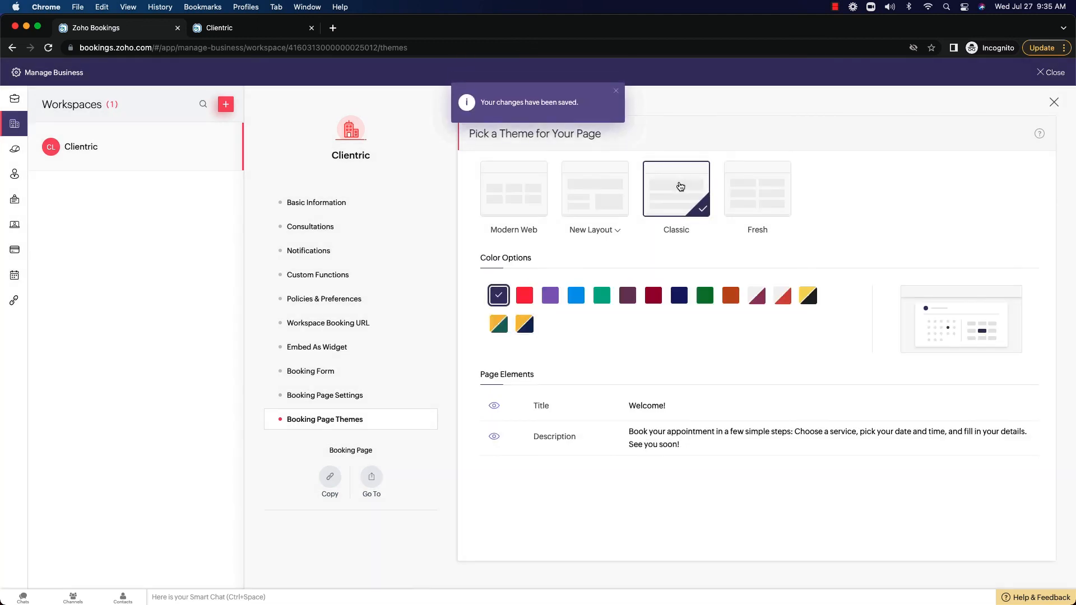
pyautogui.click(758, 189)
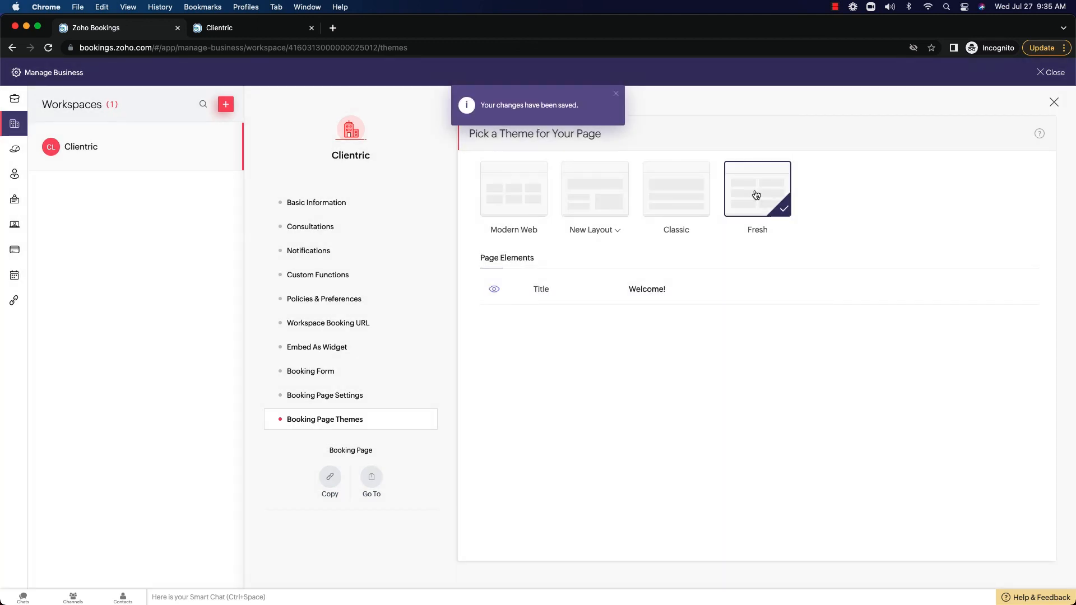
pyautogui.click(594, 189)
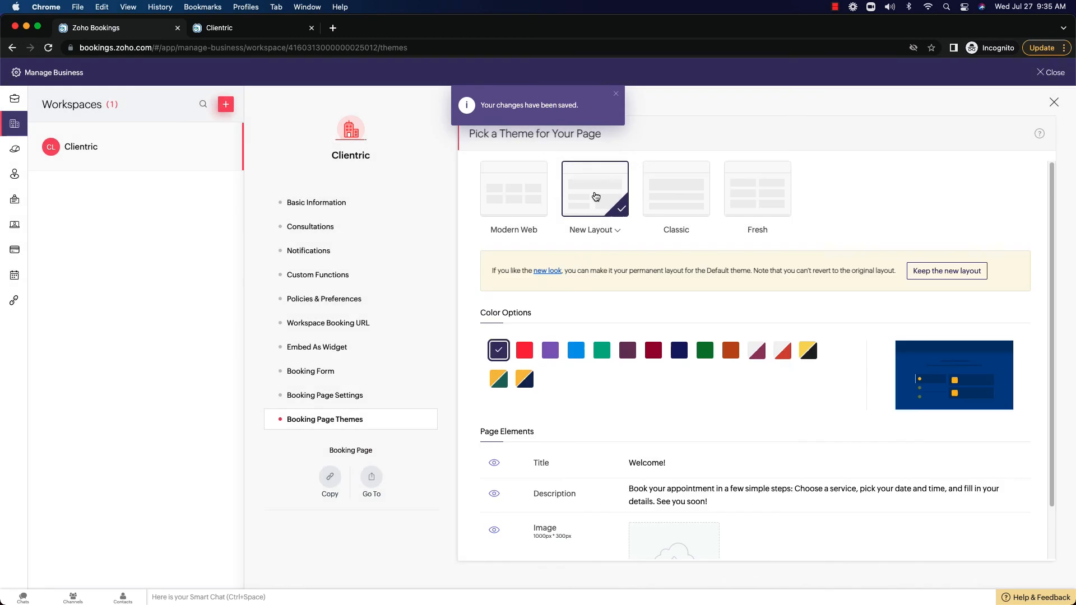
pyautogui.click(514, 189)
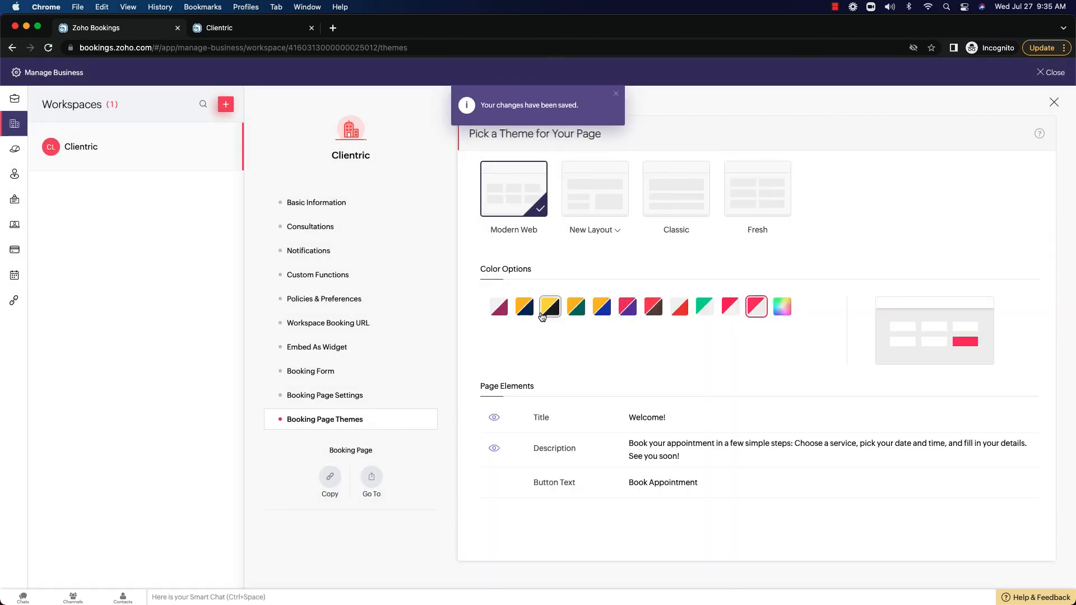
pyautogui.click(525, 306)
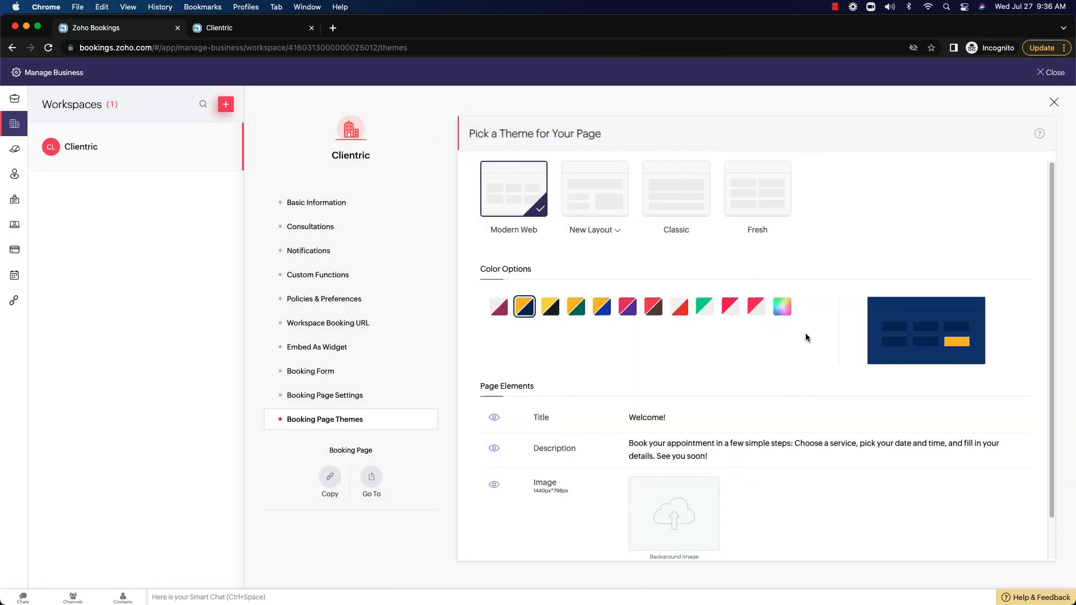
pyautogui.click(782, 307)
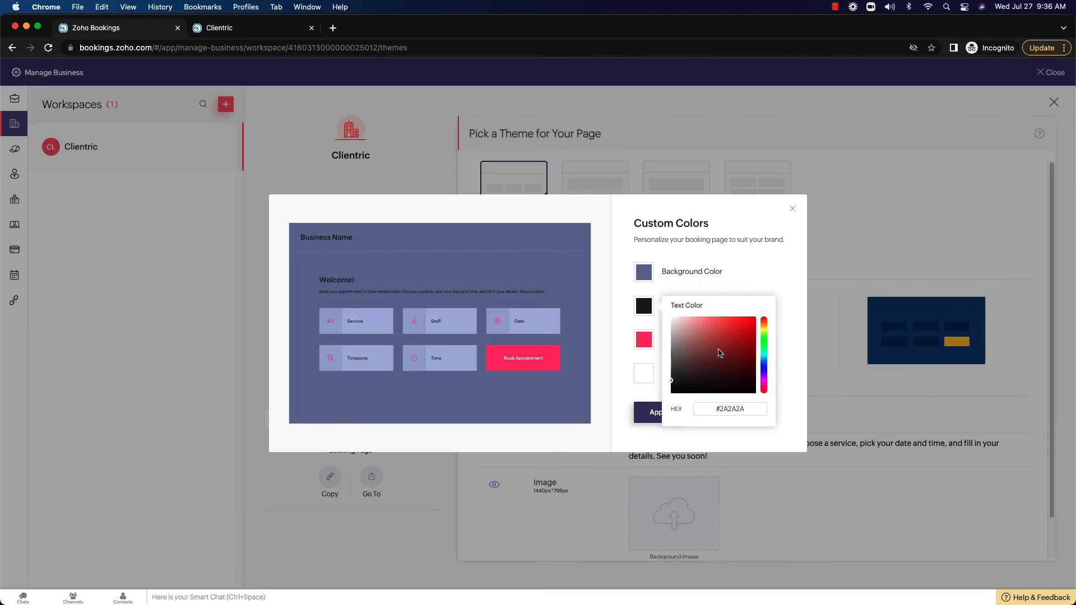
# Step: Try dark red text and deep red button colours, then cancel the Custom Colors window
pyautogui.click(643, 339)
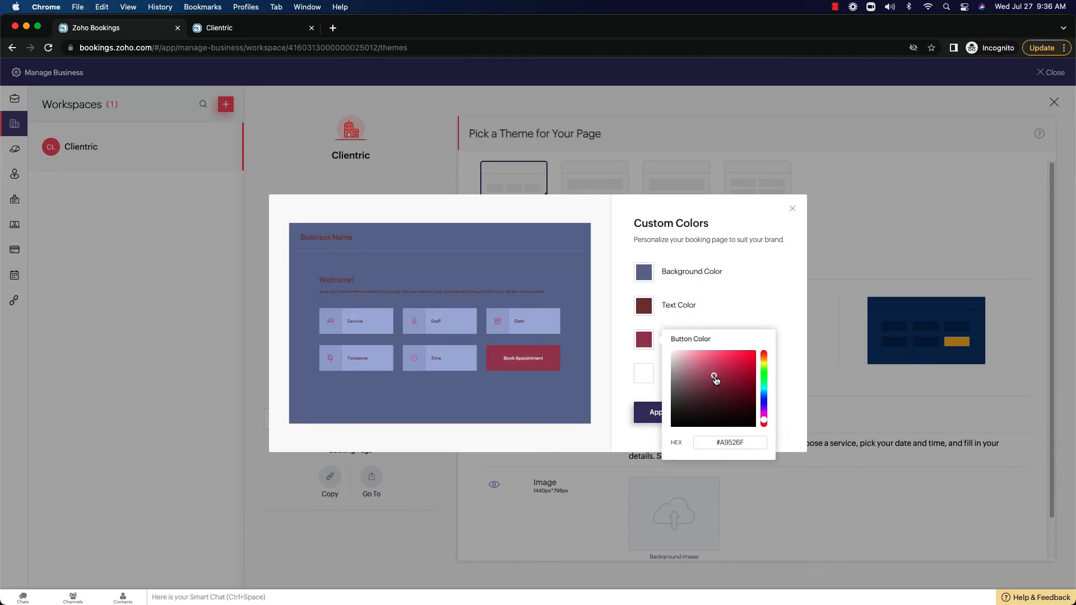
pyautogui.click(644, 373)
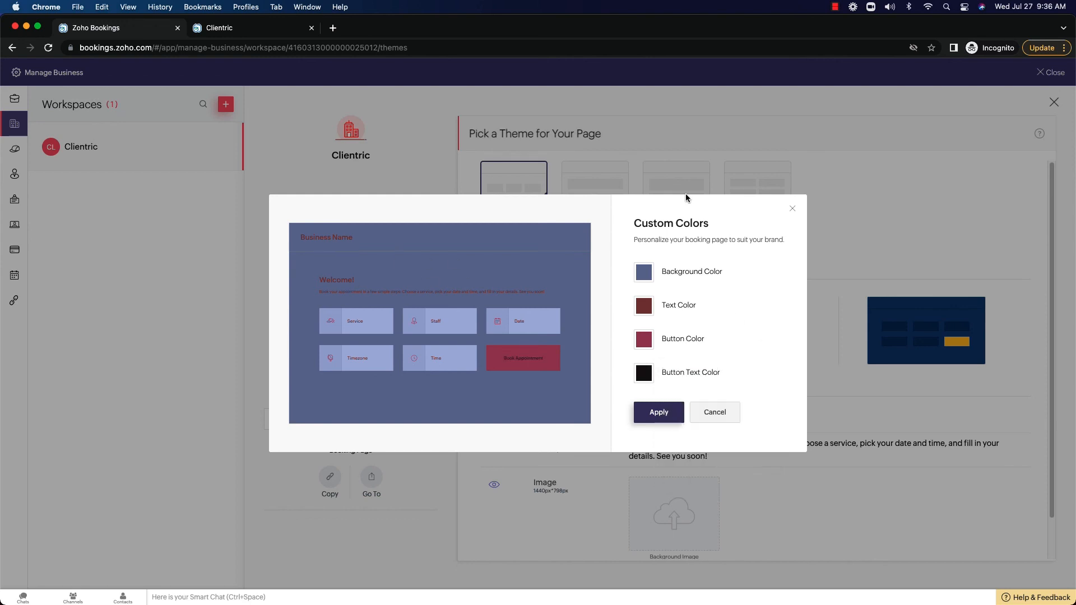
pyautogui.click(714, 412)
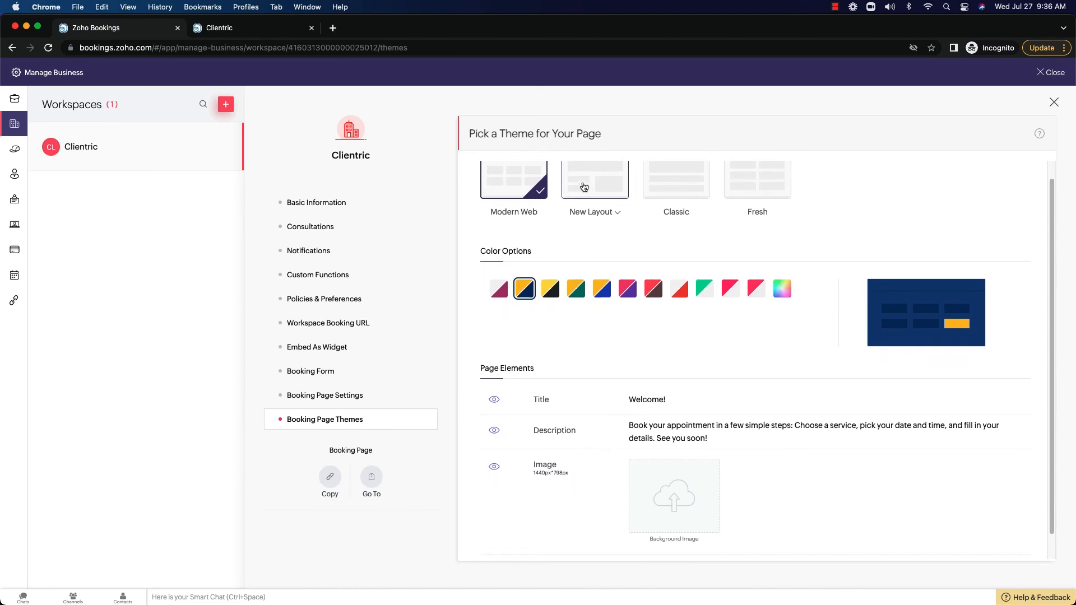
pyautogui.moveTo(593, 228)
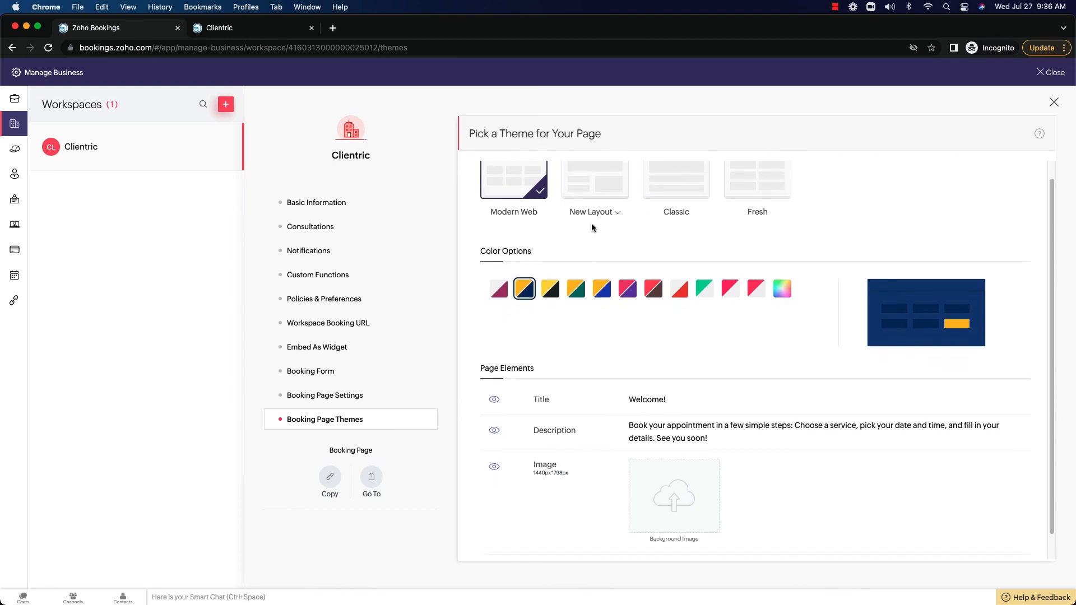
# Step: Switch the booking page to the Classic layout with the maroon-and-white colour scheme
pyautogui.scroll(-3)
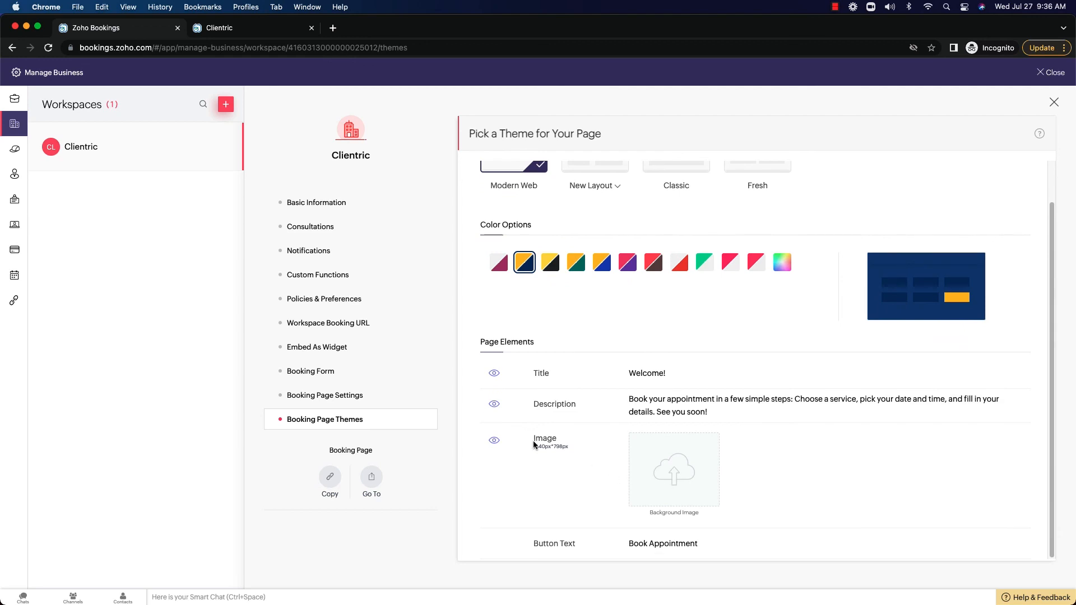
pyautogui.moveTo(612, 373)
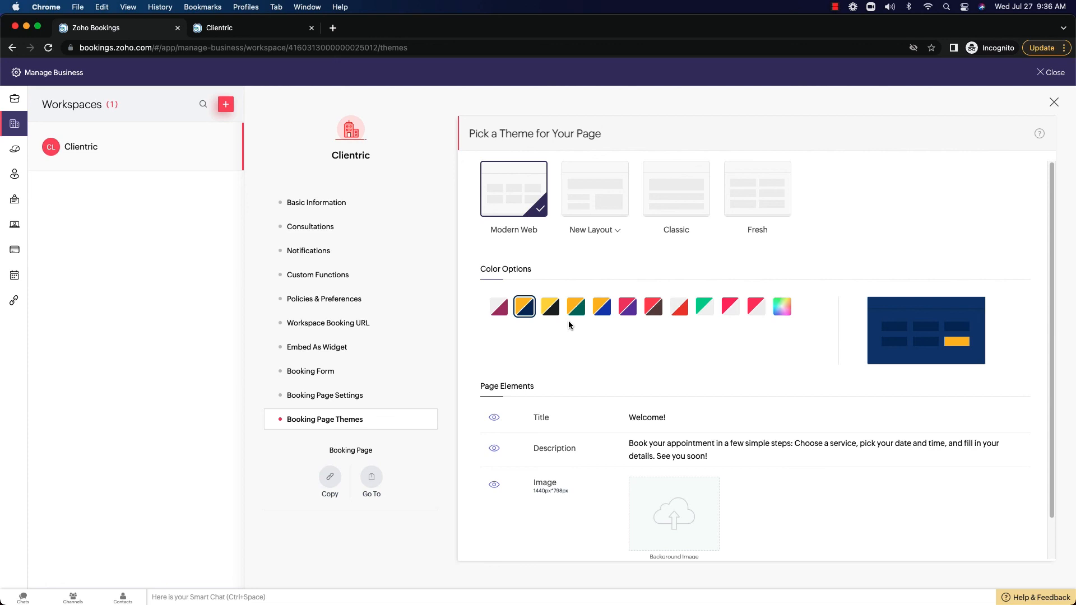
pyautogui.click(595, 189)
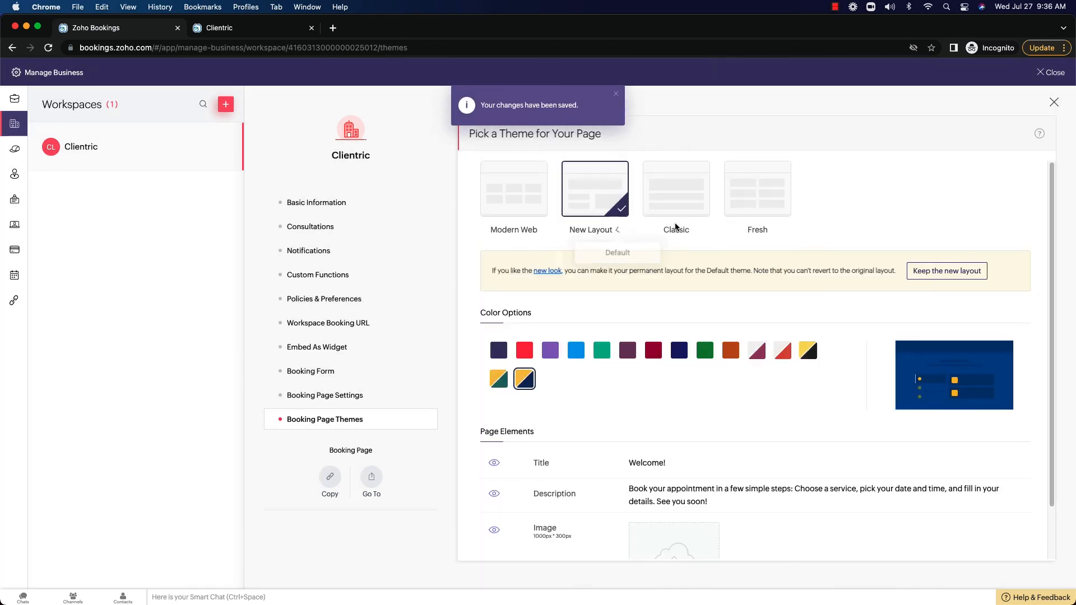
pyautogui.click(675, 189)
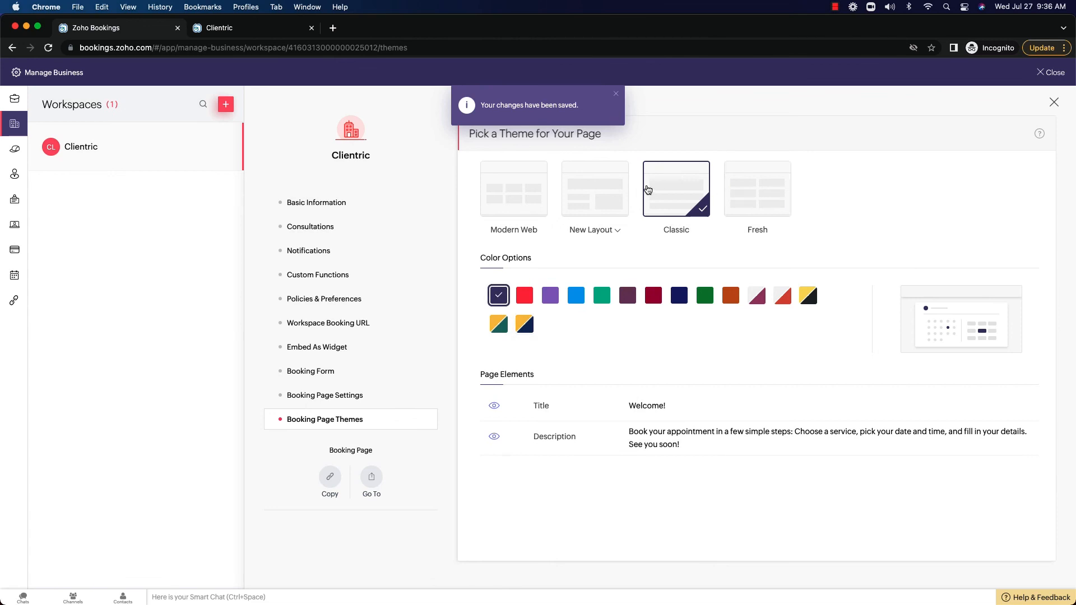
pyautogui.click(756, 296)
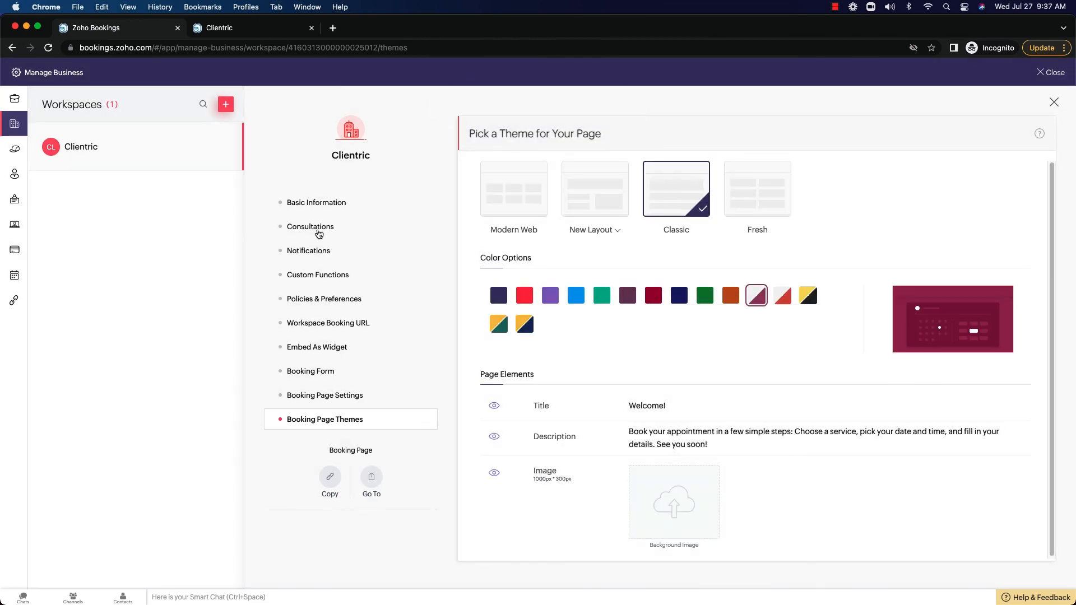
pyautogui.click(316, 202)
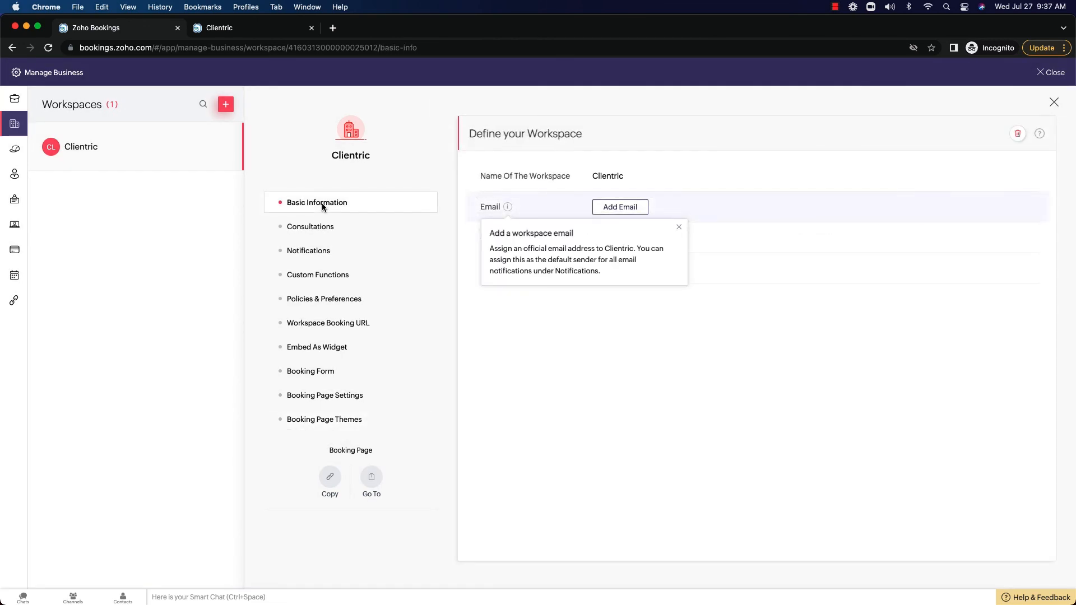
pyautogui.click(13, 149)
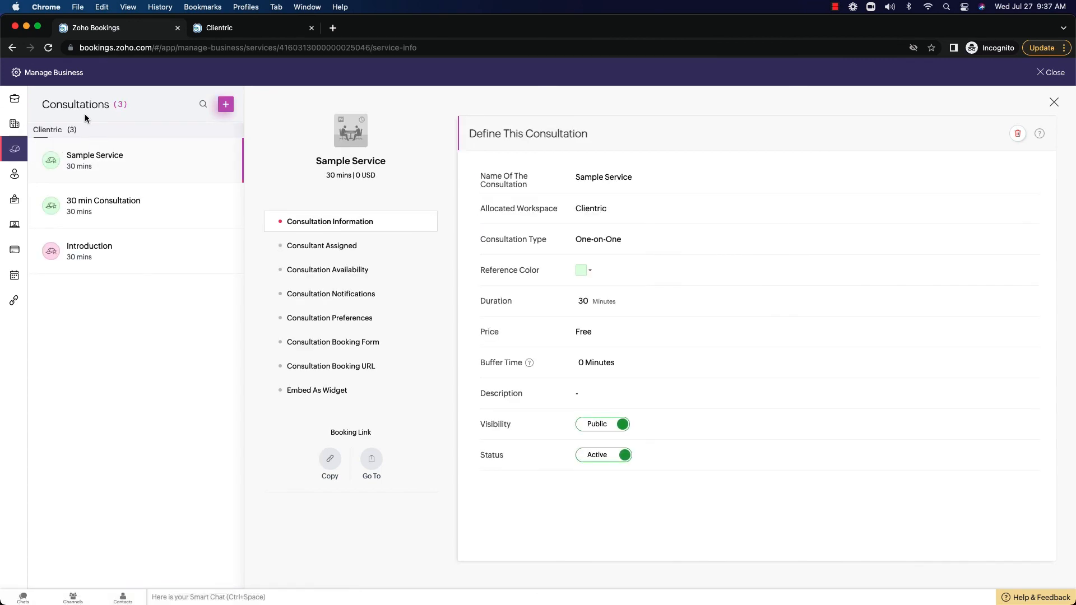
pyautogui.click(13, 123)
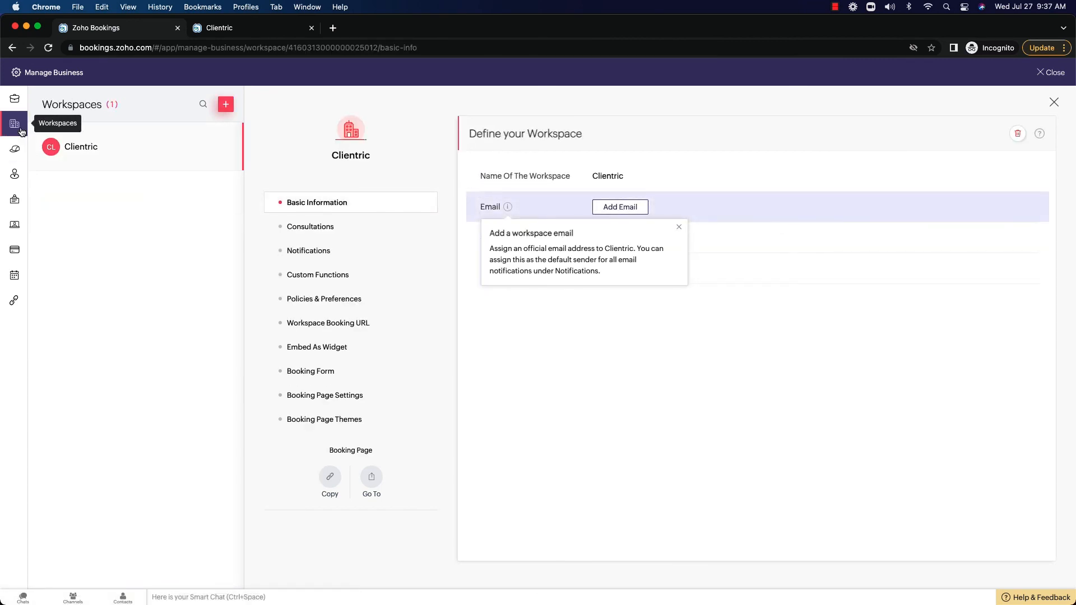
pyautogui.moveTo(13, 149)
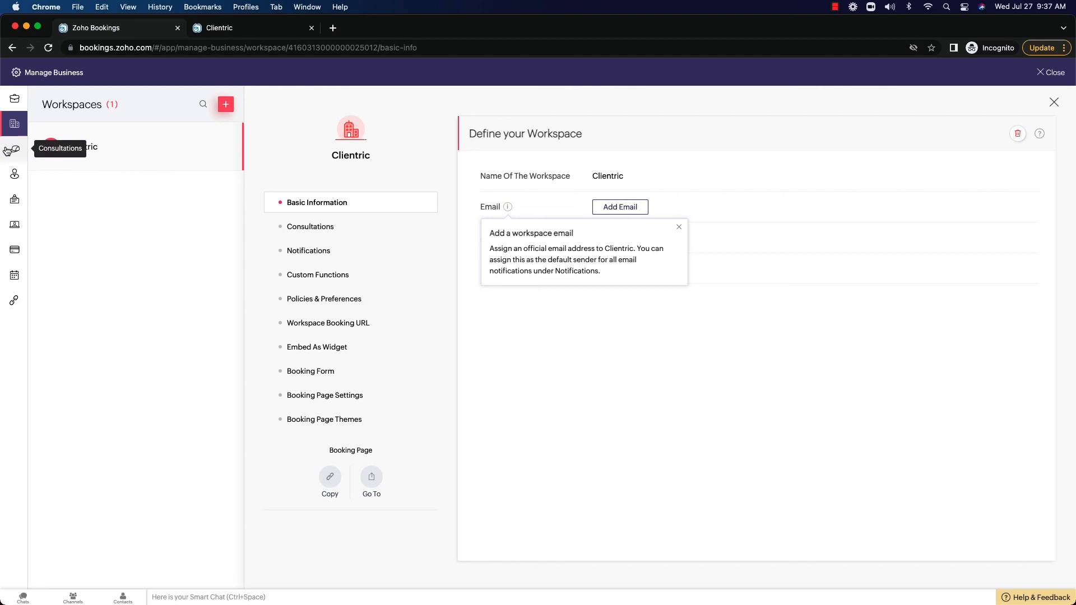
pyautogui.moveTo(7, 151)
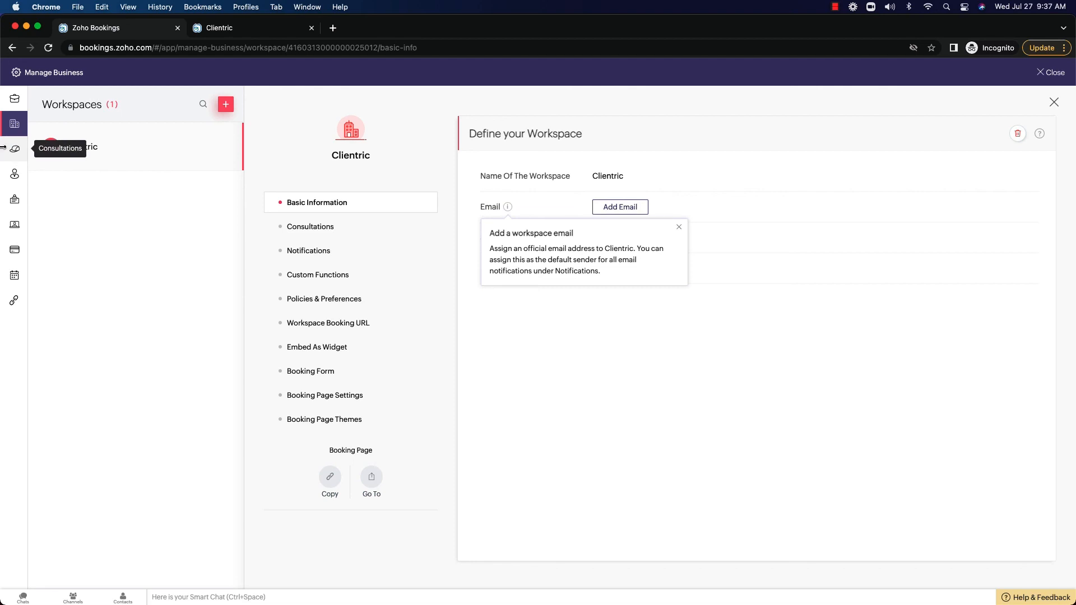